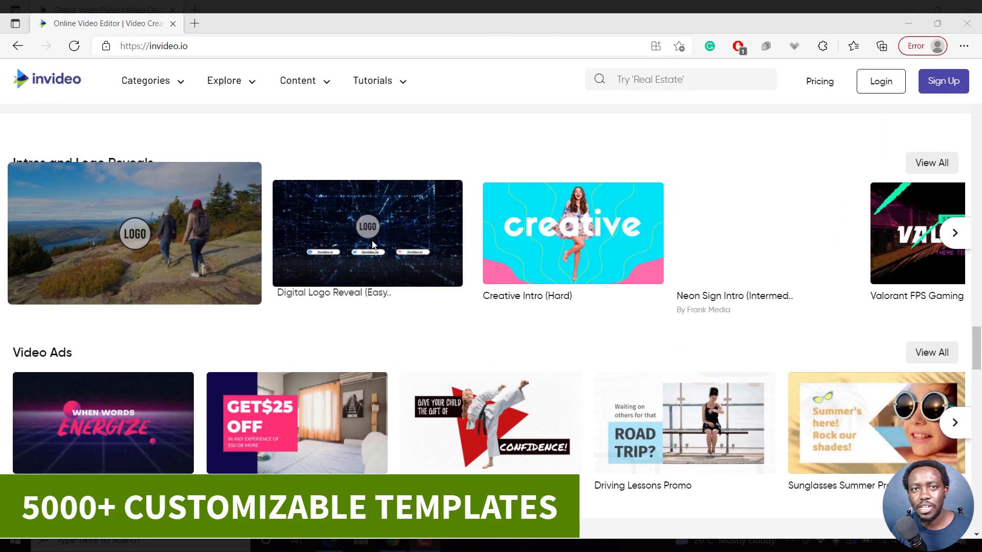
Scroll through the template categories from Intros and Logo Reveals down to Quote Videos and Video Testimonials
left_click(954, 233)
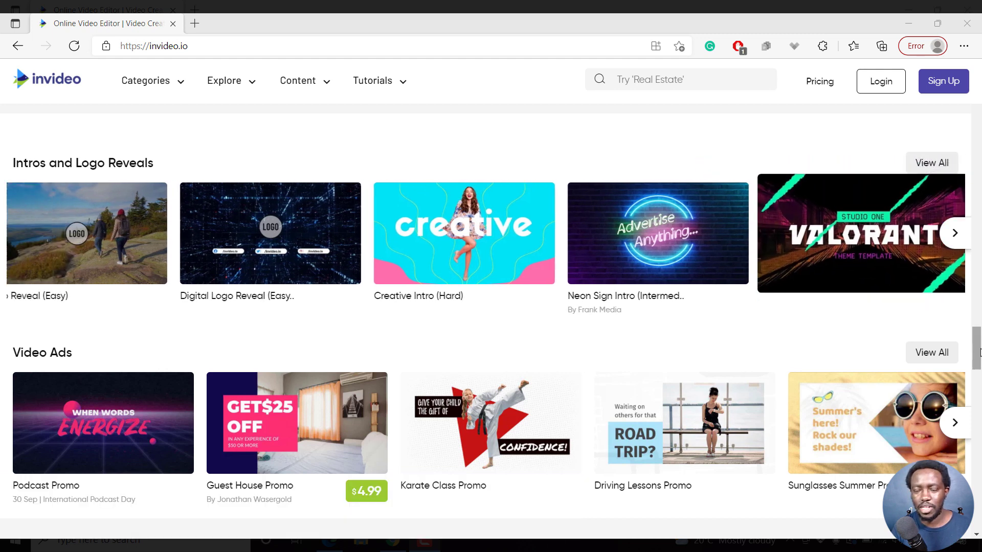
scroll("down", 3)
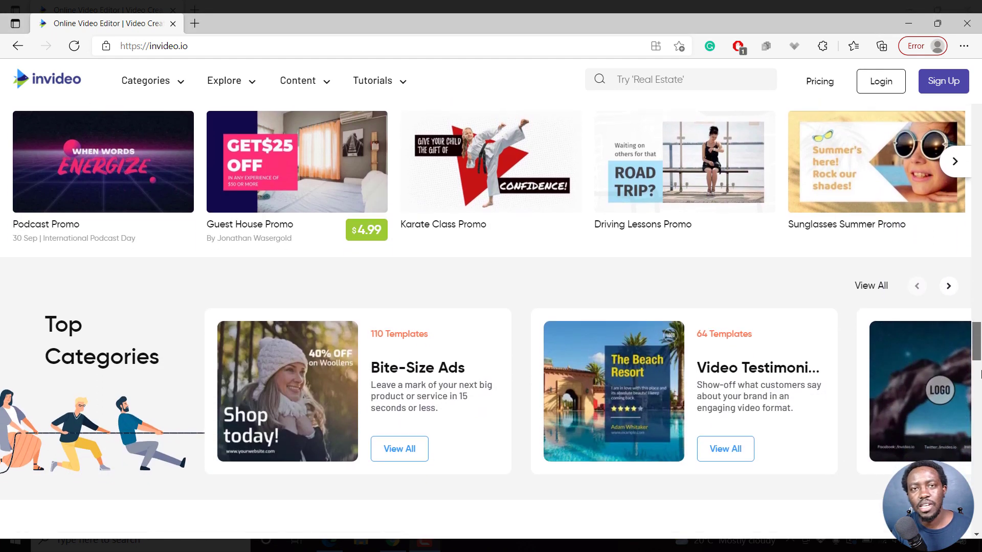
scroll("down", 3)
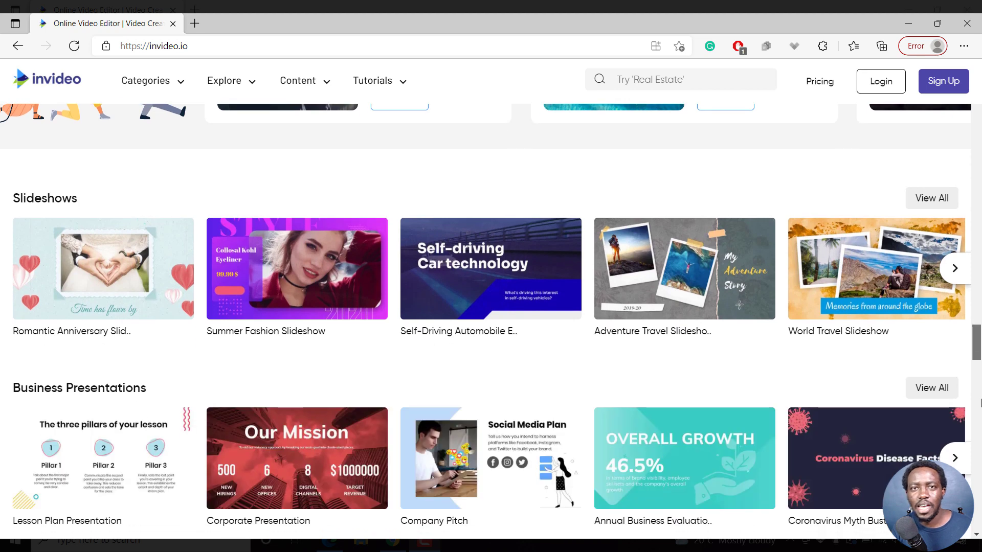
scroll("down", 3)
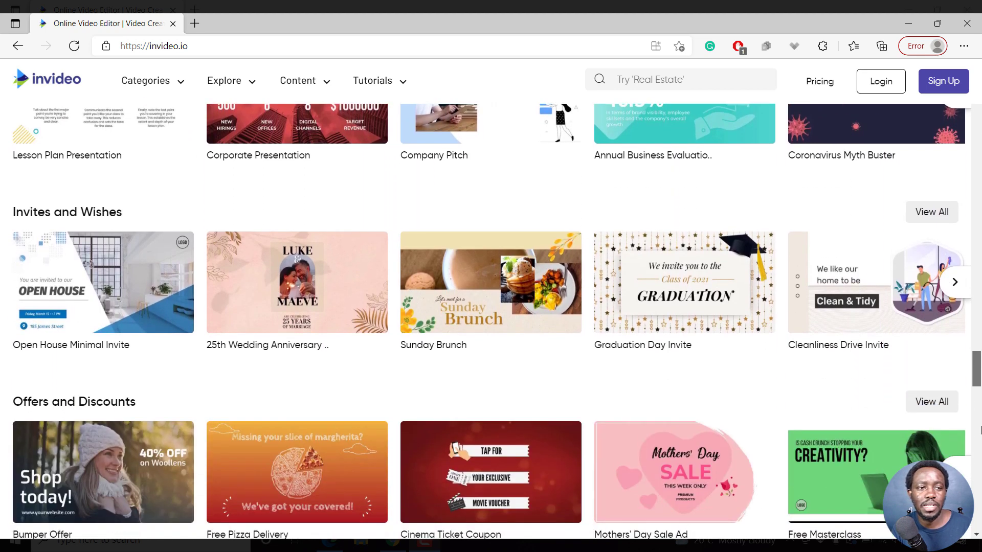
scroll("down", 3)
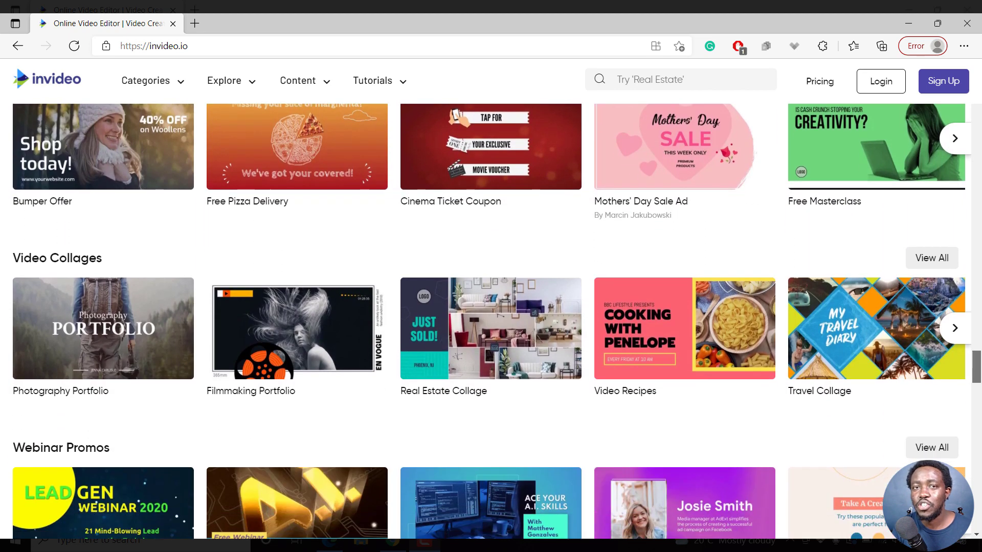
scroll("down", 3)
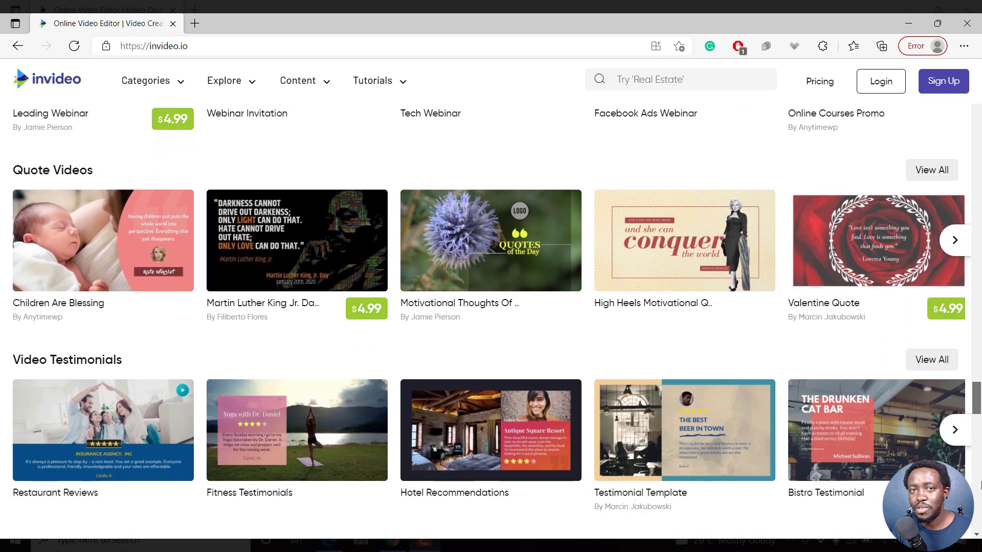
scroll("down", 3)
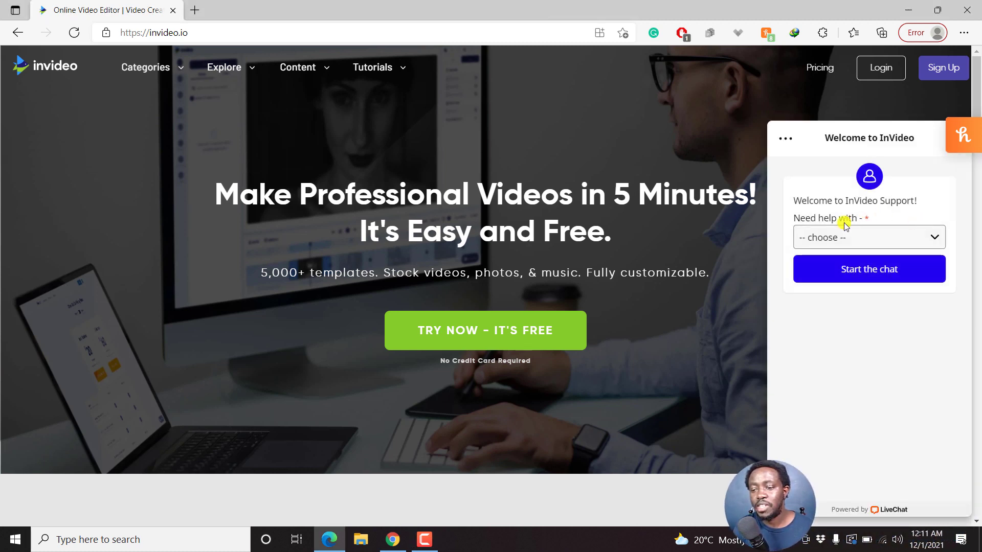
Expand the 'Need help with' dropdown to show topics like Video Editing and a free live demo slot
left_click(869, 238)
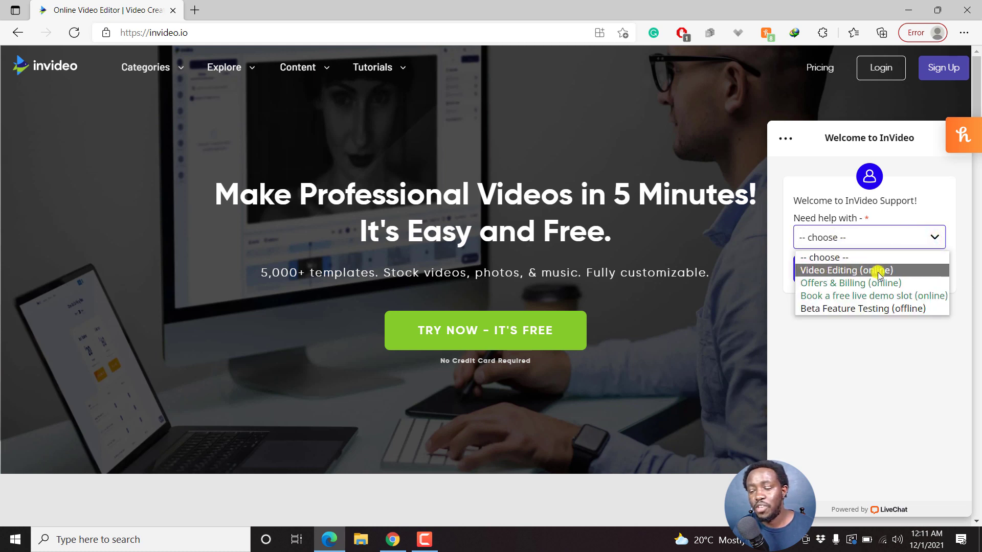
mouse_move(872, 296)
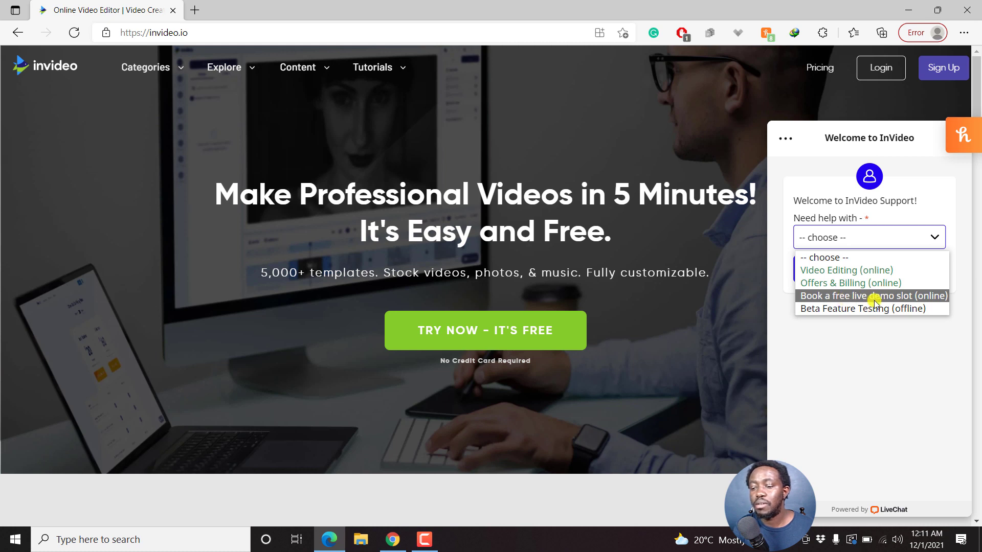
mouse_move(870, 309)
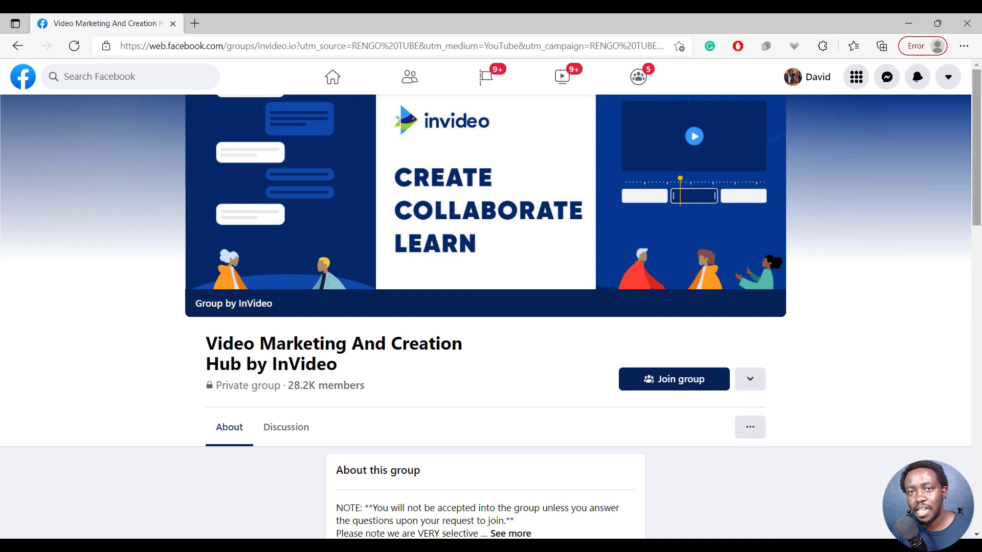
scroll("down", 3)
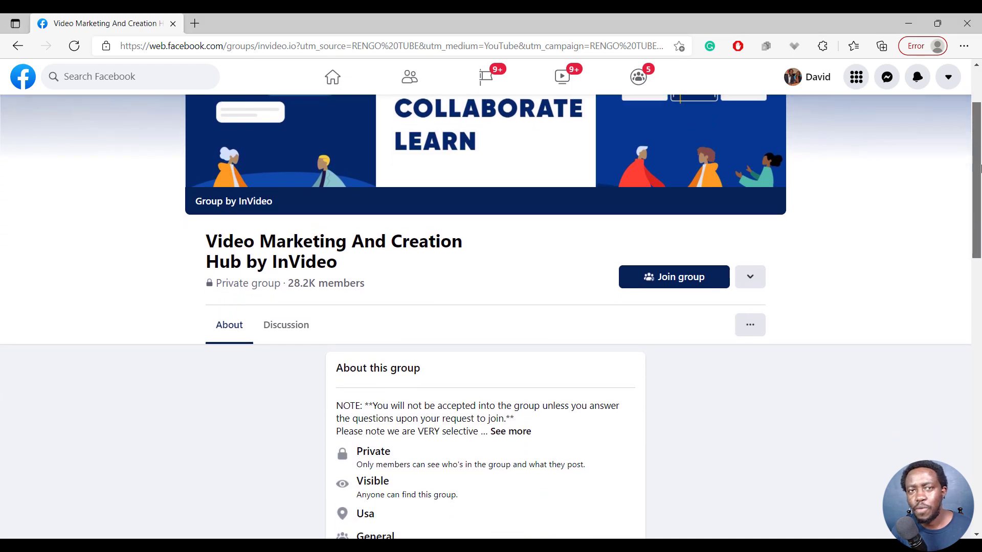
scroll("down", 3)
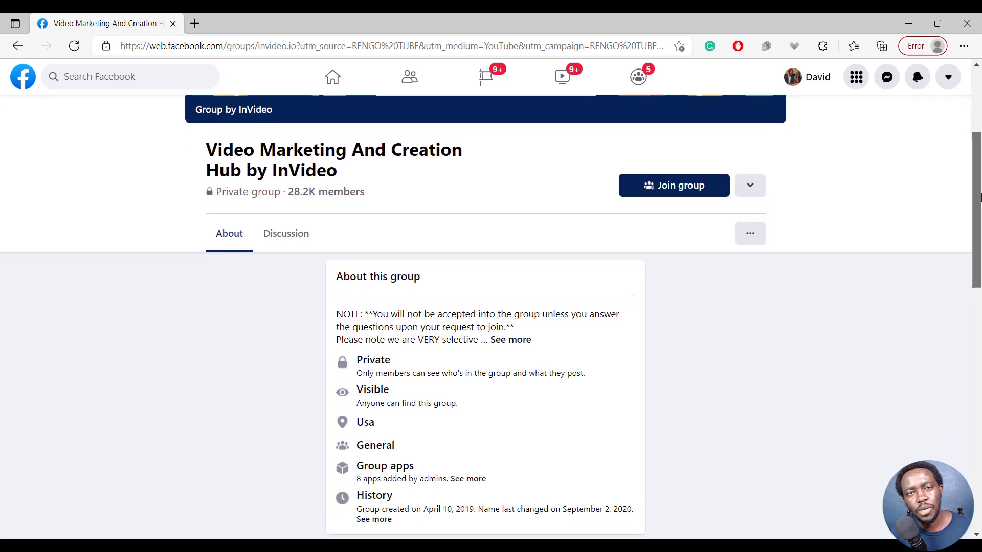
scroll("down", 3)
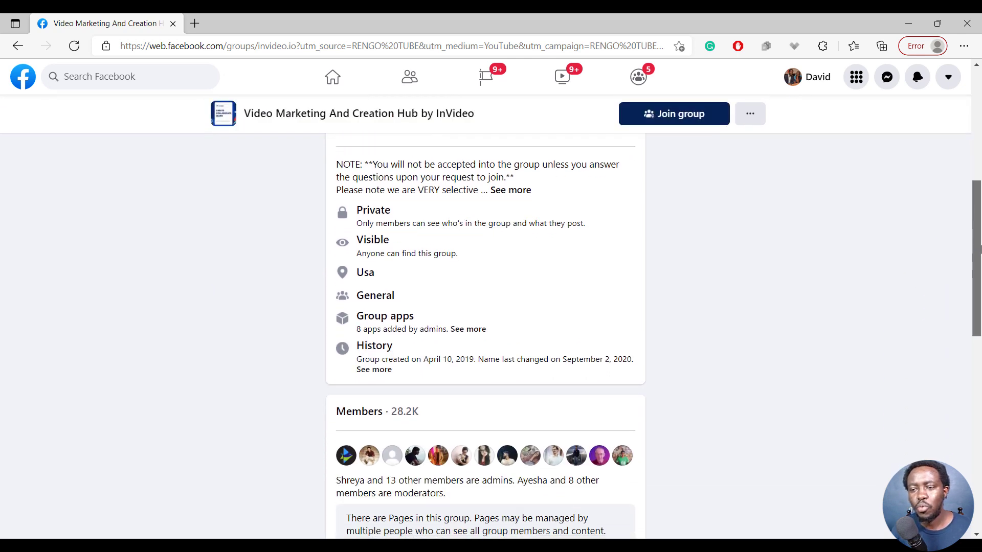
scroll("down", 3)
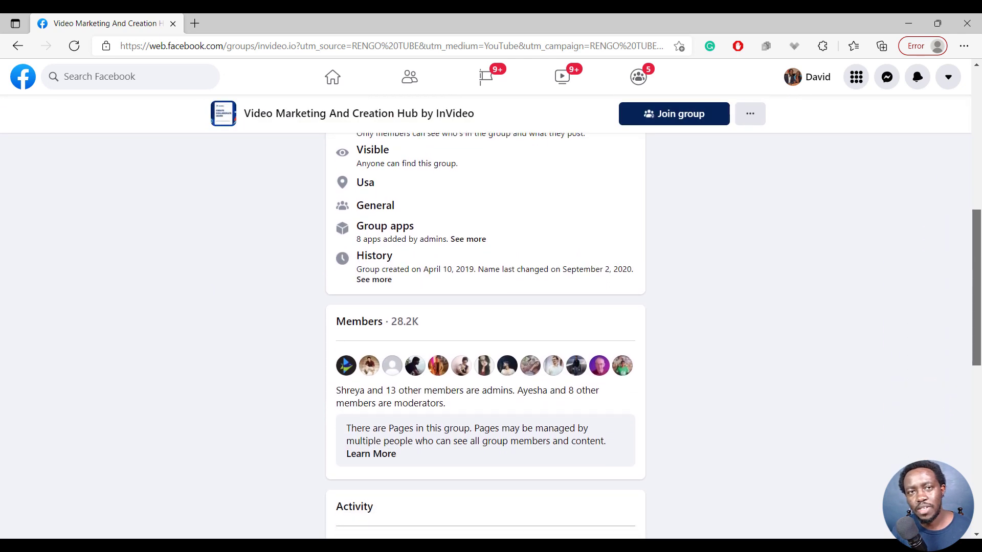
scroll("down", 3)
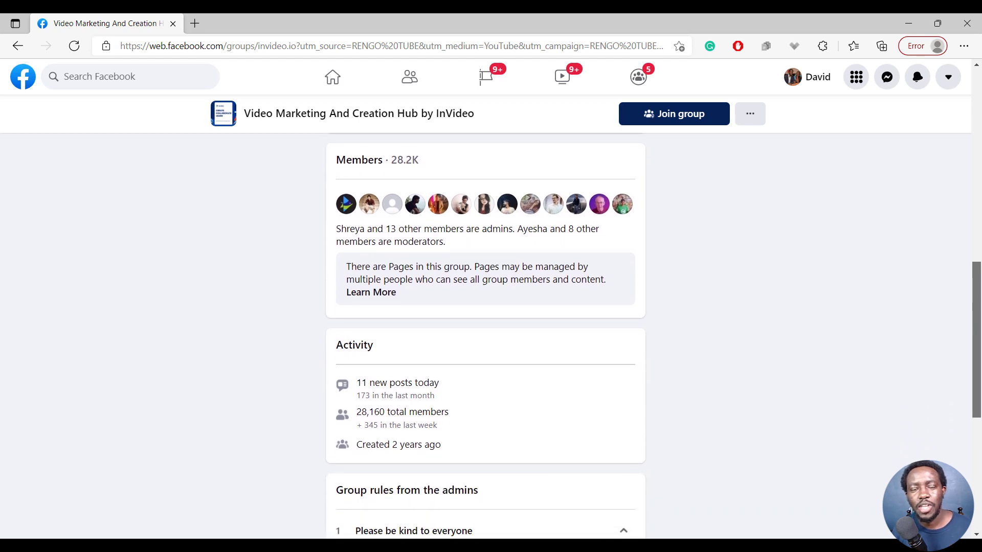
scroll("down", 3)
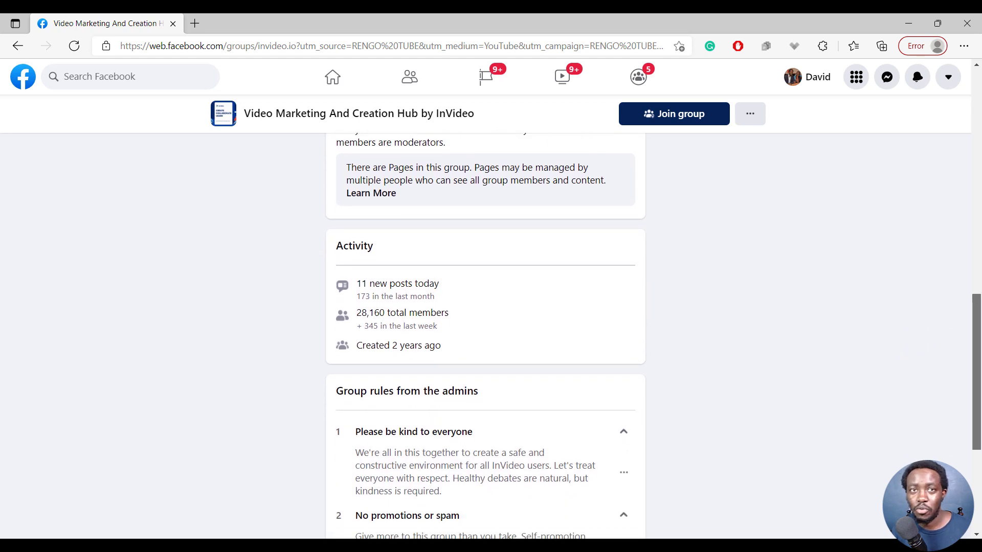
scroll("down", 3)
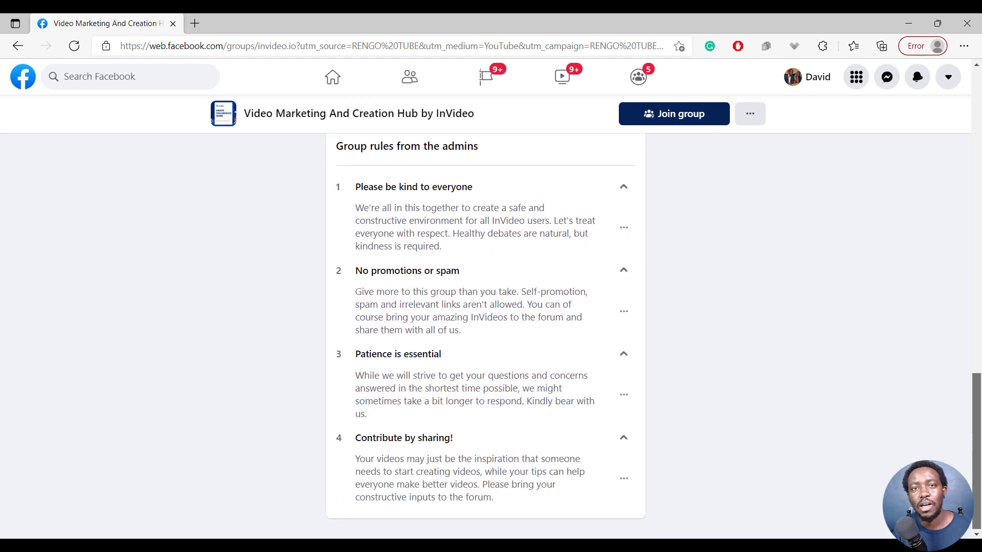
scroll("down", 3)
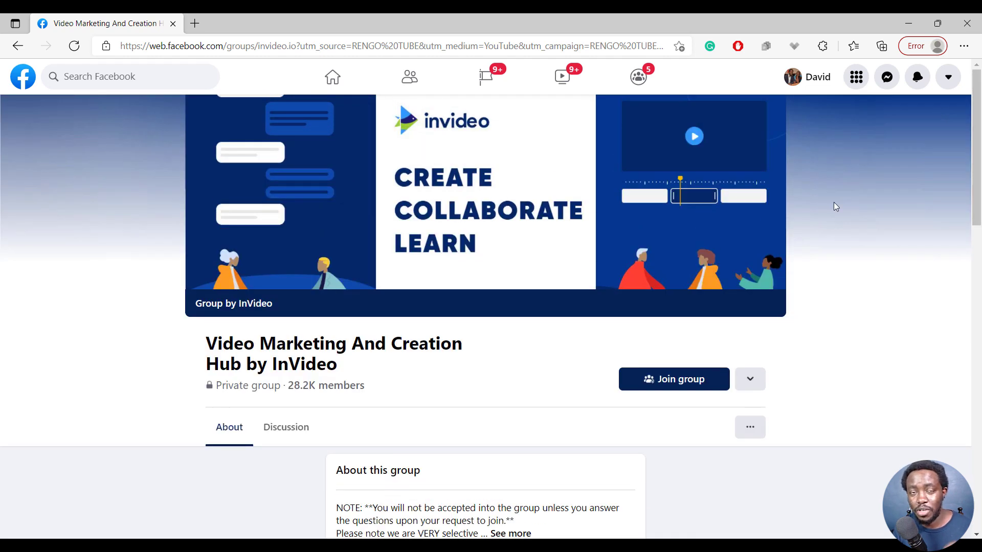
left_click(674, 379)
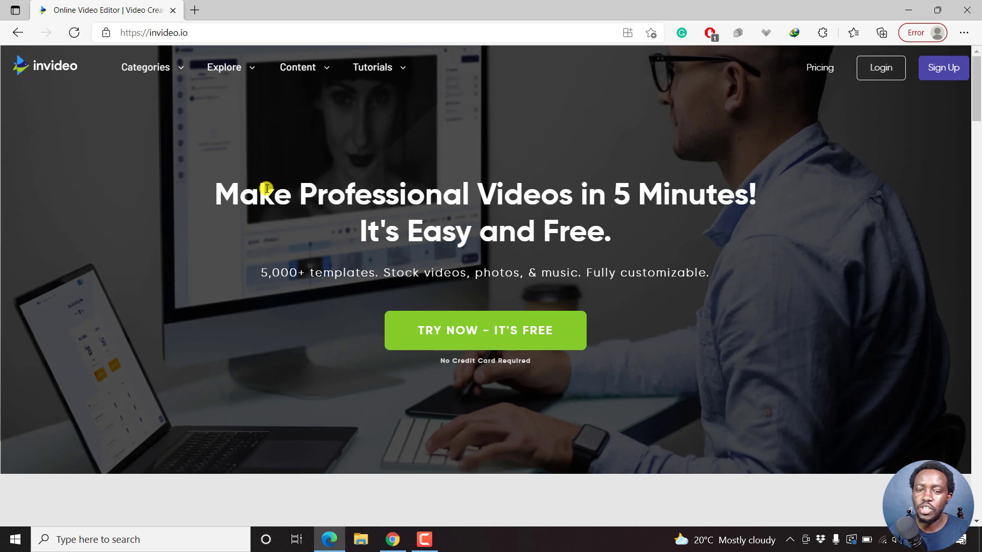
mouse_move(569, 208)
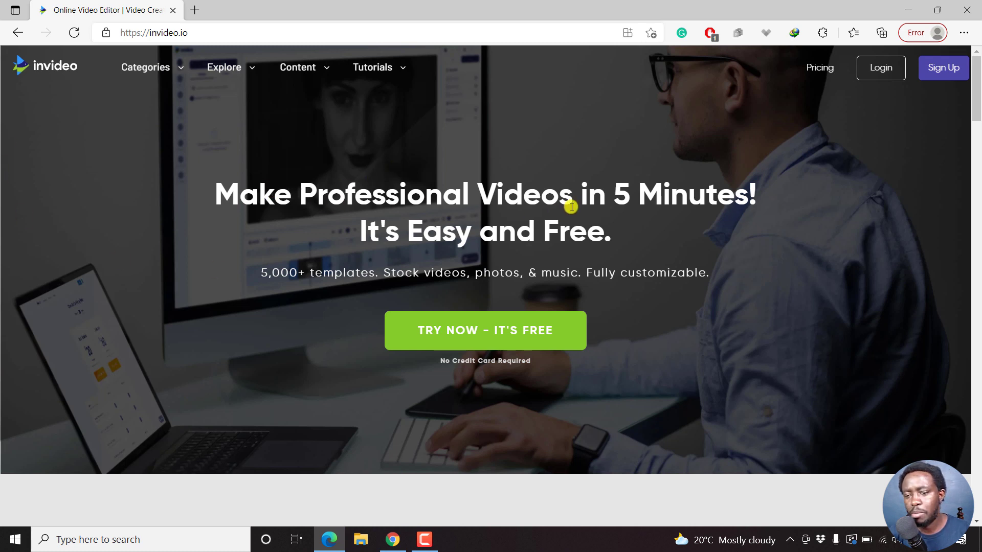
mouse_move(589, 203)
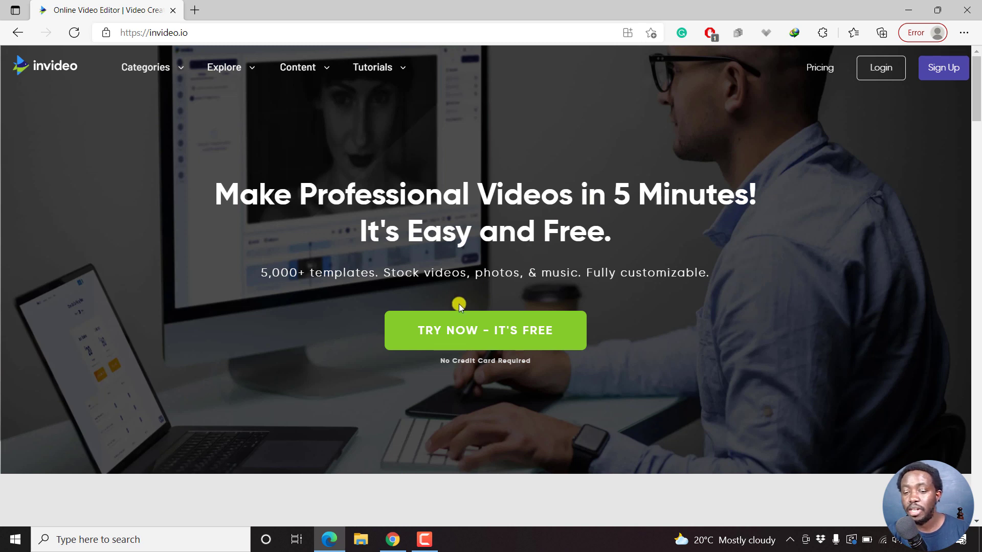
mouse_move(484, 370)
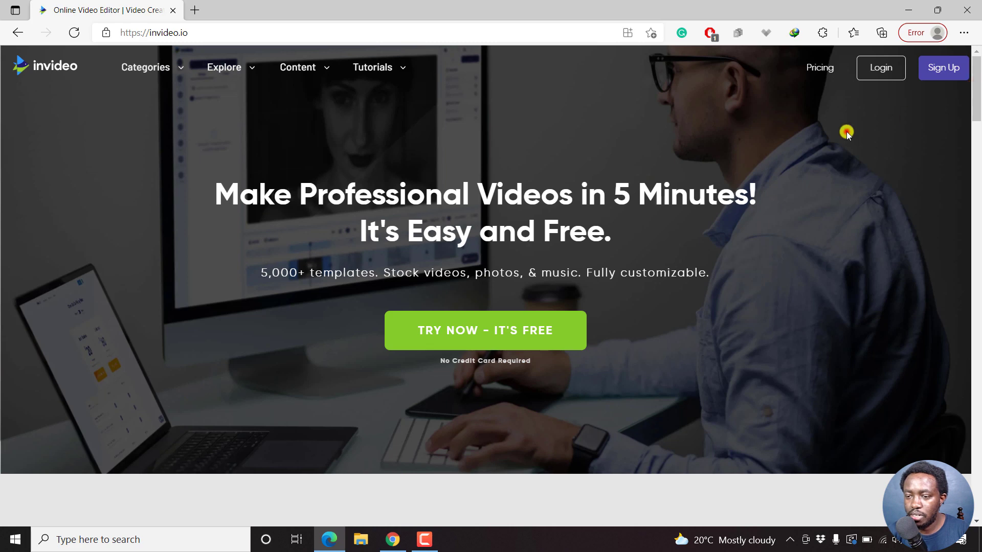
scroll("down", 3)
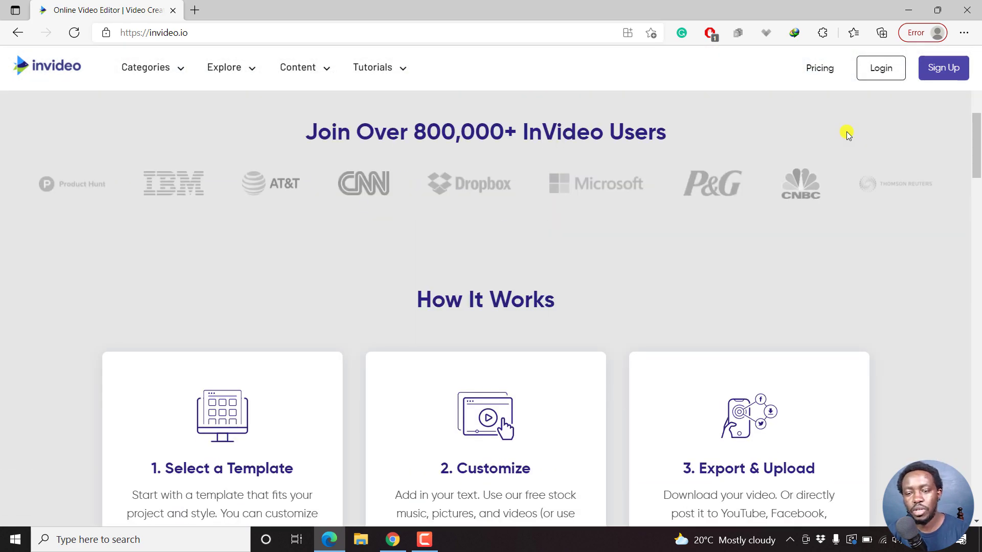
scroll("down", 3)
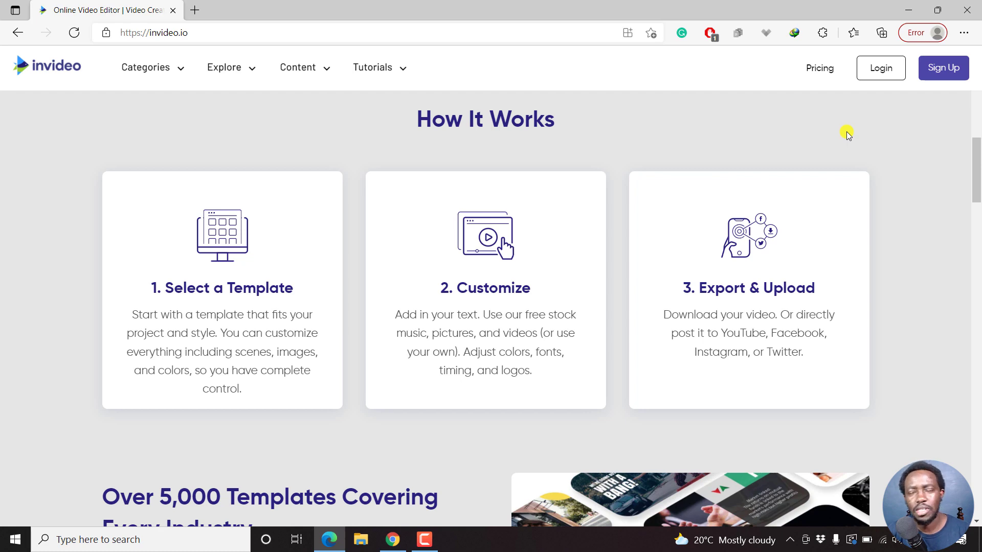
scroll("down", 3)
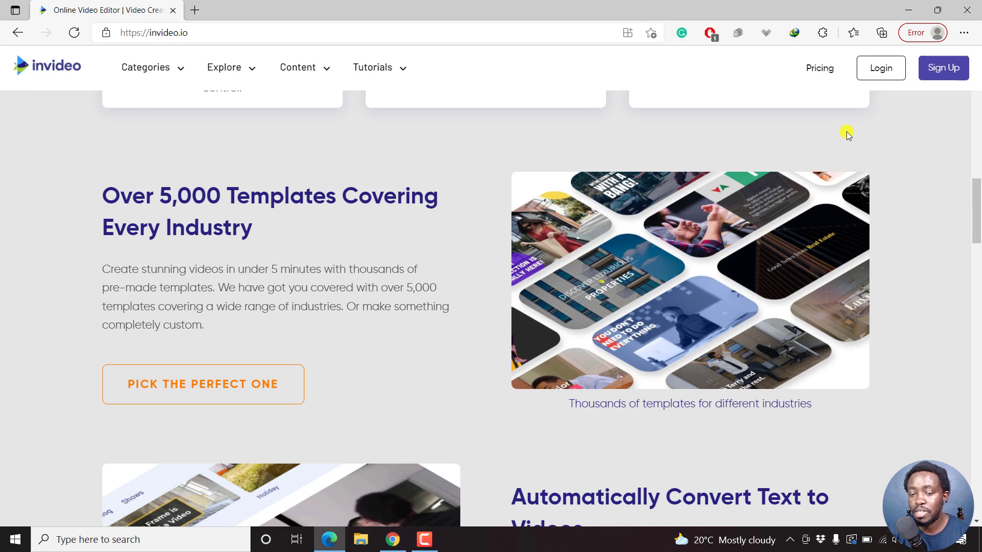
scroll("down", 3)
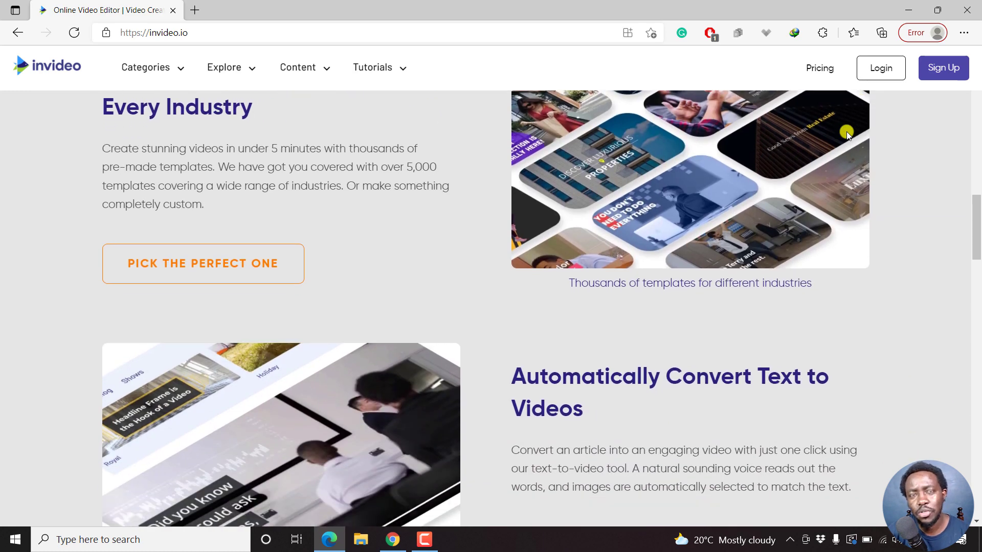
scroll("down", 3)
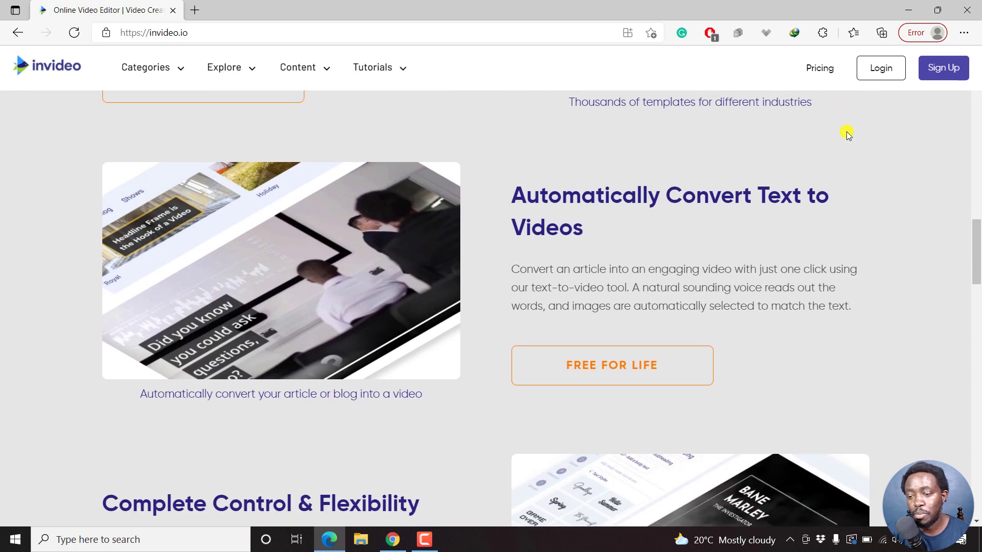
scroll("down", 3)
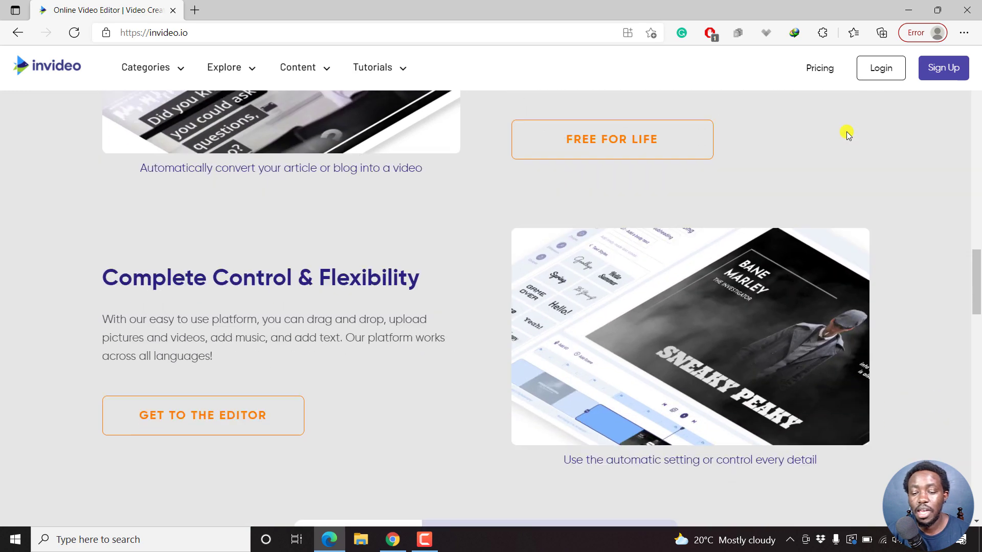
scroll("down", 3)
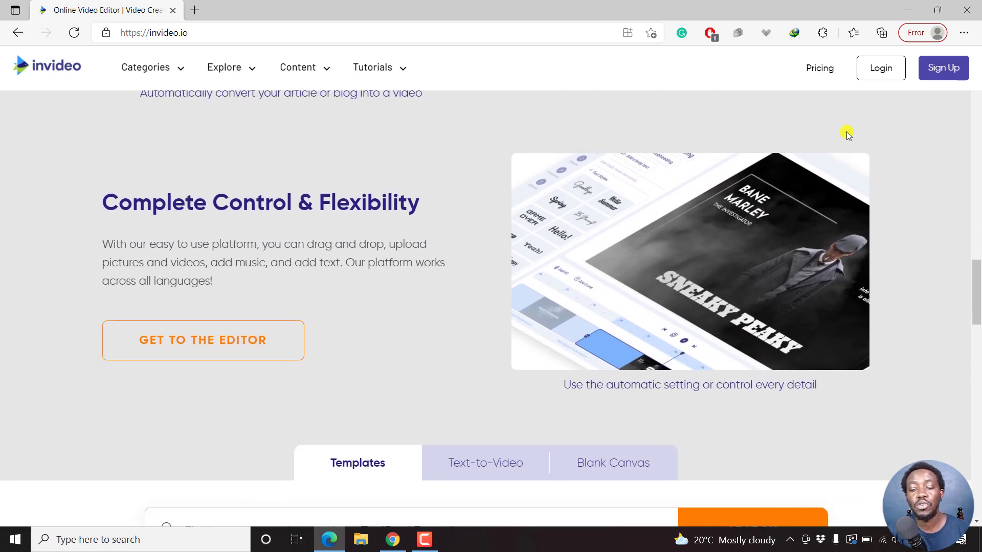
scroll("down", 3)
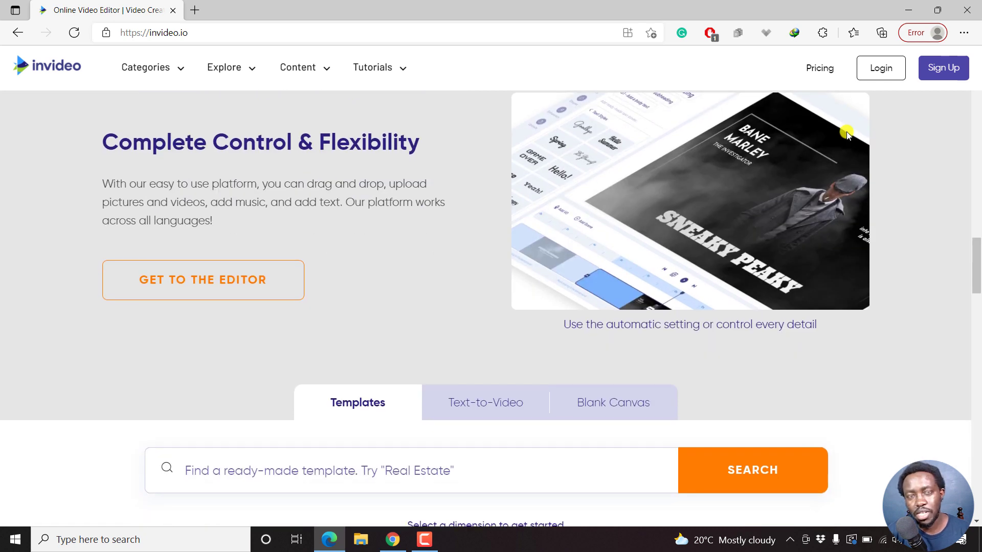
mouse_move(316, 522)
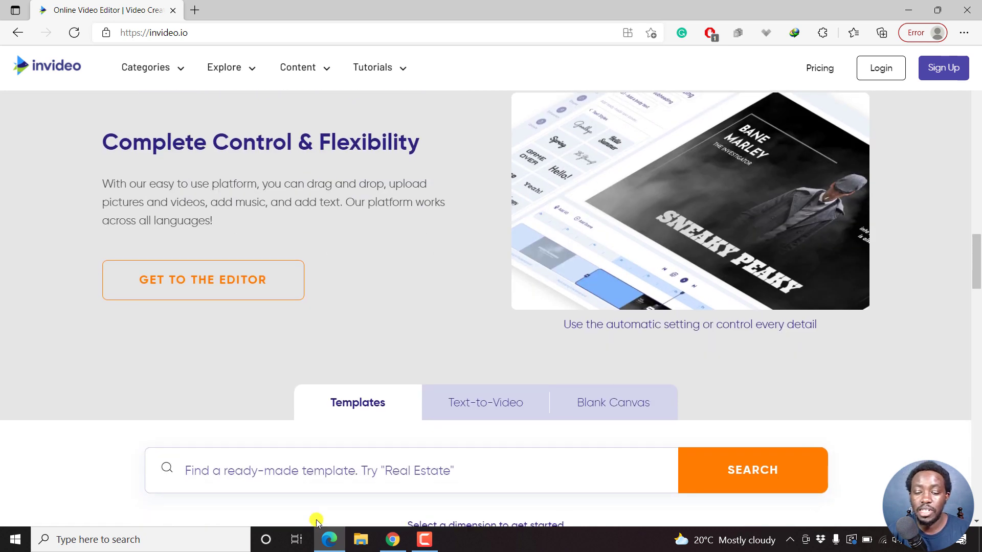
scroll("down", 3)
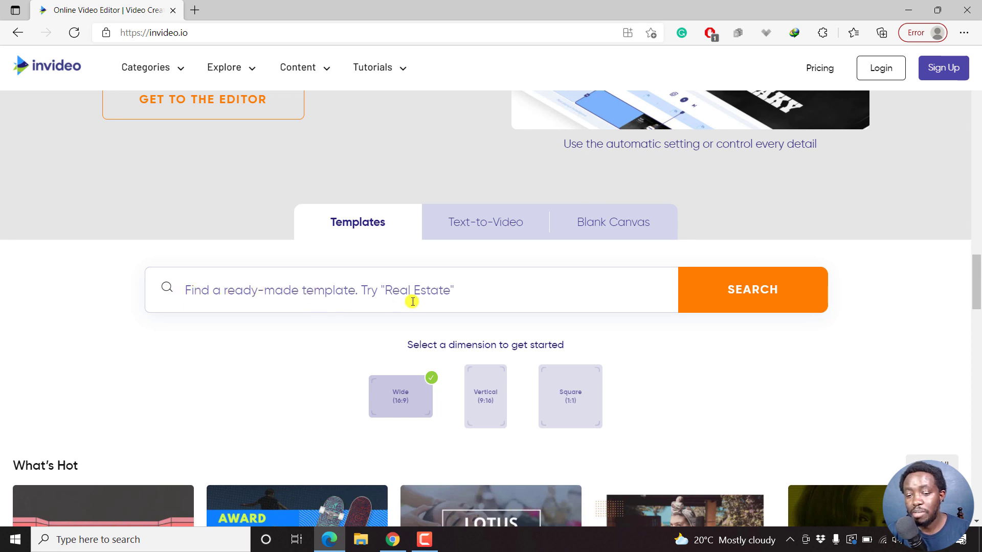
mouse_move(459, 292)
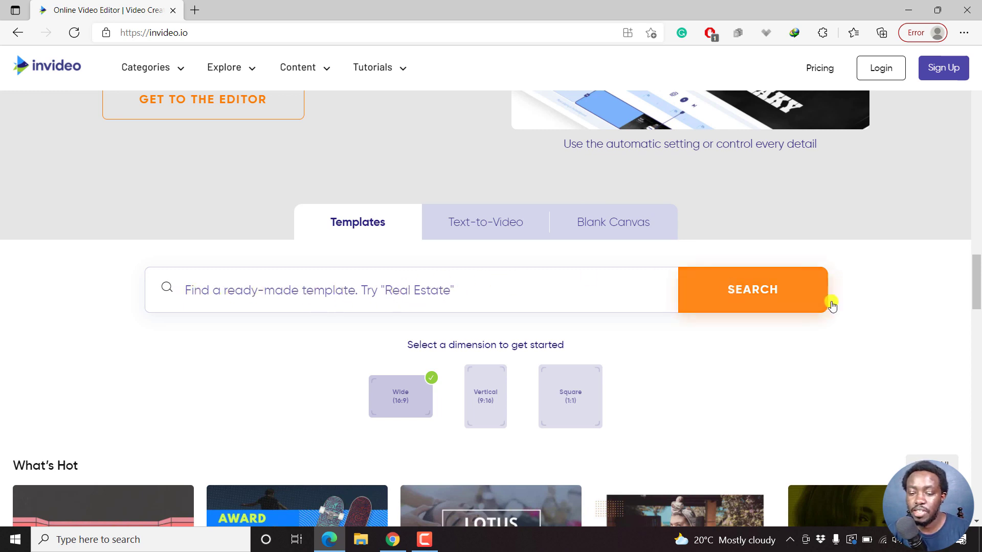
scroll("down", 3)
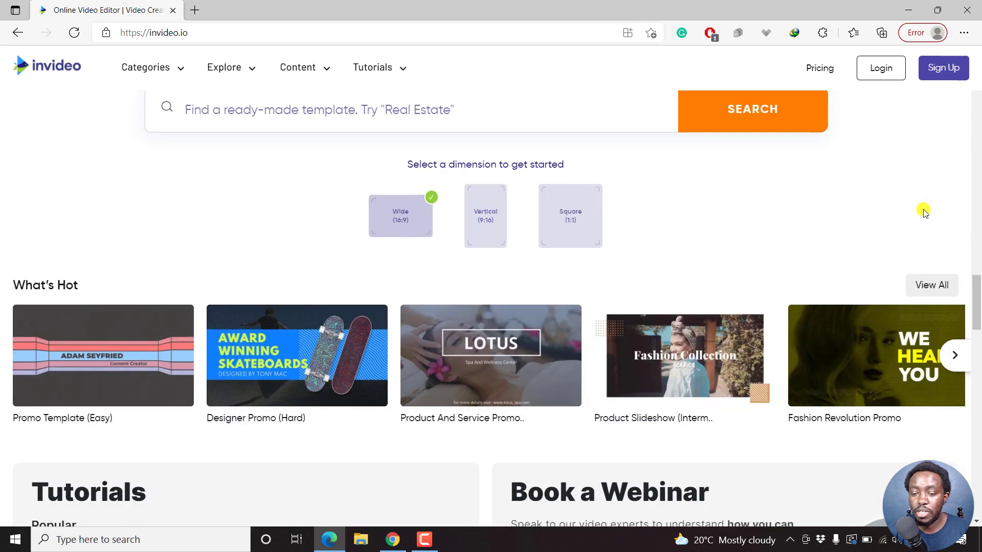
mouse_move(675, 191)
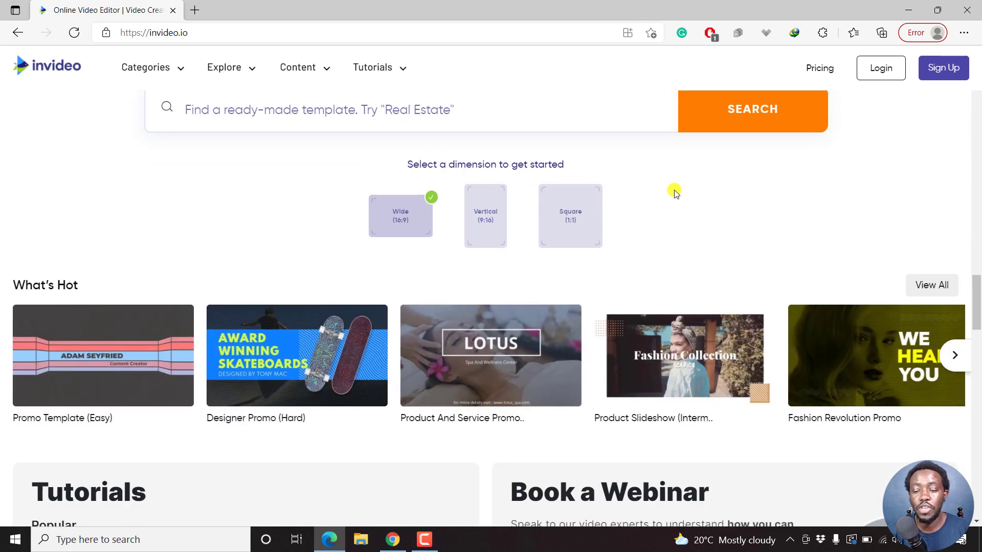
mouse_move(716, 196)
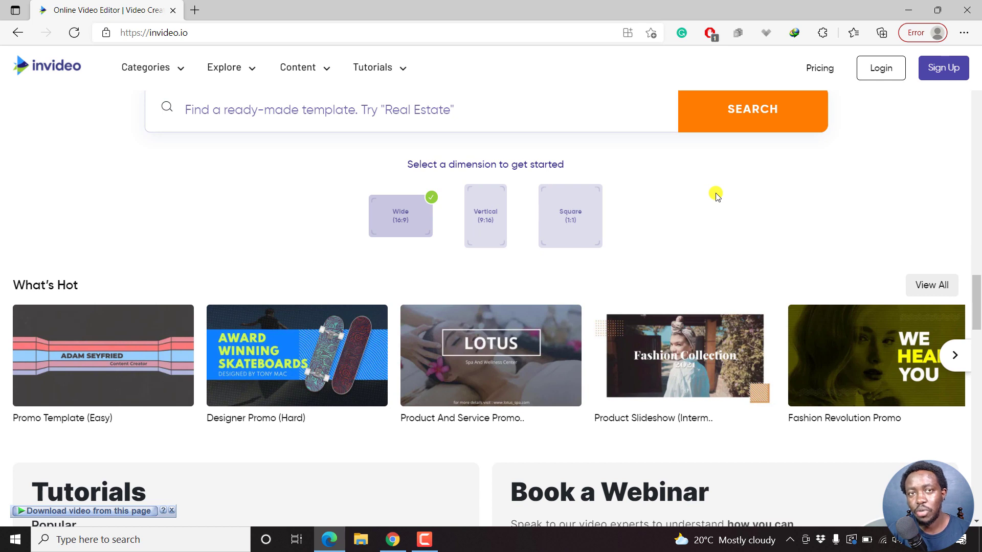
mouse_move(368, 210)
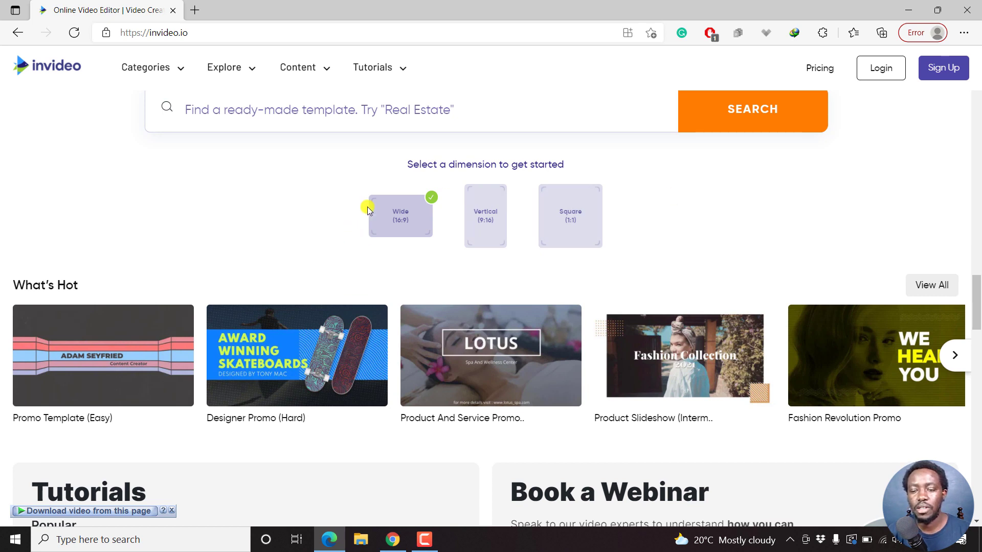
mouse_move(351, 205)
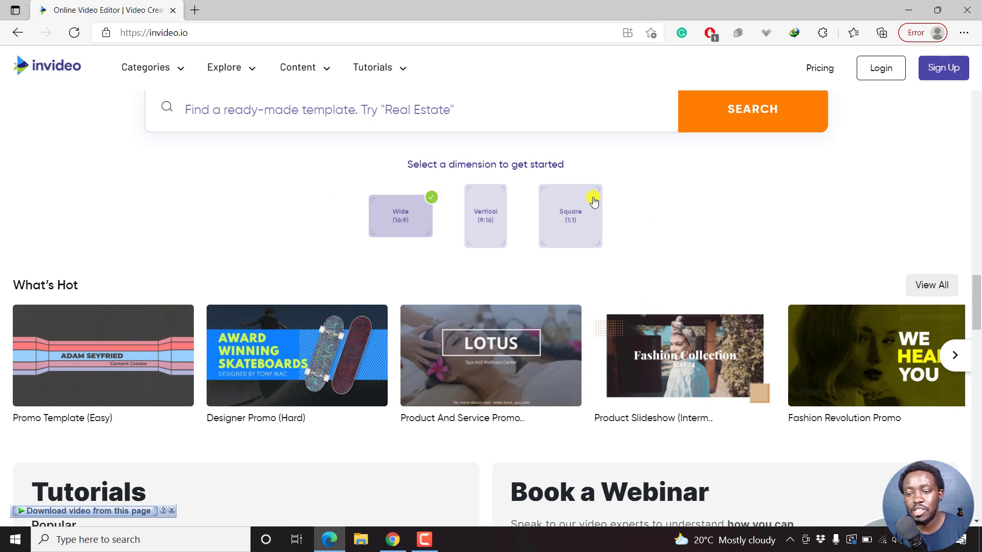
mouse_move(727, 186)
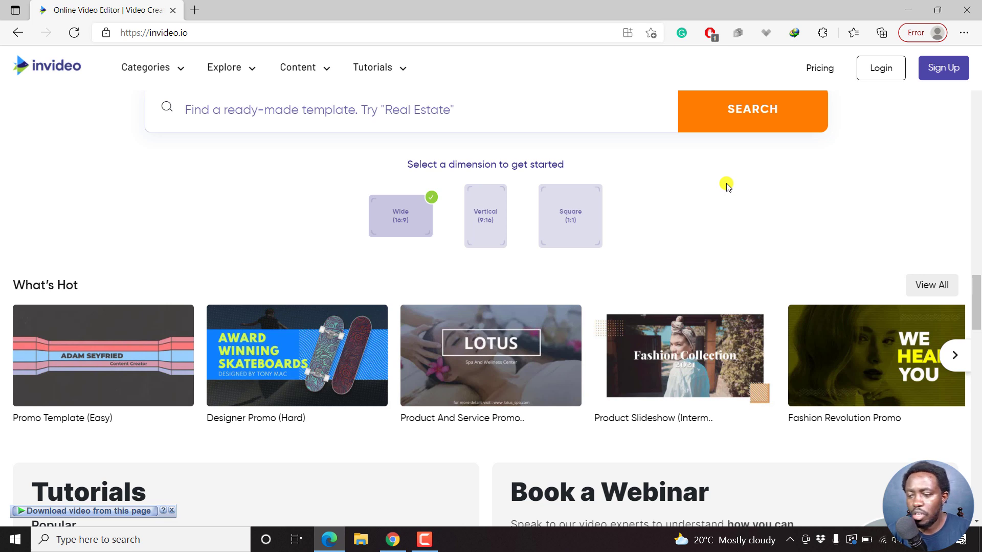
mouse_move(697, 207)
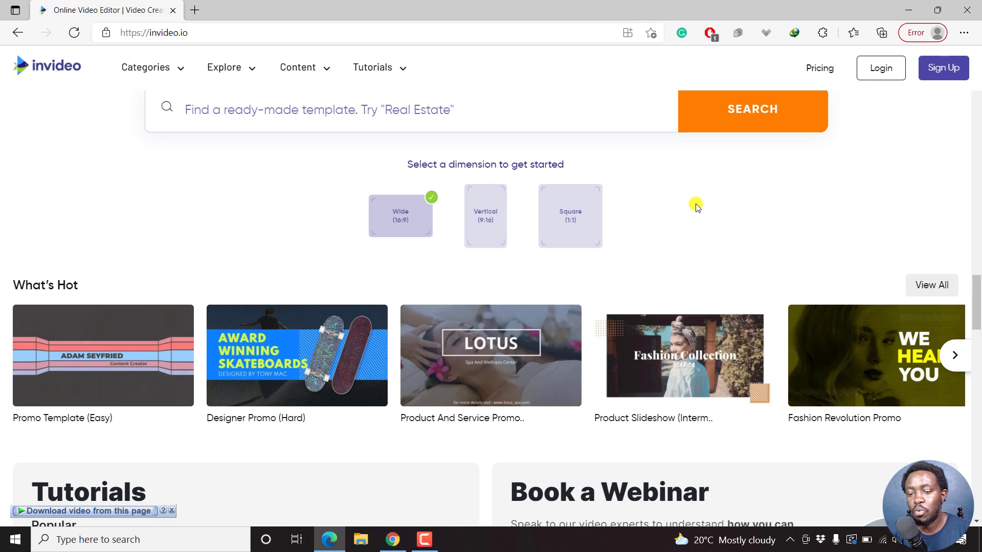
mouse_move(244, 337)
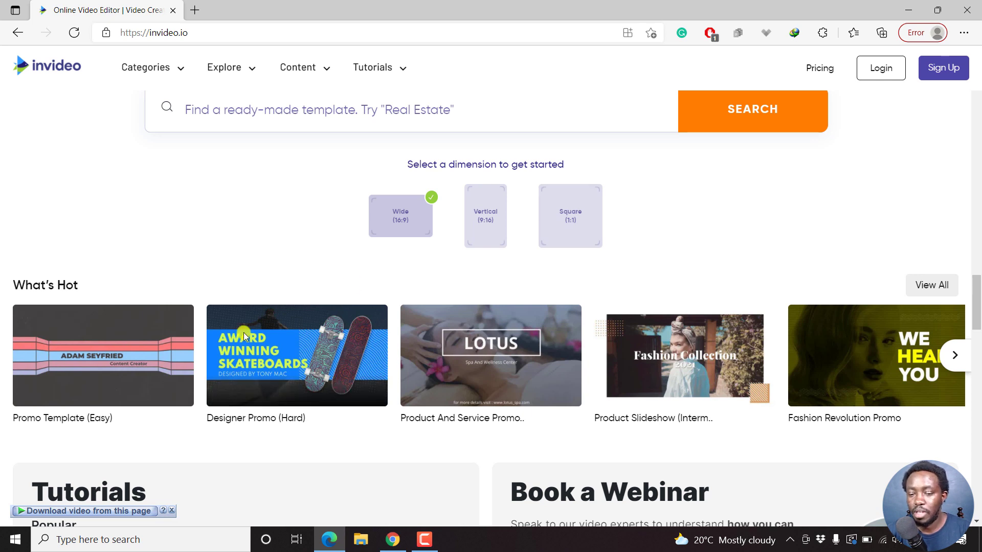
mouse_move(487, 283)
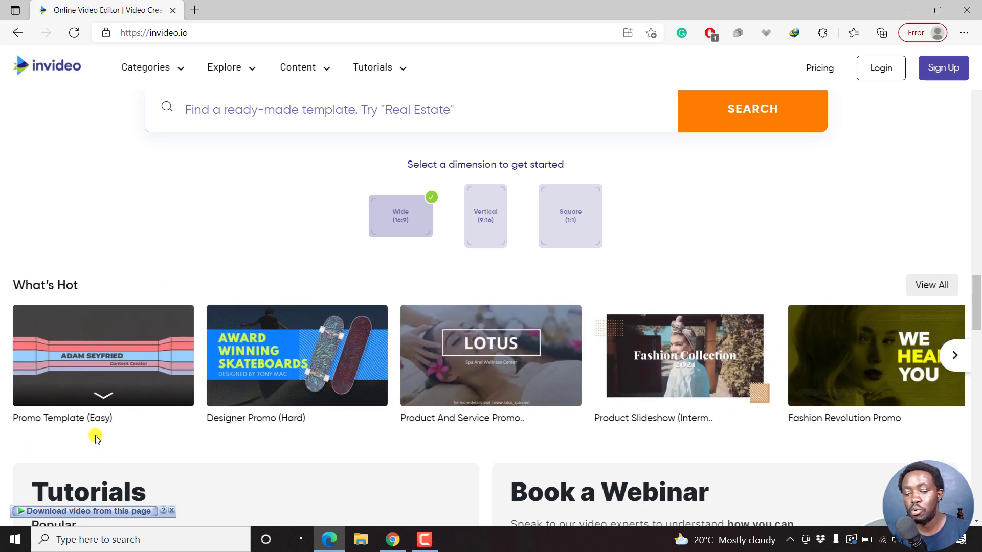
mouse_move(464, 437)
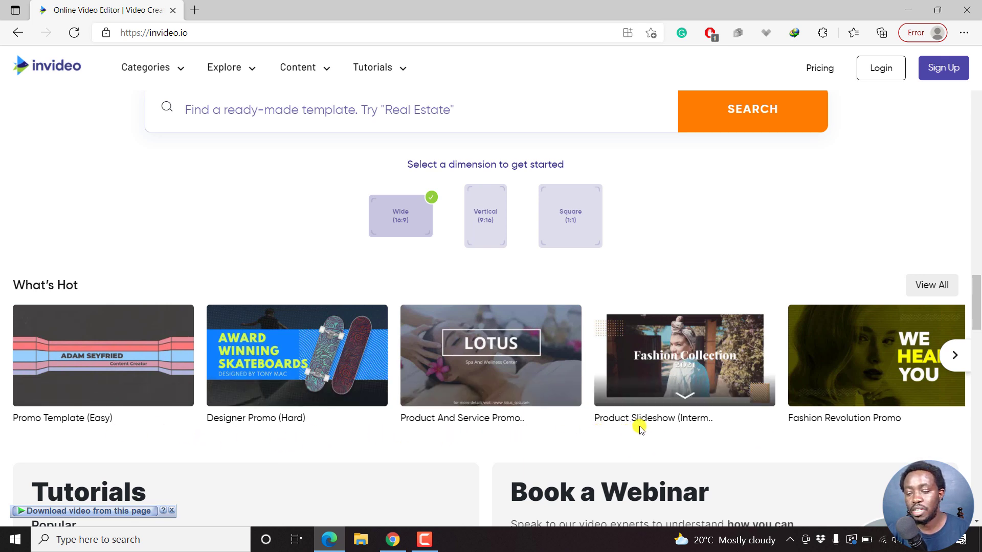
scroll("down", 3)
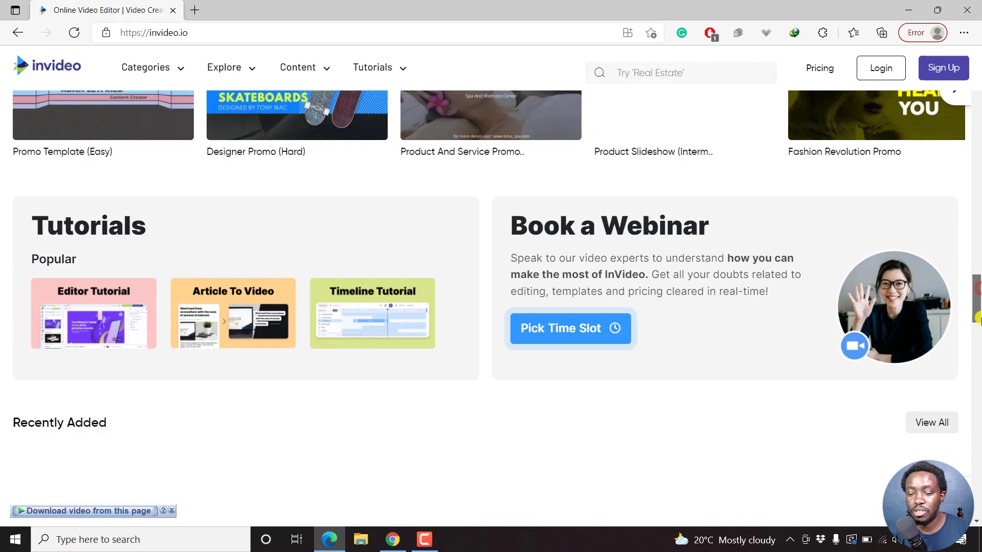
scroll("down", 3)
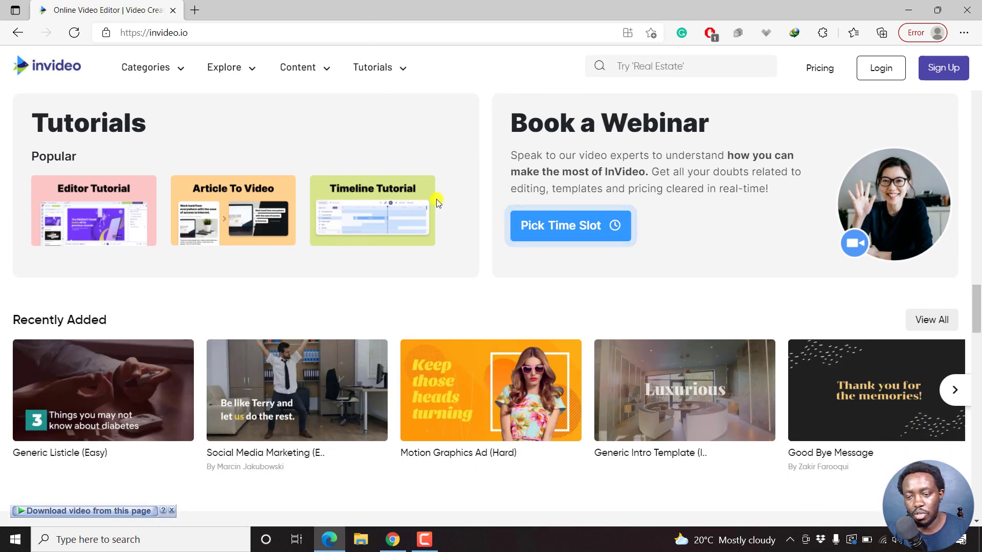
scroll("down", 3)
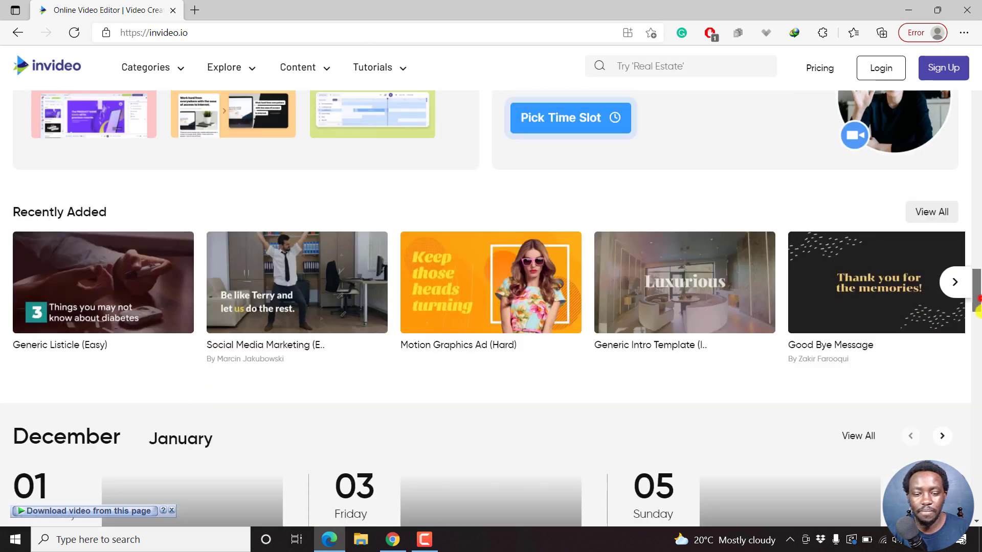
scroll("down", 3)
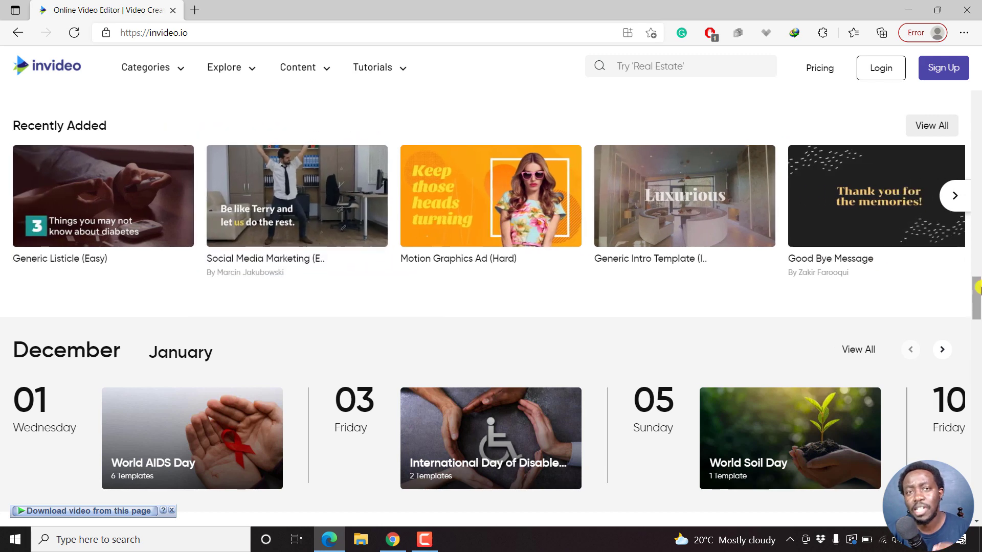
Advance the December carousel twice to reach International Tea Day, Christmas and New Year's Eve
scroll("down", 3)
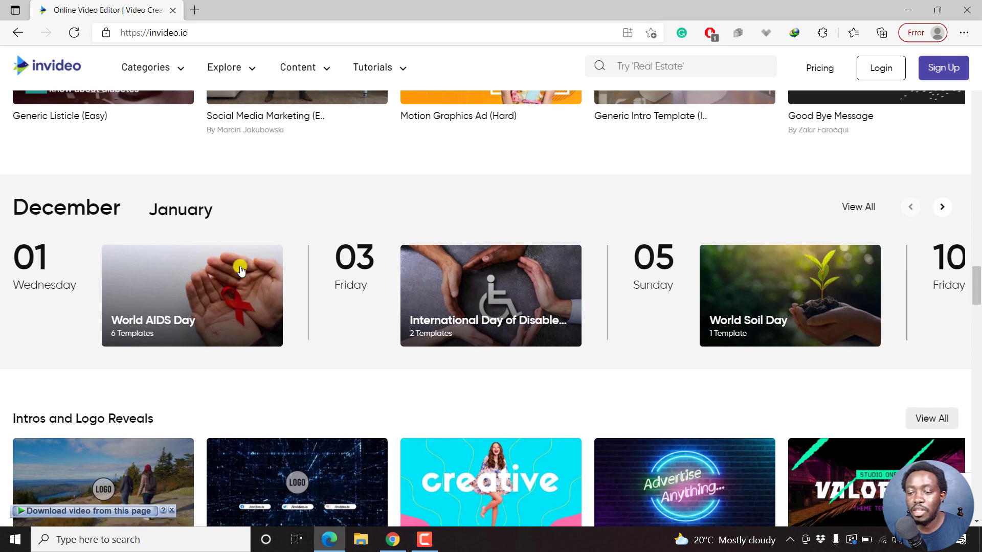
mouse_move(120, 167)
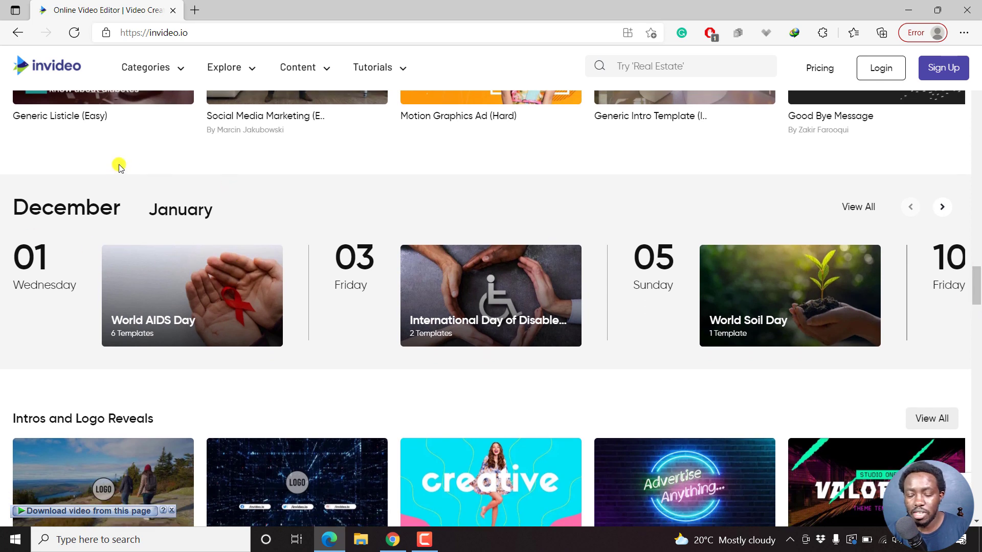
mouse_move(3, 322)
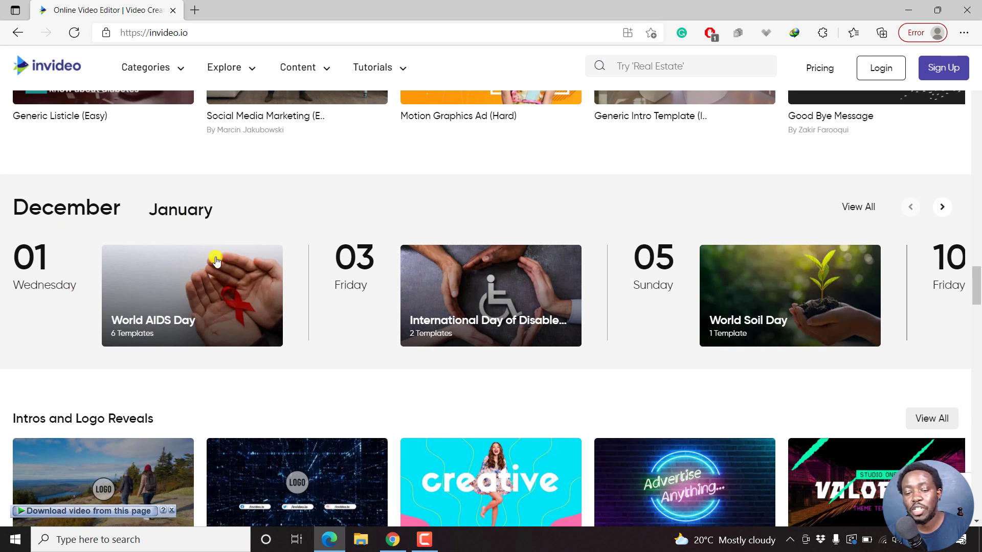
mouse_move(198, 277)
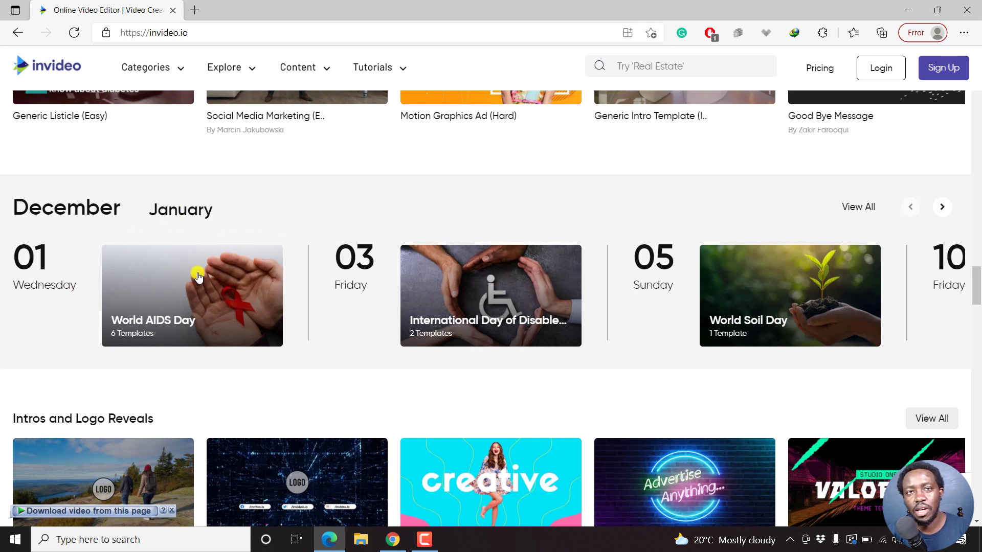
mouse_move(215, 283)
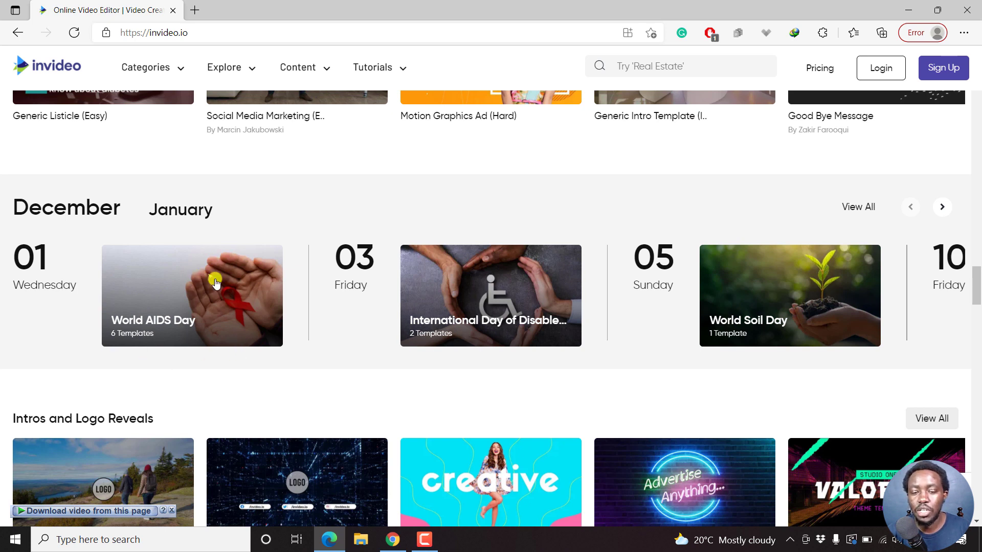
mouse_move(163, 324)
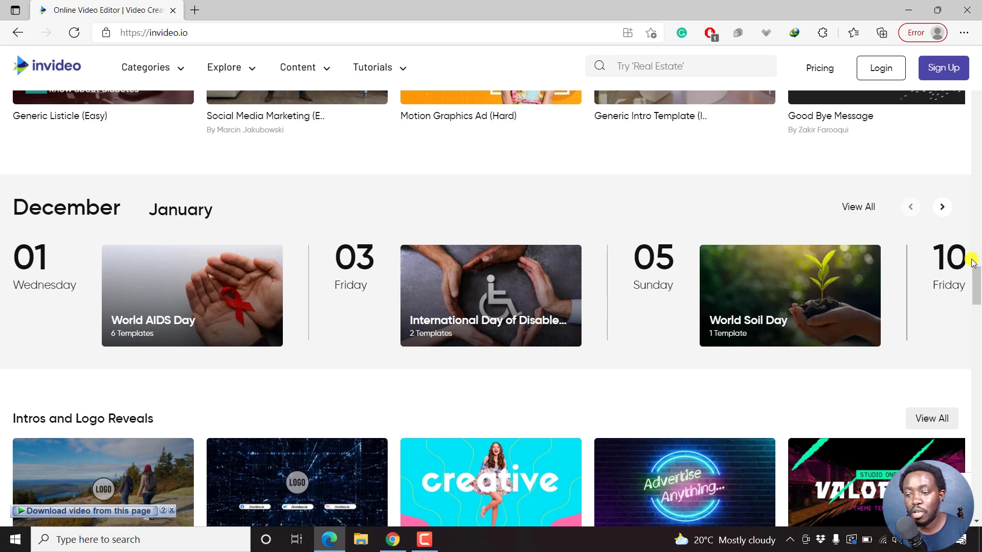
left_click(942, 207)
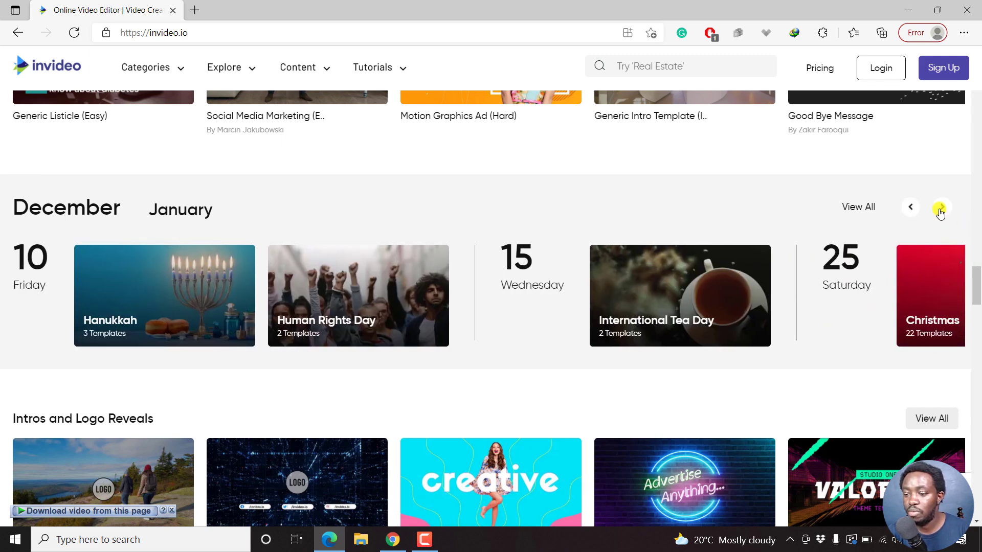
left_click(939, 207)
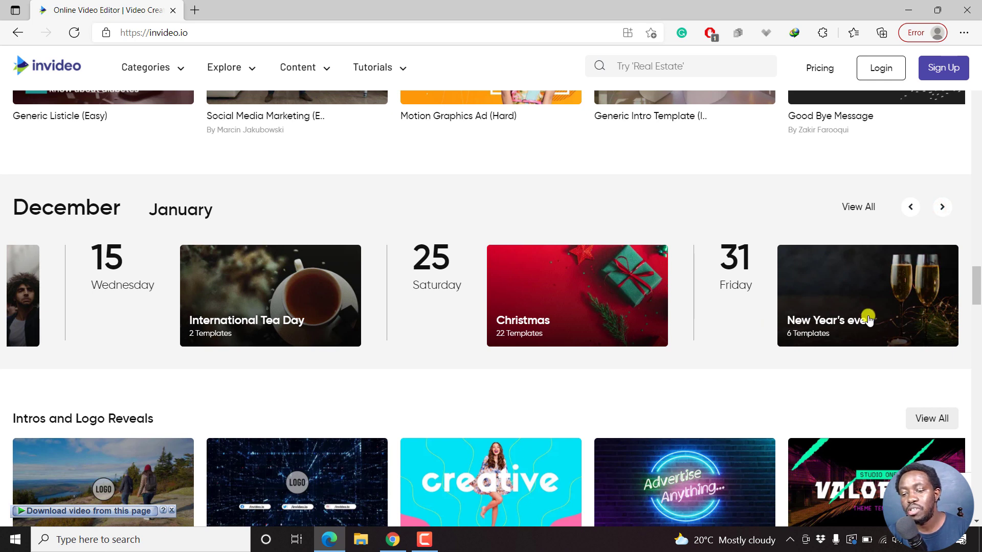
mouse_move(548, 303)
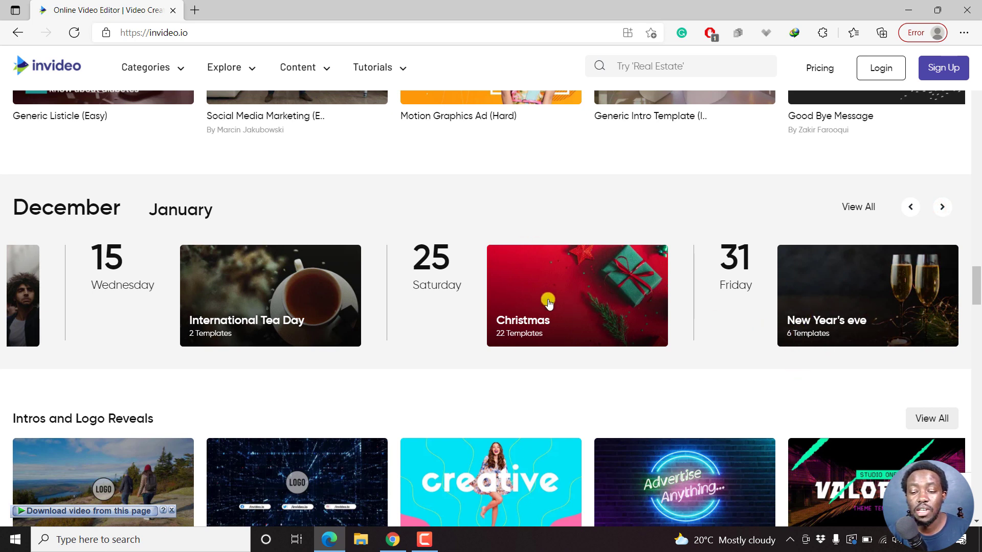
mouse_move(539, 368)
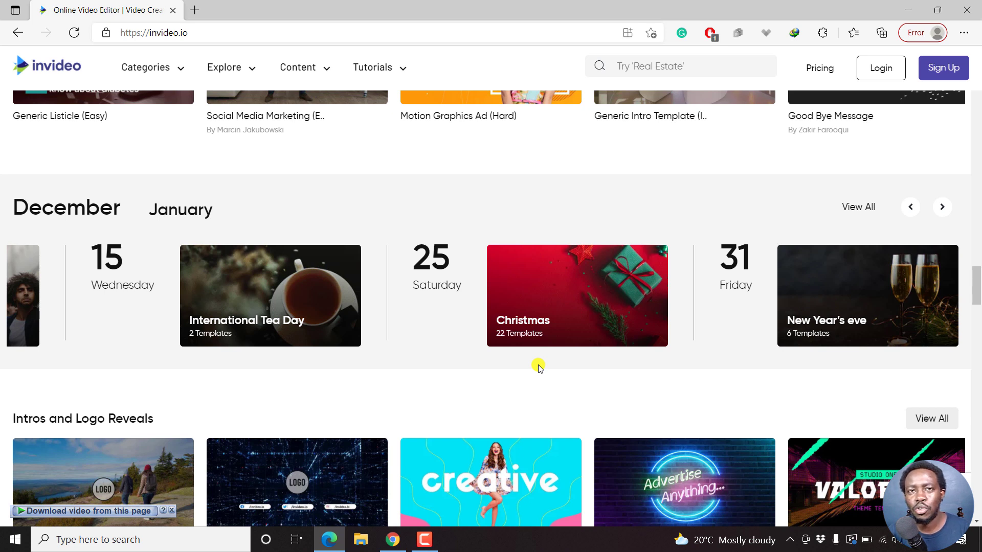
mouse_move(945, 307)
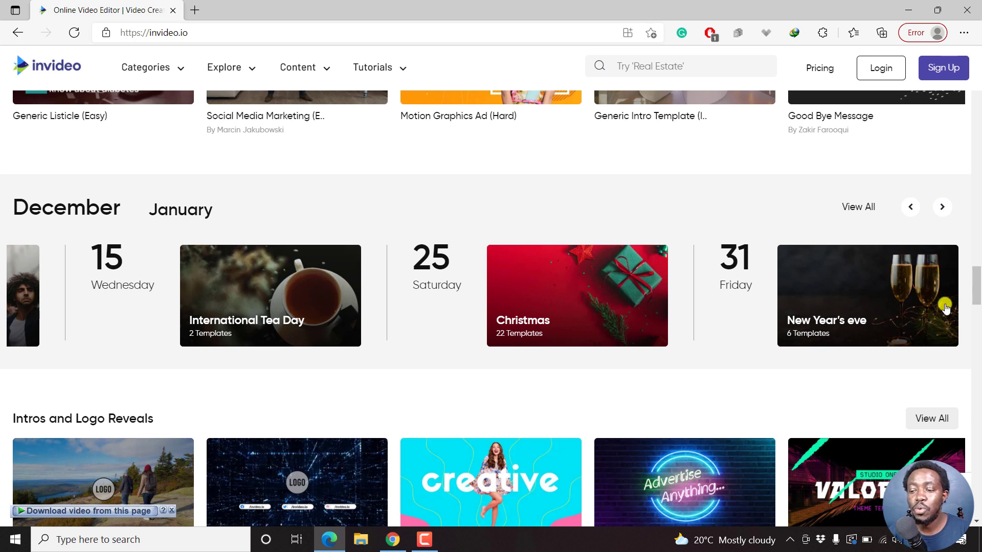
scroll("down", 3)
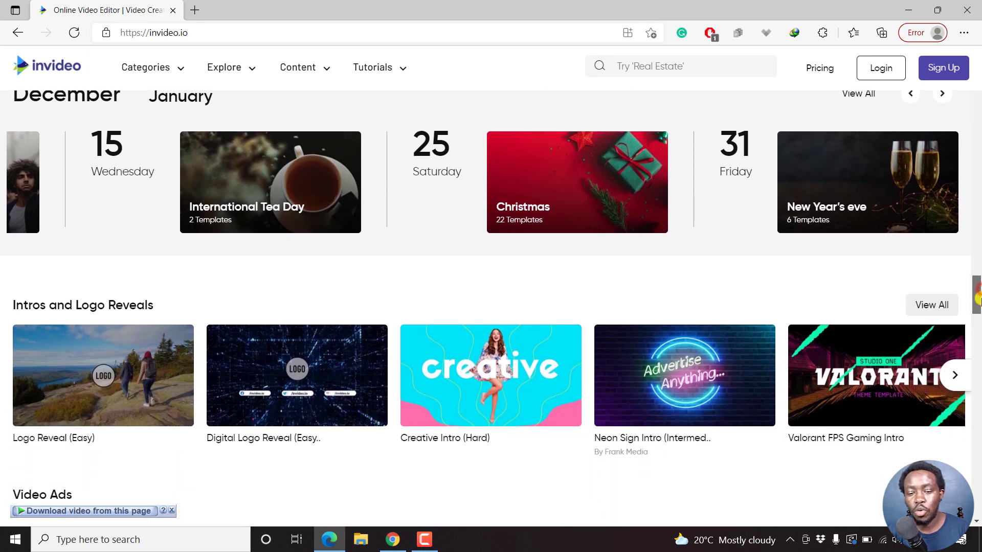
scroll("down", 3)
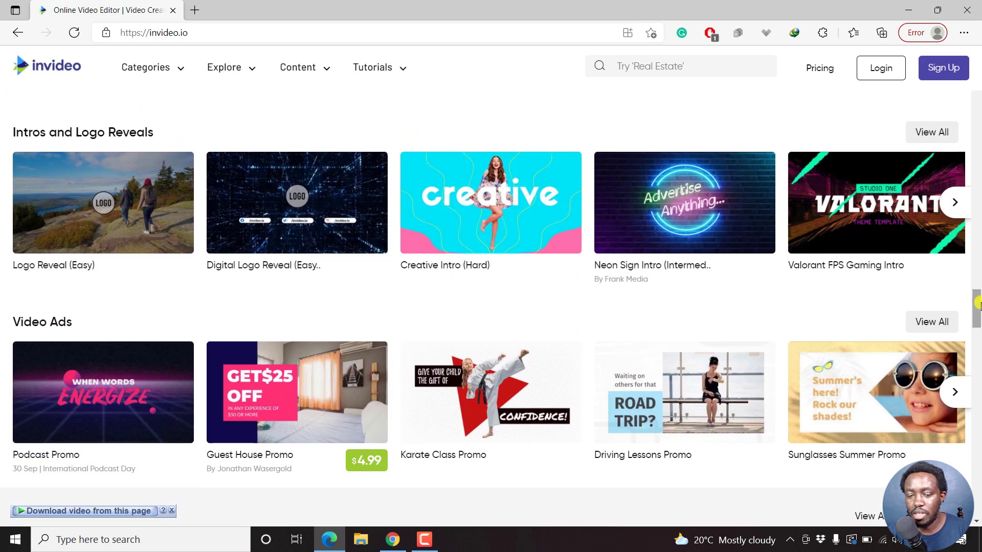
scroll("down", 3)
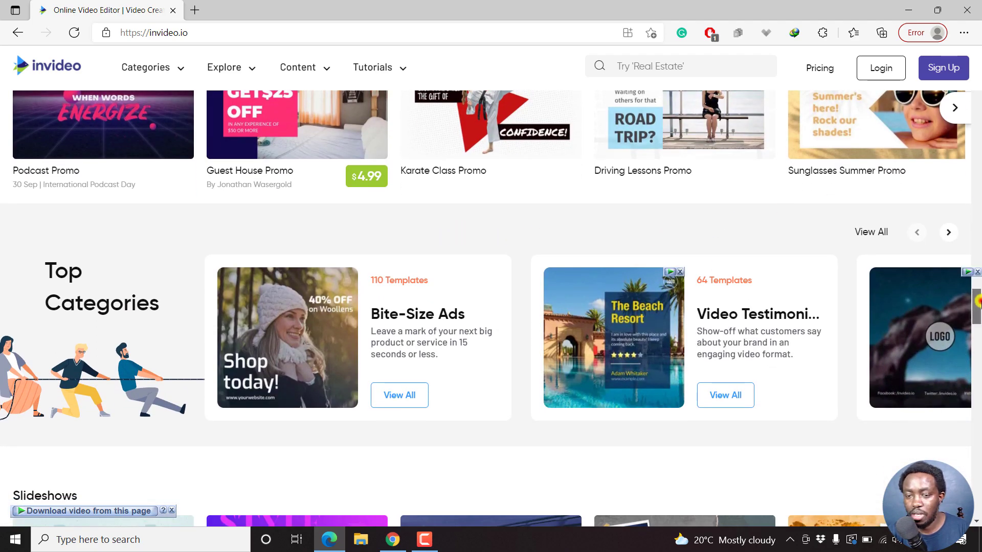
scroll("down", 3)
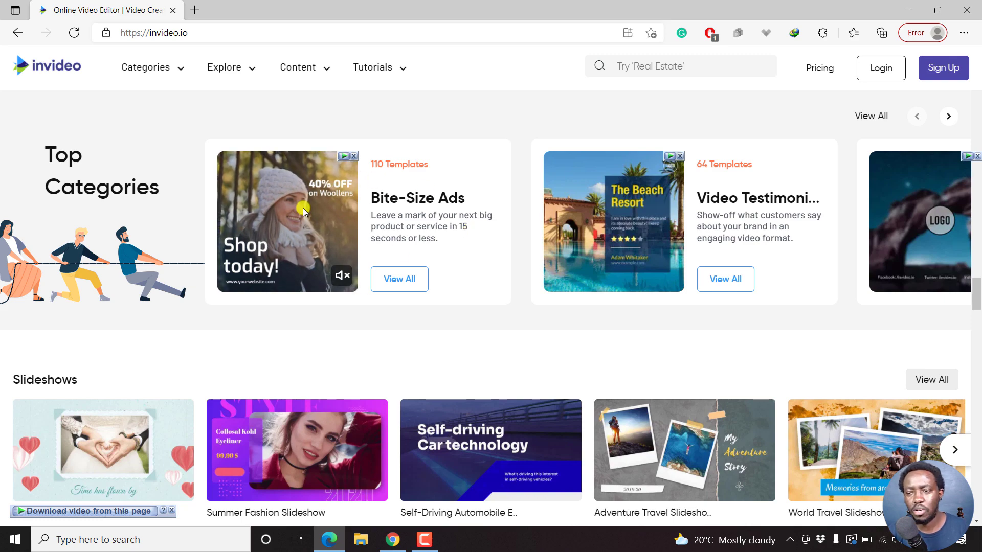
scroll("down", 3)
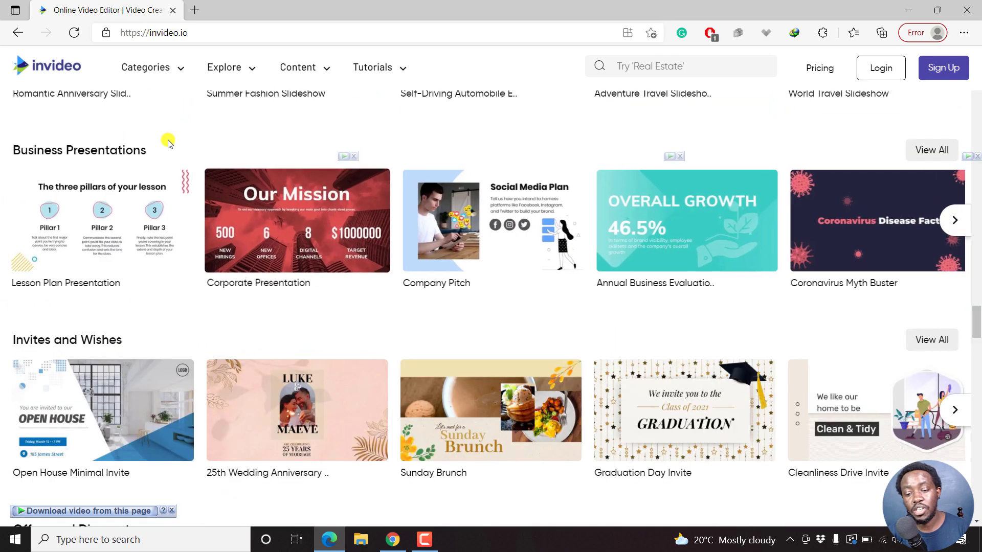
scroll("down", 3)
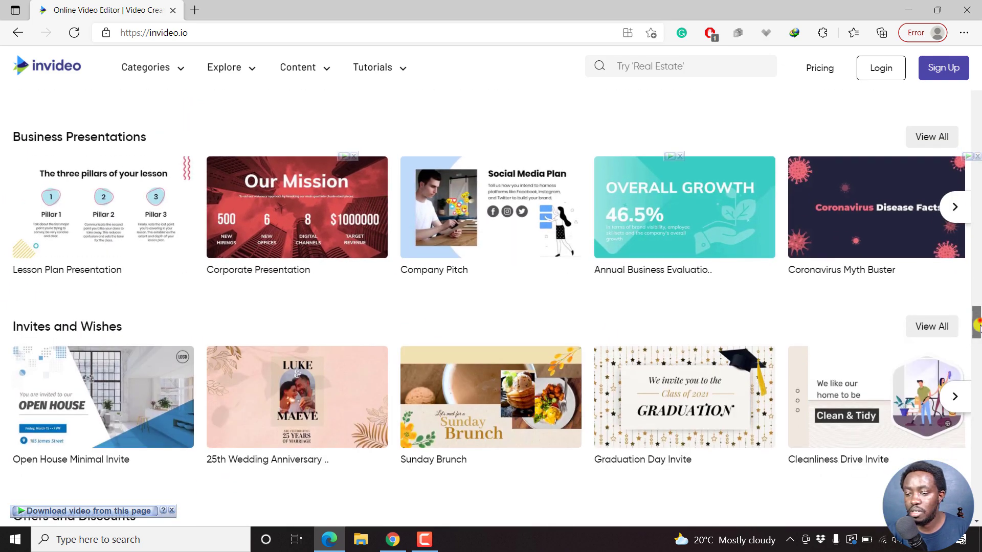
scroll("down", 3)
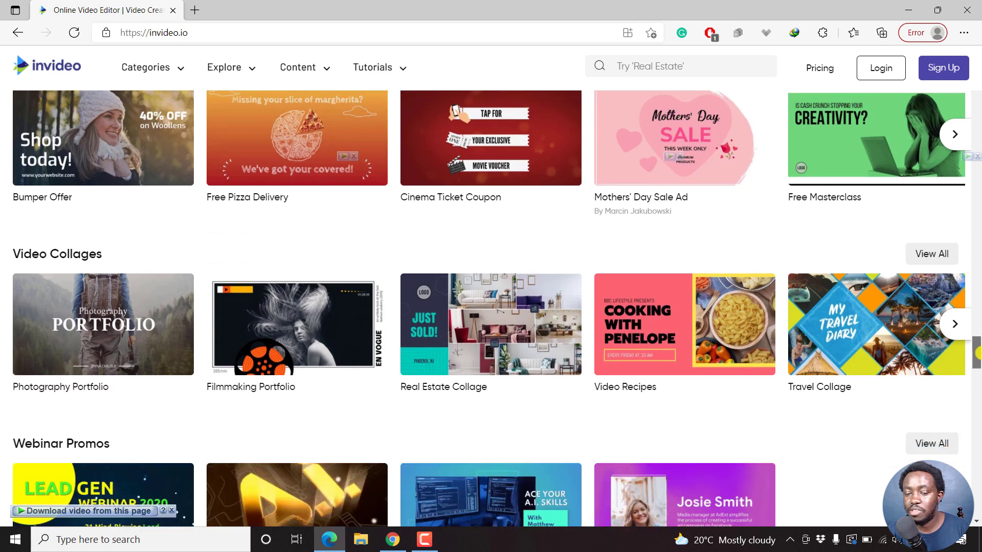
scroll("down", 3)
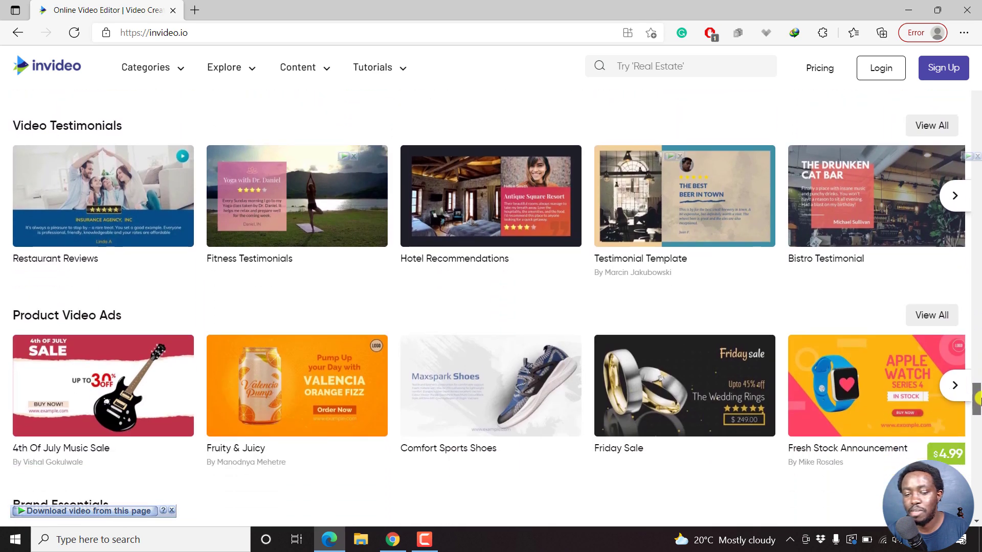
scroll("down", 3)
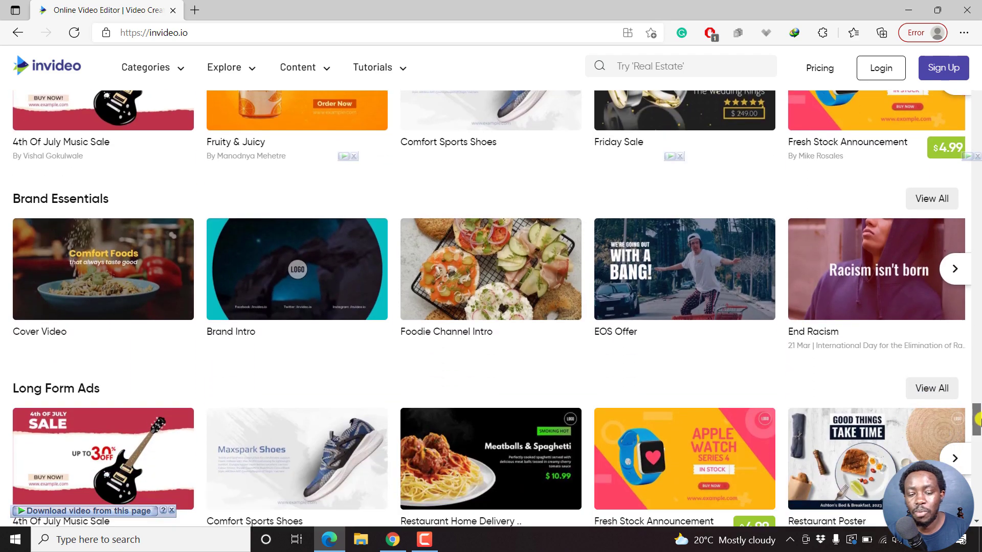
scroll("down", 3)
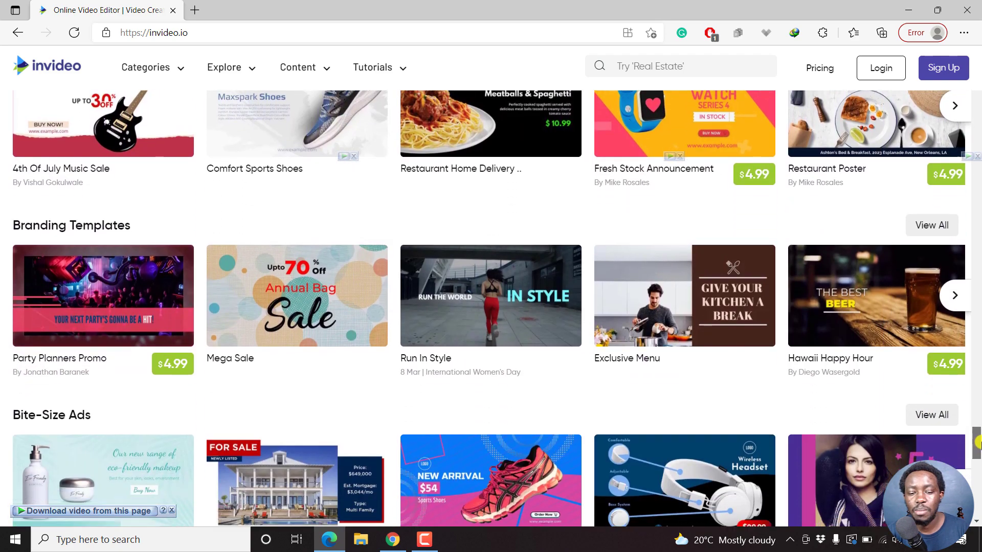
scroll("down", 3)
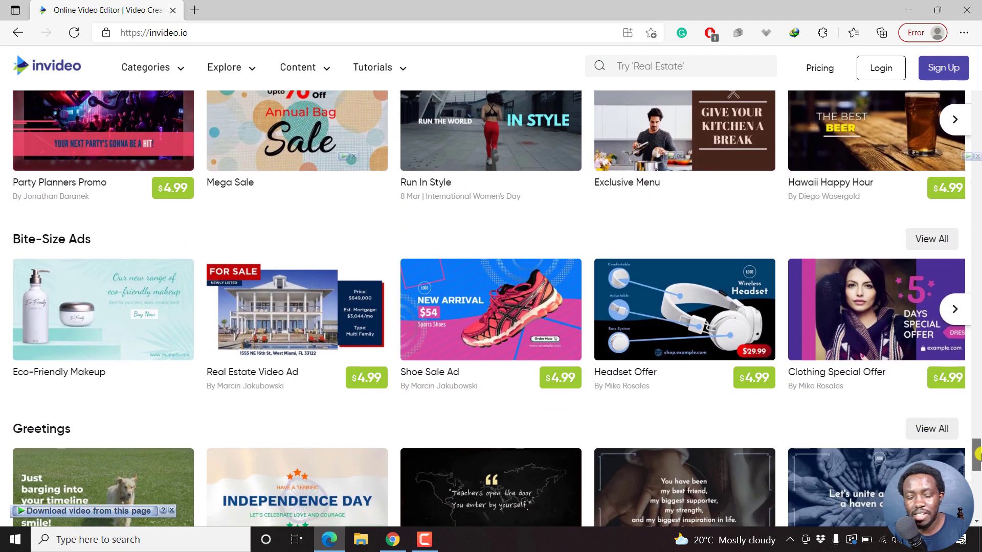
scroll("down", 3)
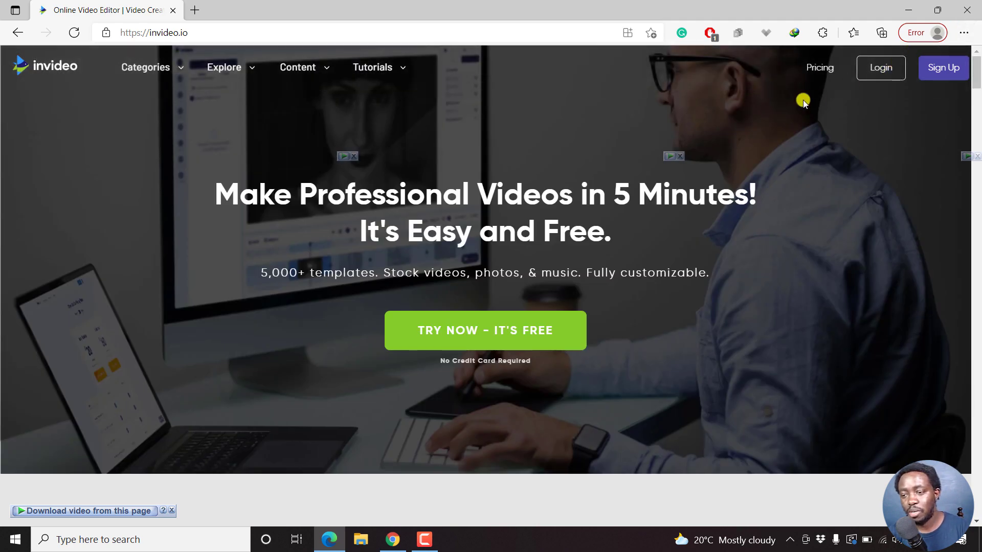
View the pricing plans under monthly billing with the Unlimited plan's $60 price, then return to yearly prices
left_click(820, 68)
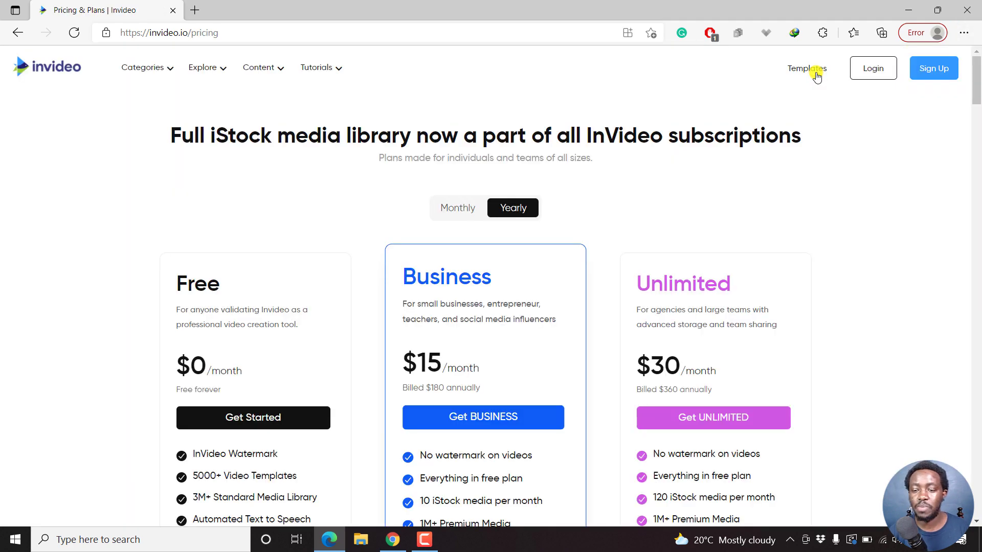
mouse_move(963, 102)
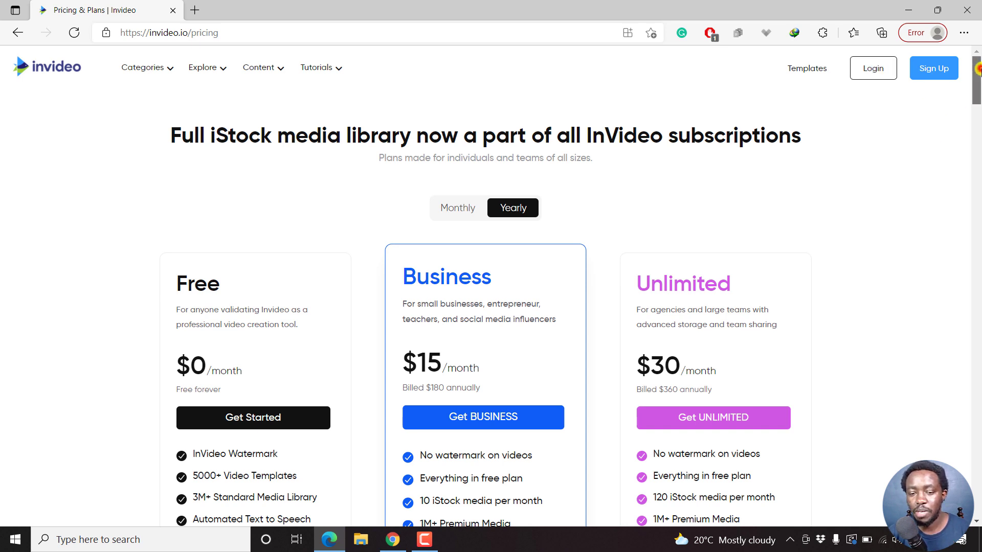
scroll("down", 3)
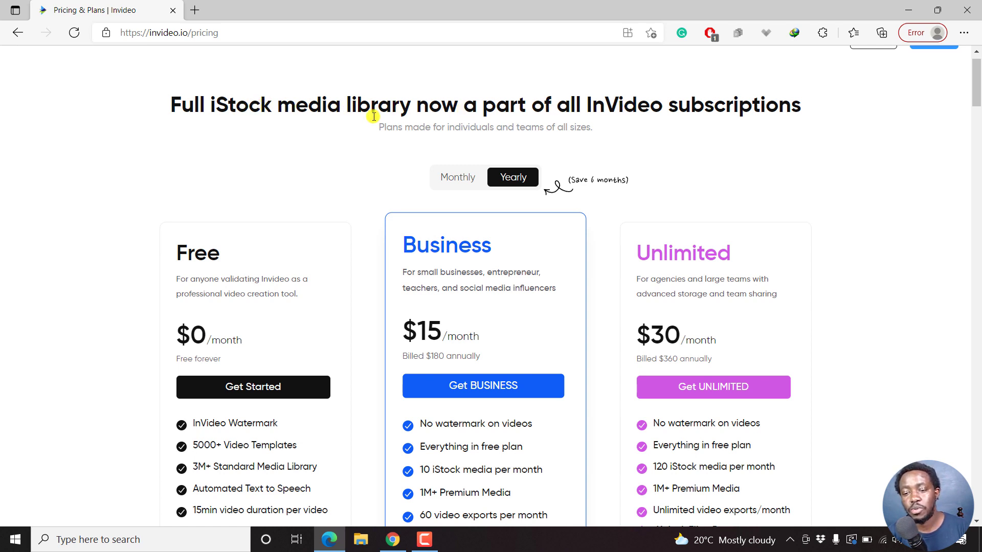
mouse_move(523, 129)
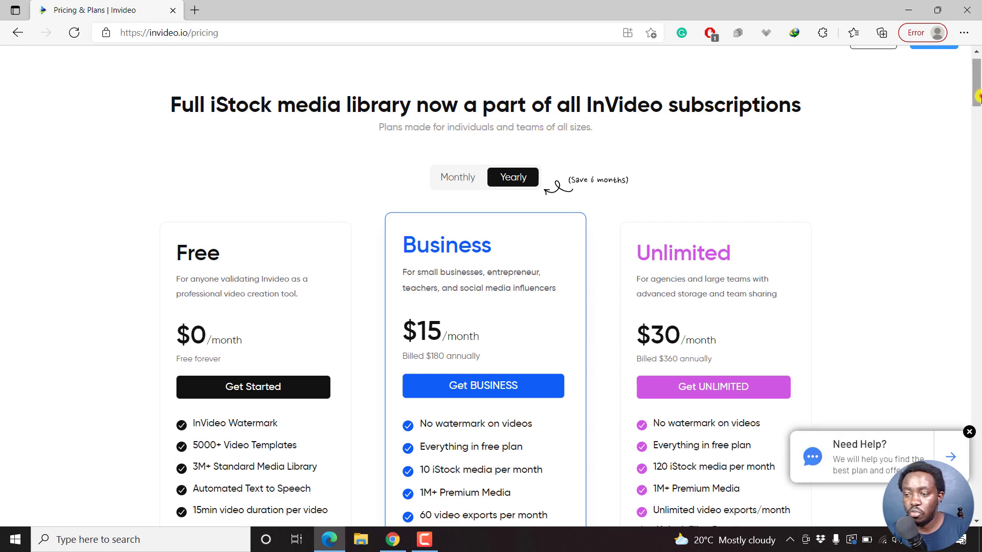
scroll("down", 3)
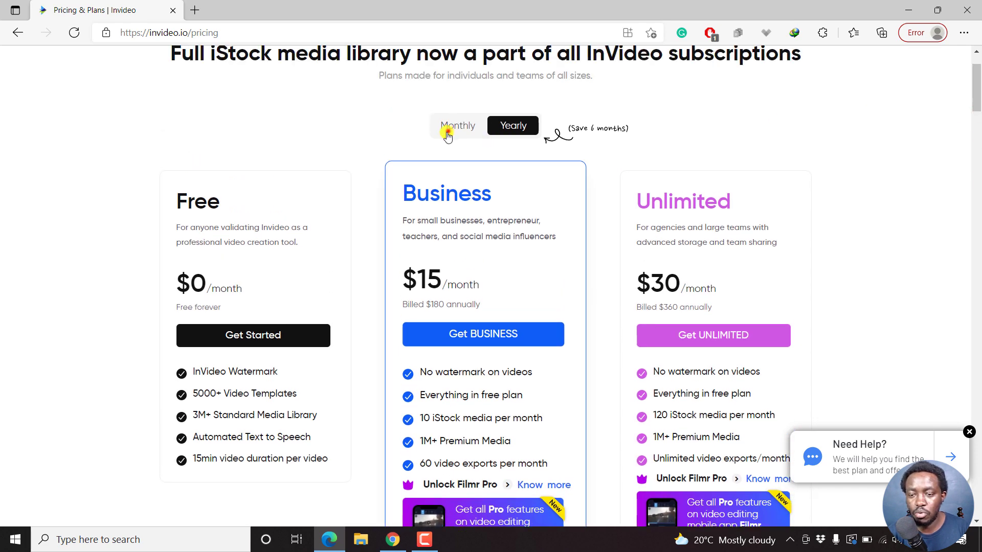
left_click(458, 125)
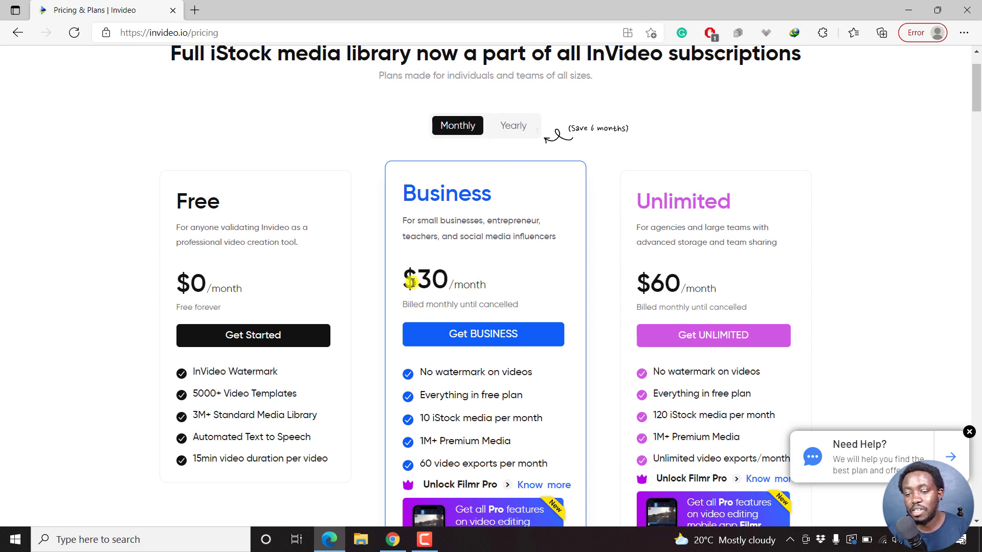
double_click(426, 280)
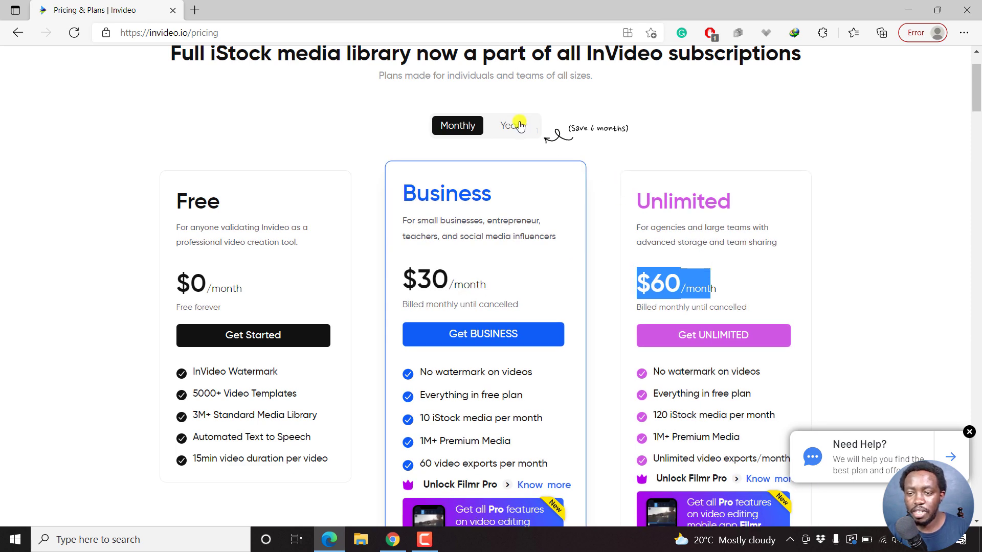
left_click(512, 125)
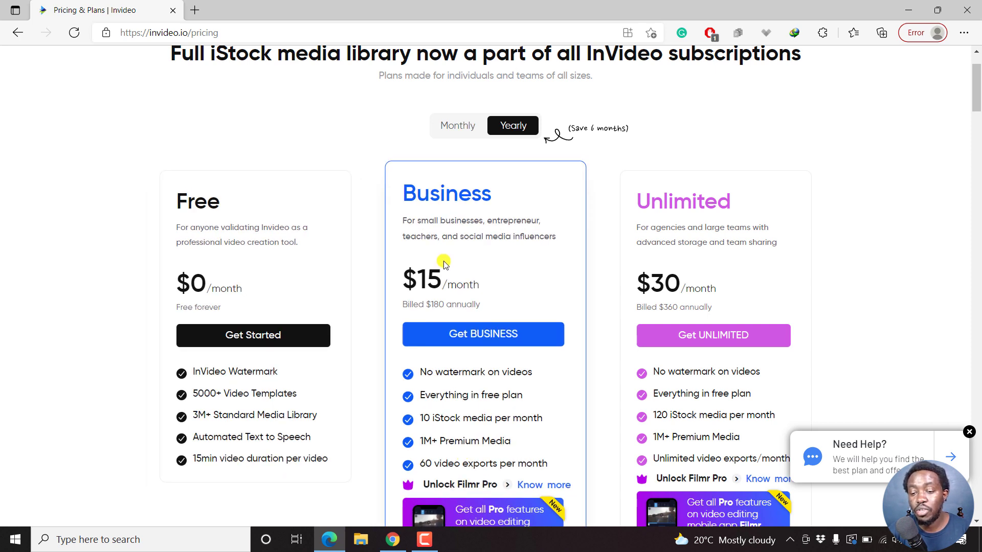
mouse_move(711, 194)
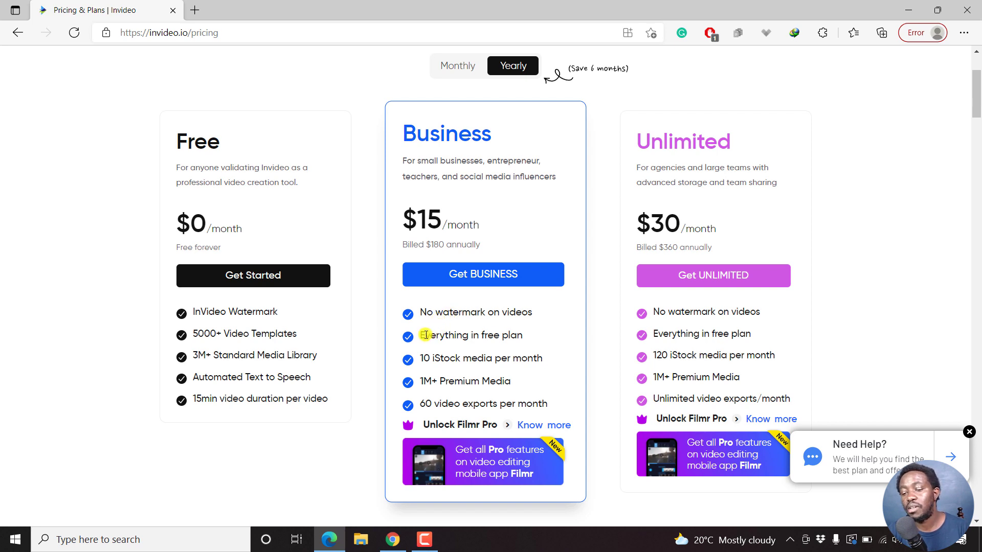
mouse_move(458, 361)
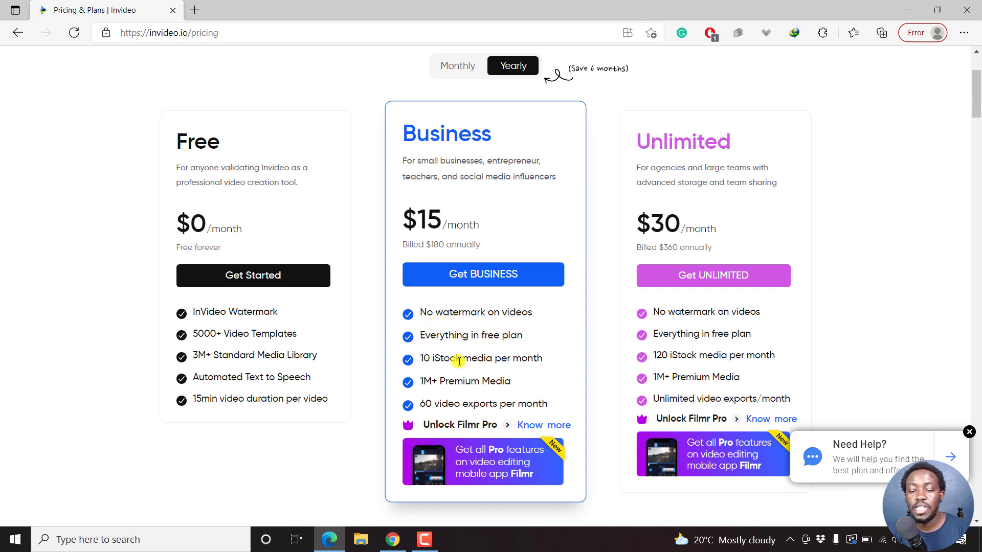
mouse_move(422, 386)
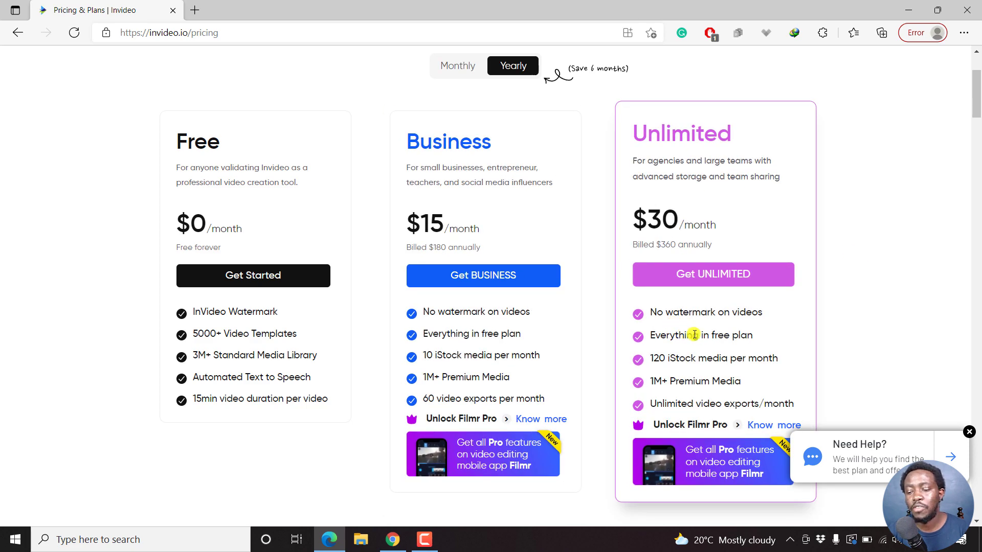
mouse_move(708, 362)
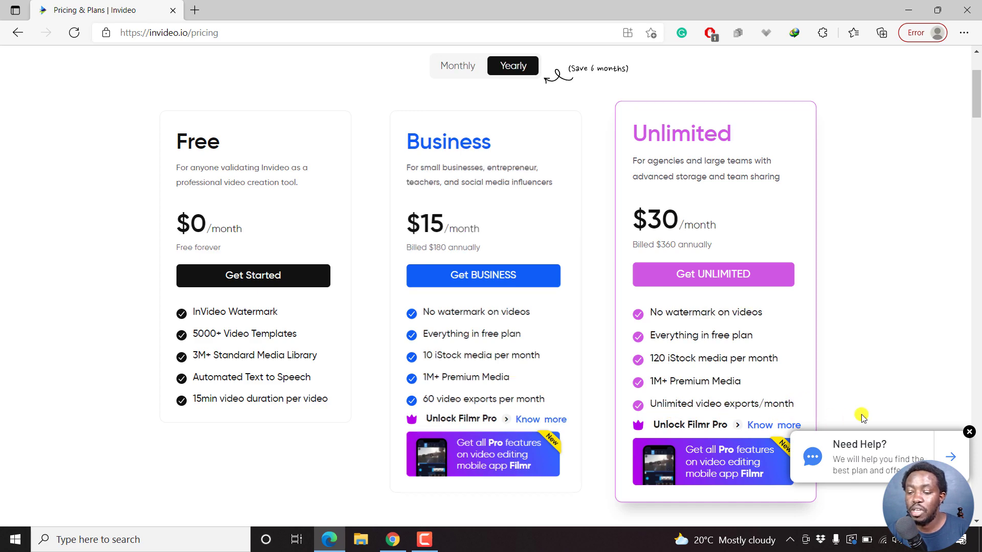
scroll("down", 3)
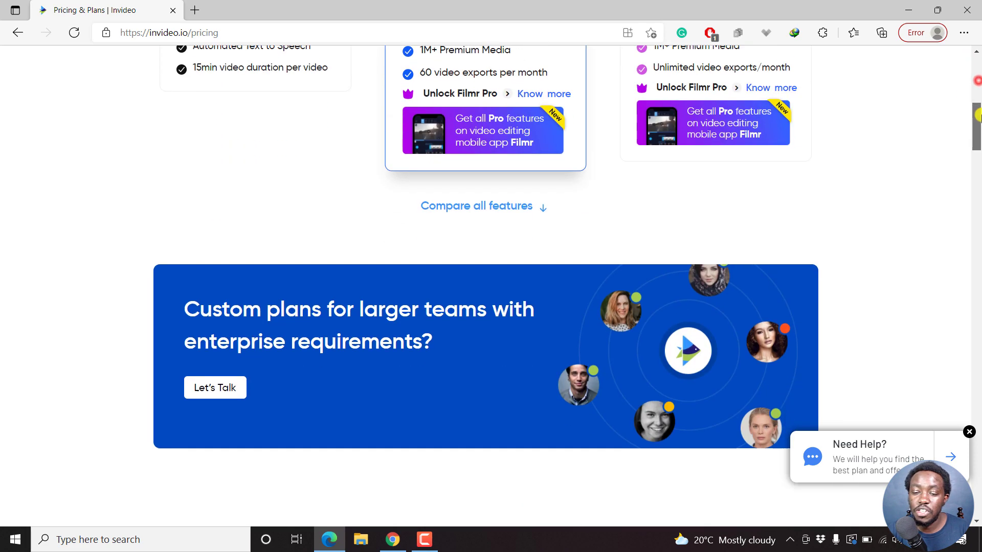
scroll("down", 3)
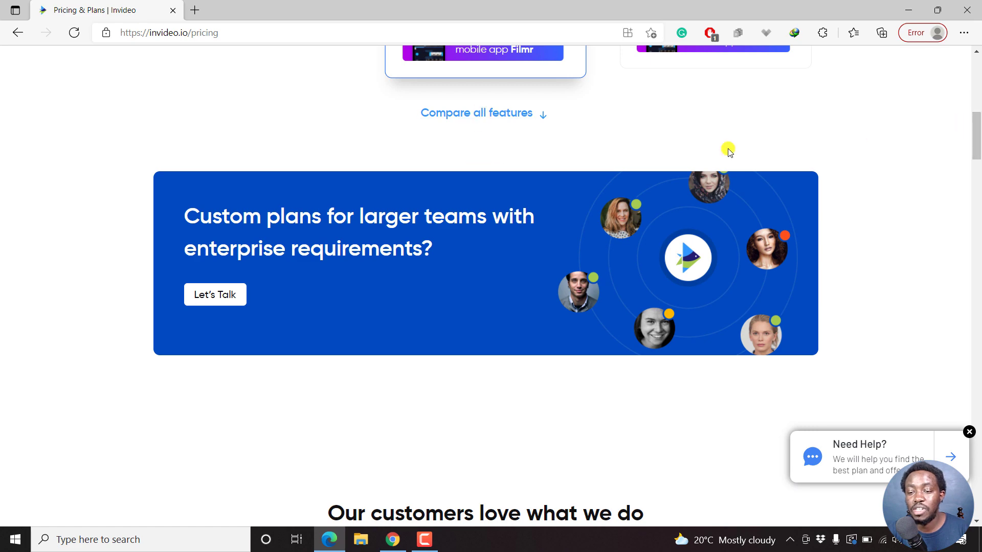
scroll("up", 3)
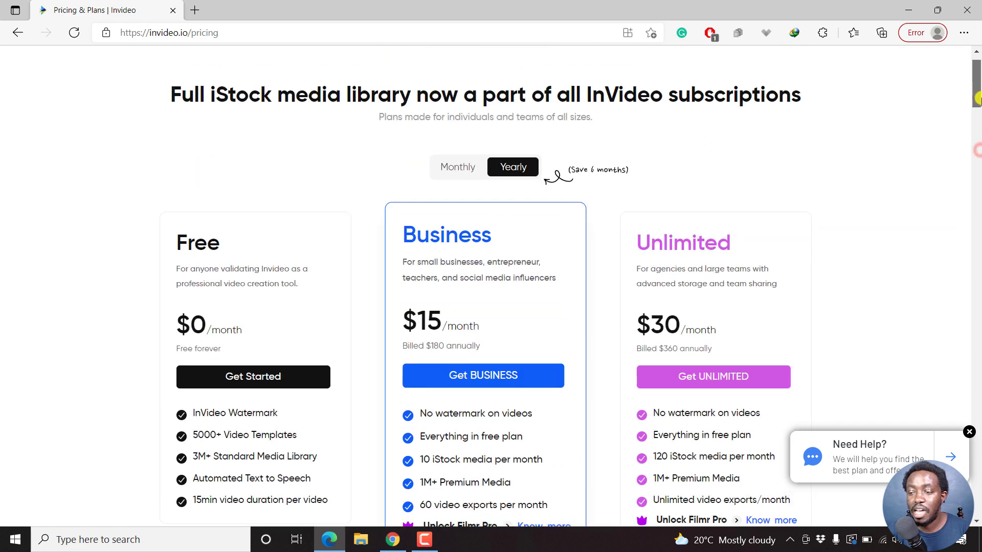
scroll("down", 3)
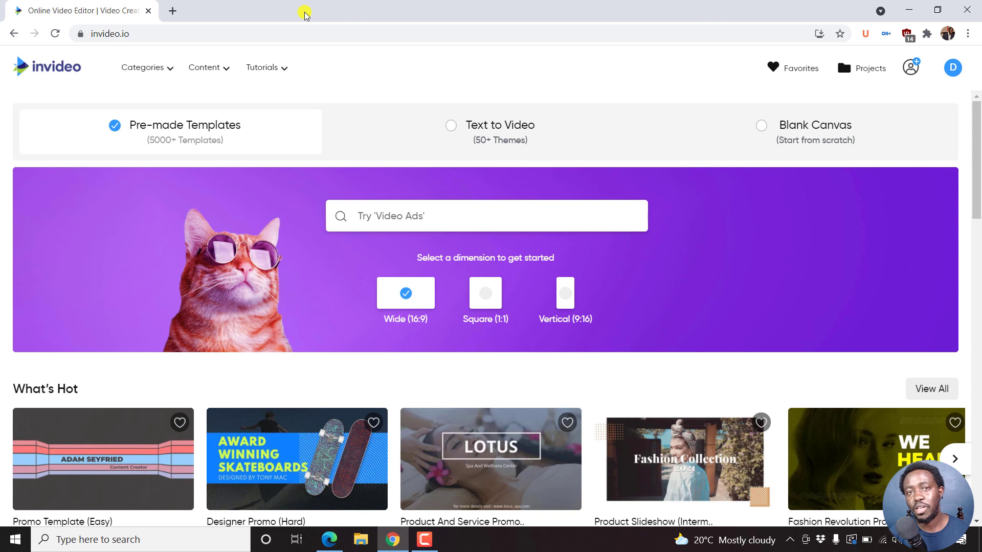
mouse_move(501, 81)
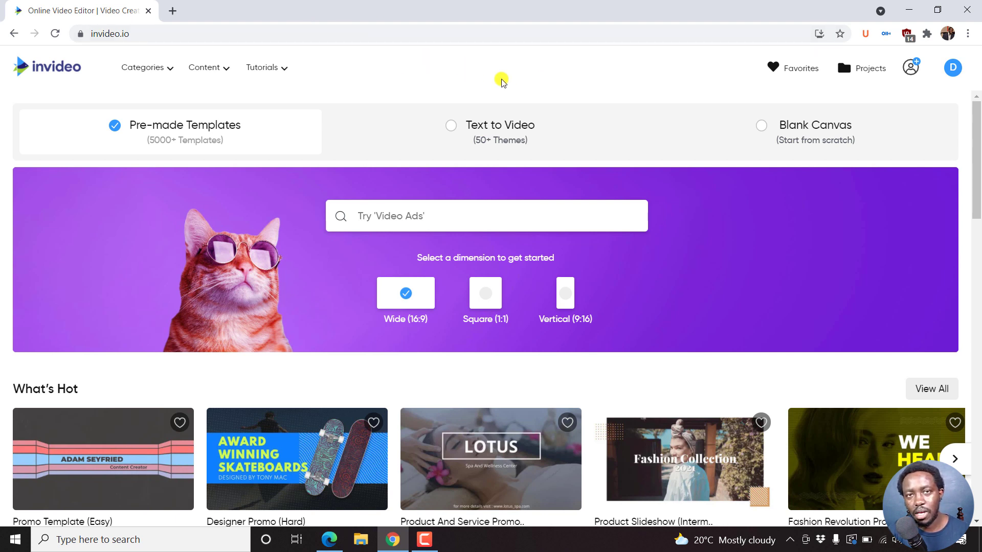
mouse_move(580, 73)
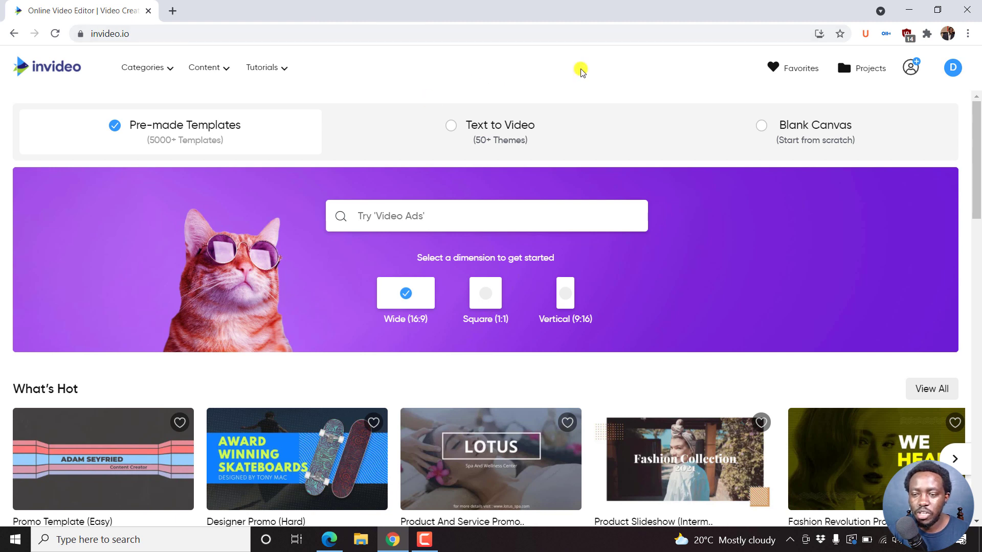
left_click(951, 68)
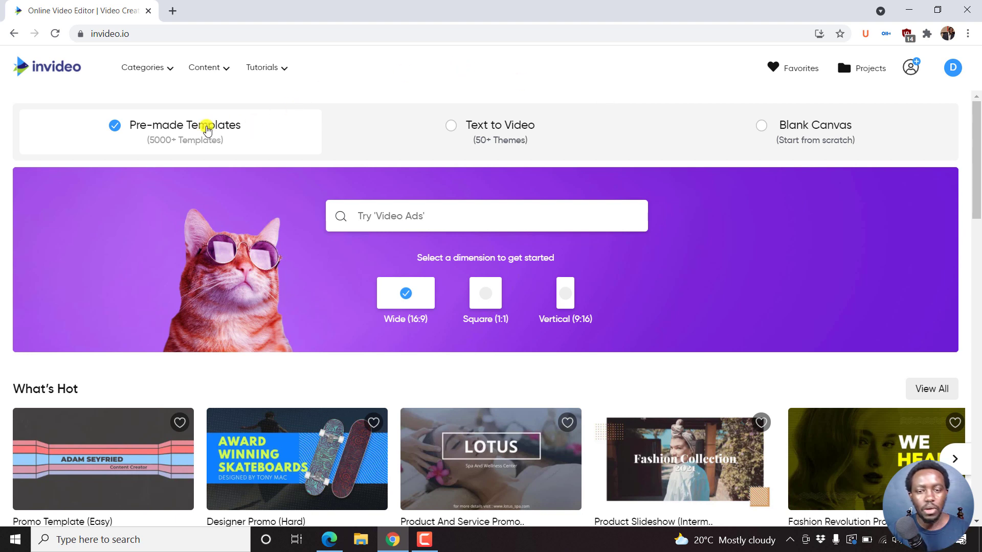
mouse_move(565, 137)
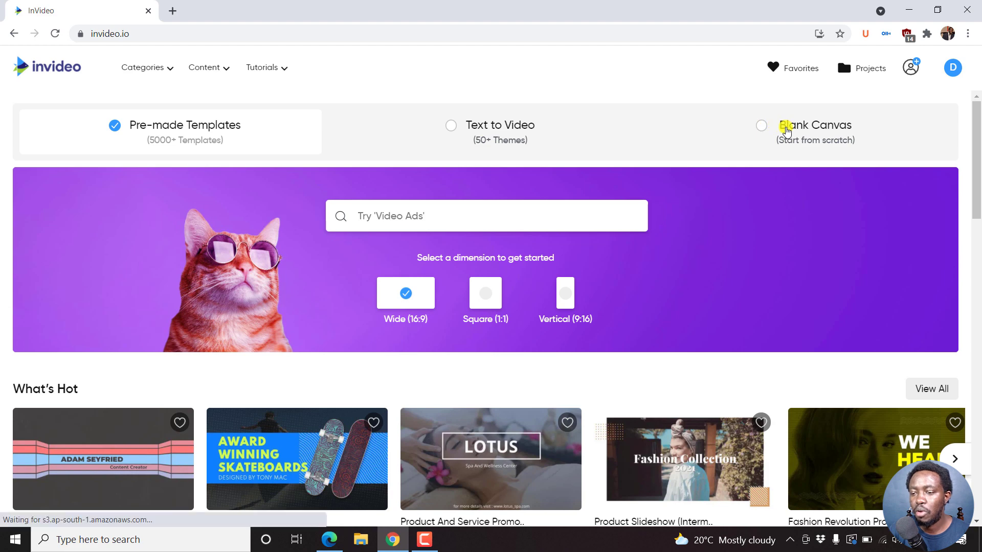
left_click(761, 126)
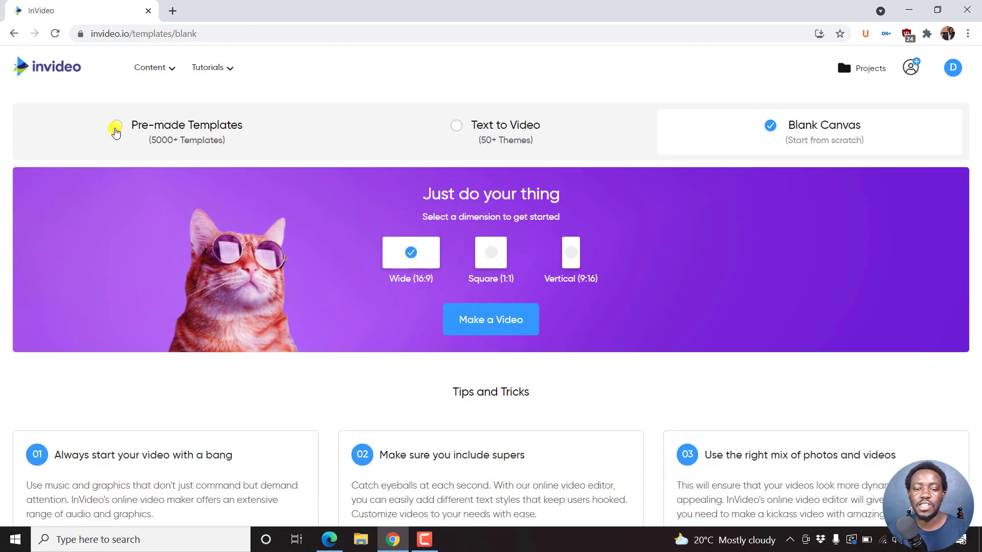
left_click(115, 130)
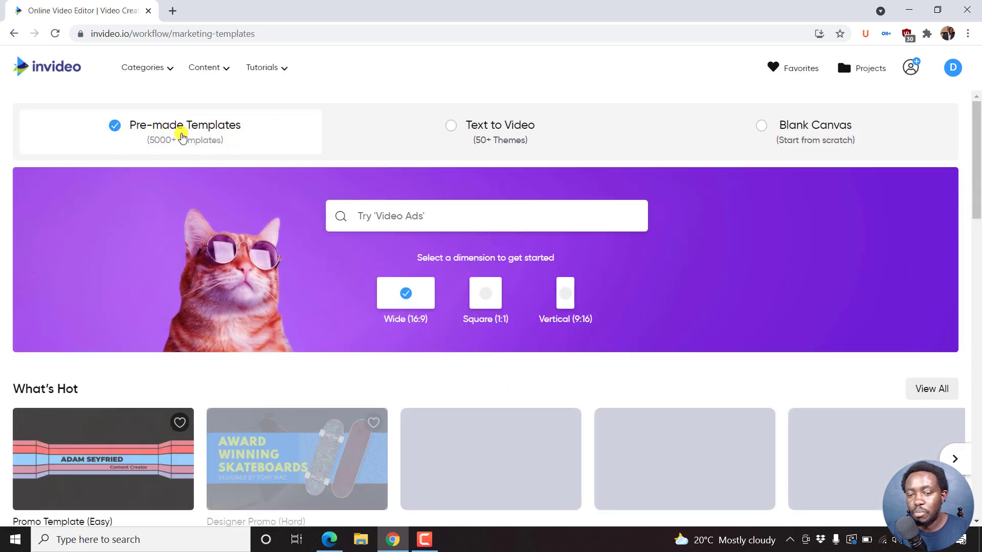
scroll("down", 3)
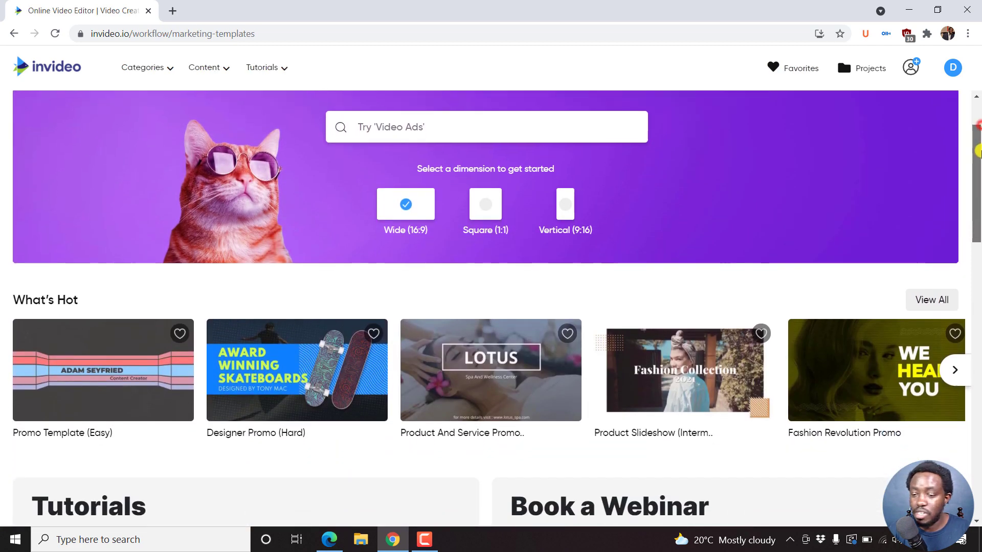
scroll("down", 3)
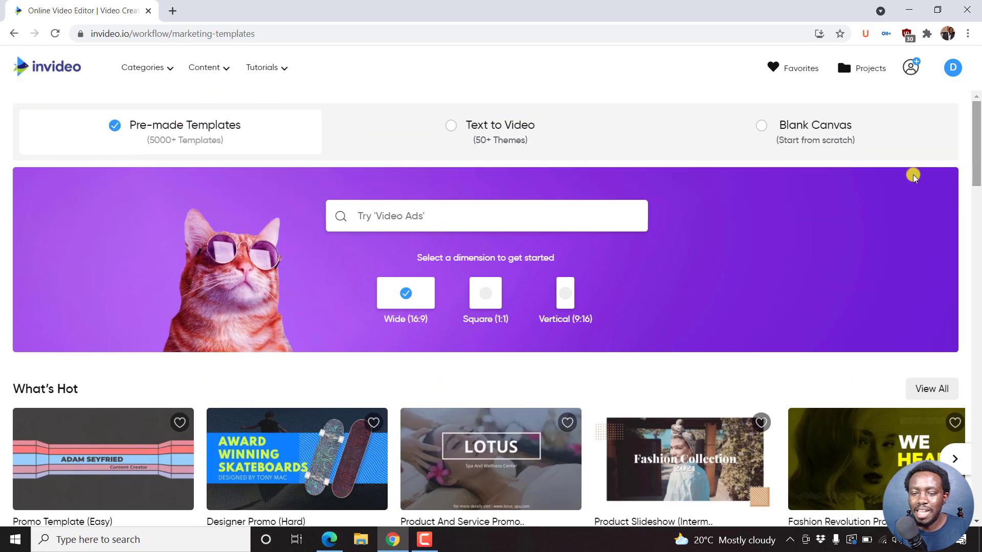
Search templates for 'pets shop' via the 'pet' suggestion, showing 613 wide-format results
left_click(487, 216)
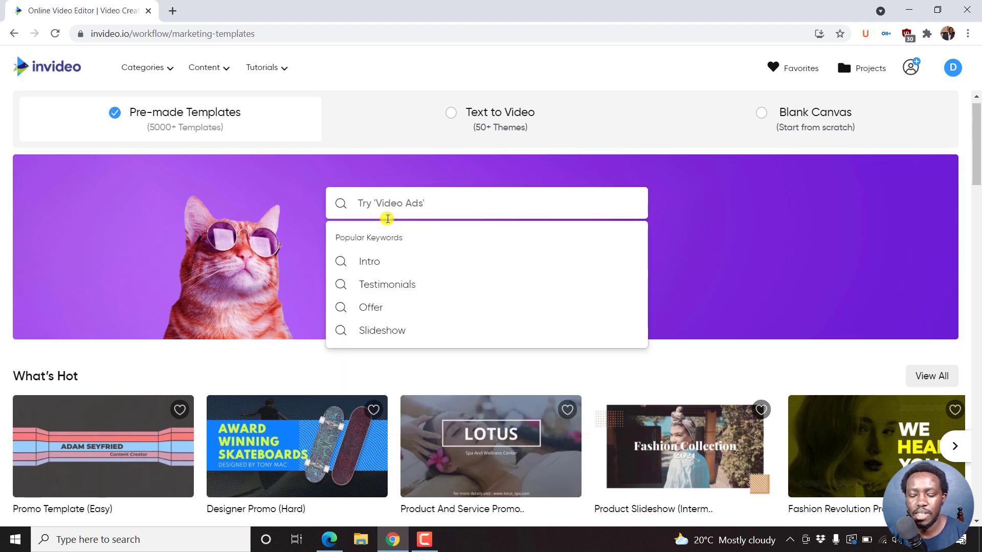
type("pet")
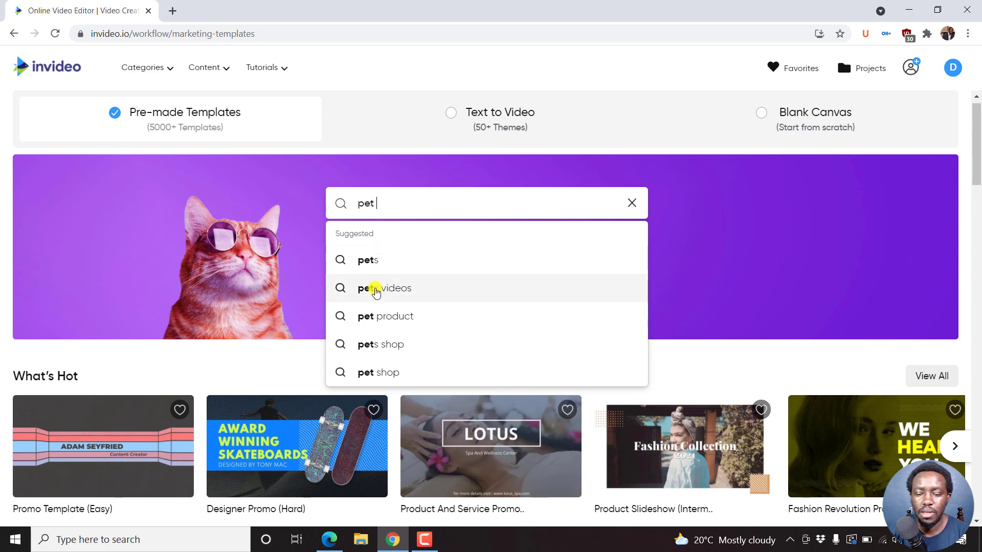
left_click(378, 344)
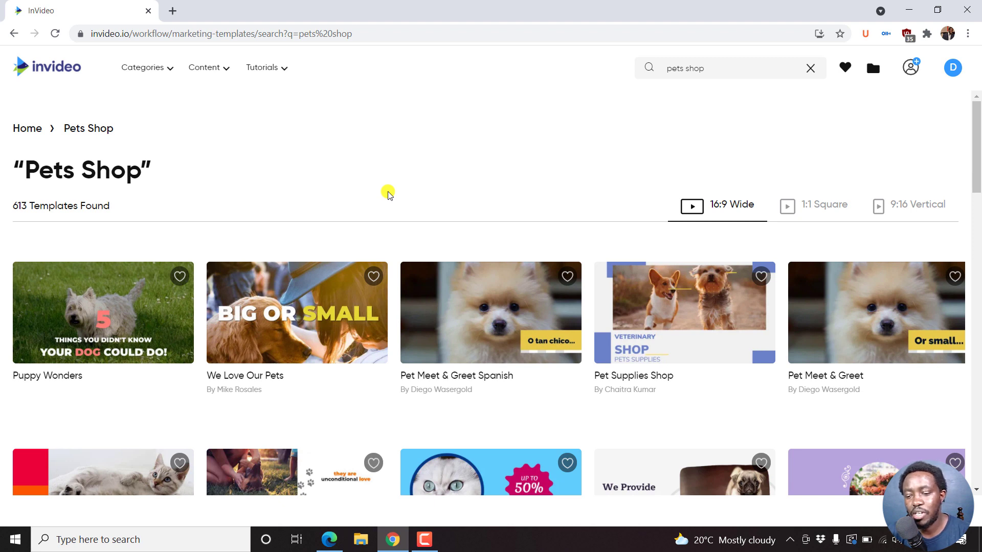
mouse_move(798, 190)
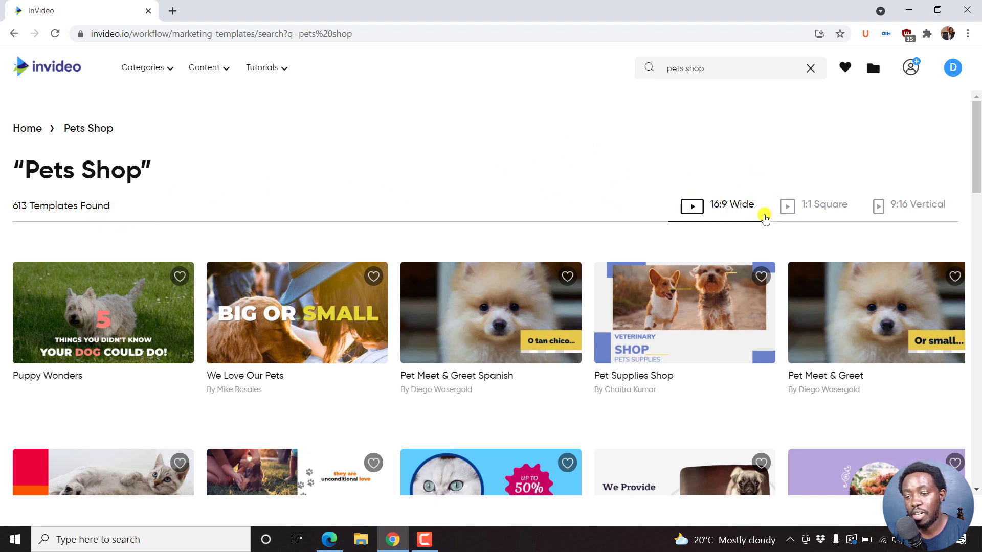
mouse_move(735, 213)
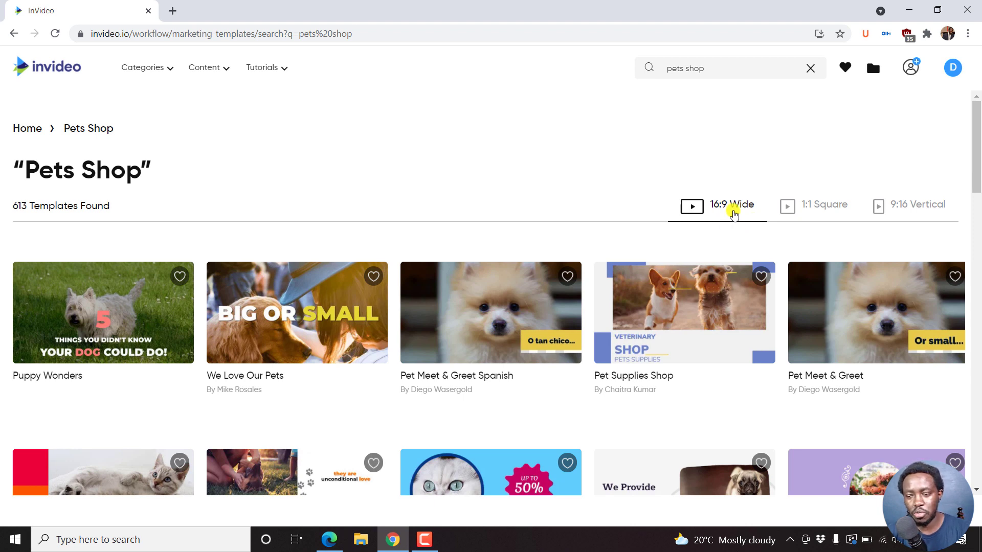
Filter the pets shop results to square (510) and then vertical 9:16 (449 templates)
left_click(824, 205)
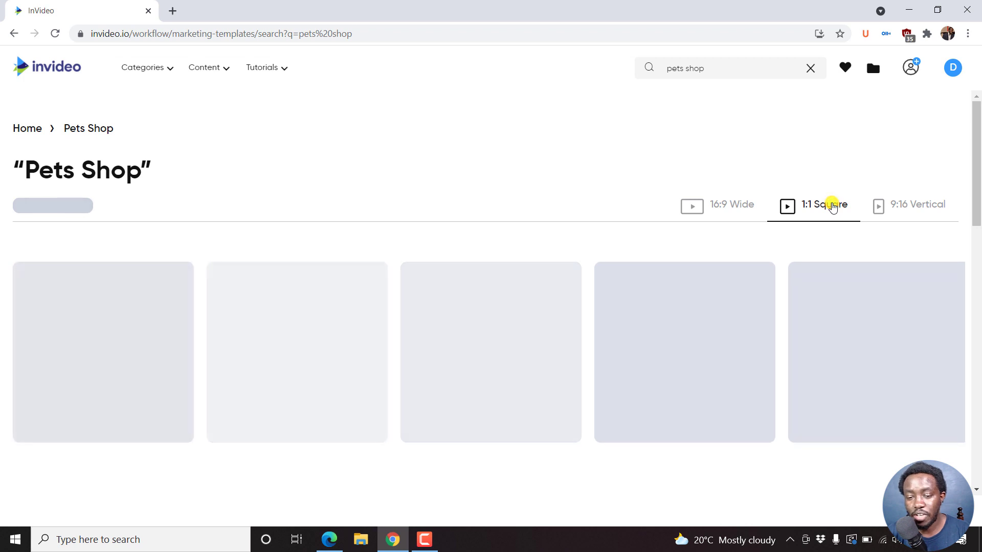
left_click(813, 205)
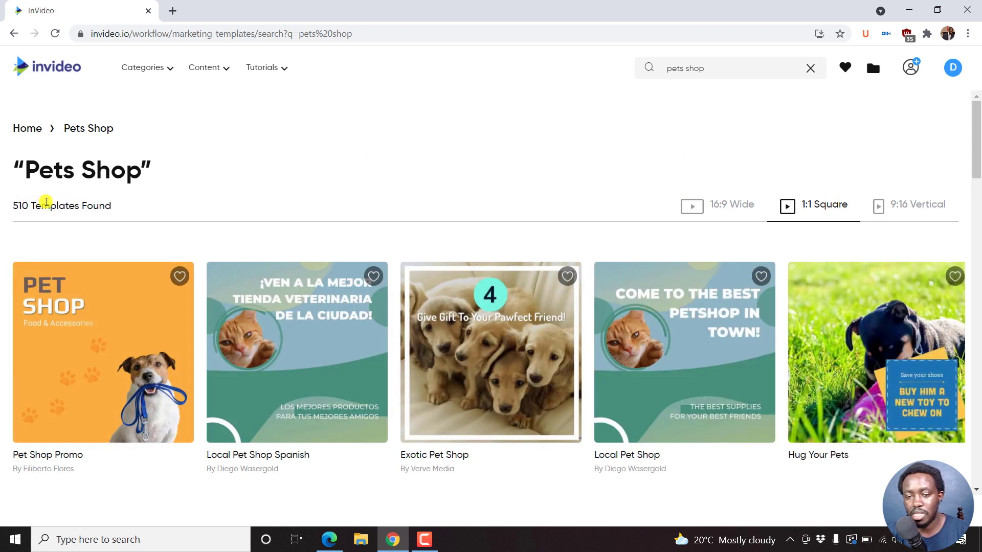
mouse_move(325, 175)
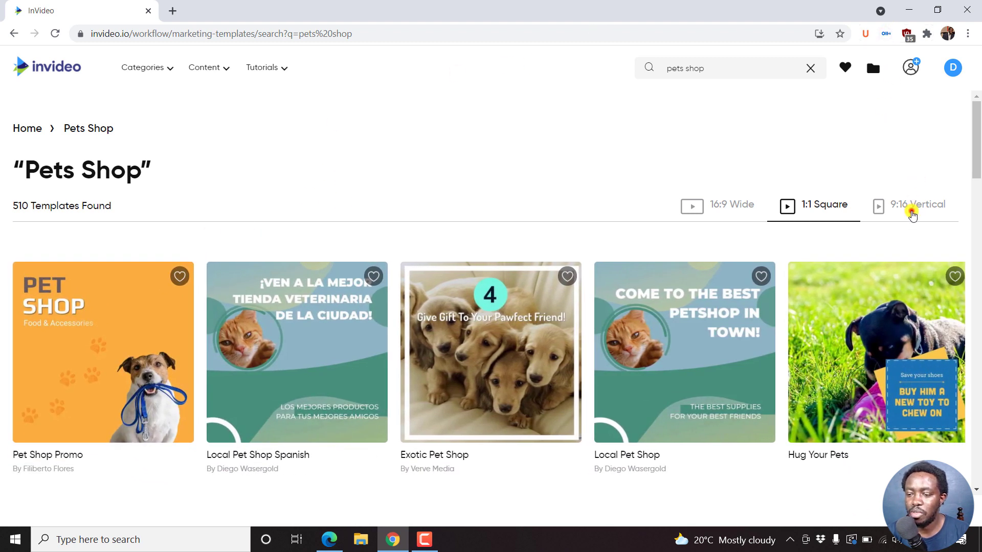
left_click(919, 205)
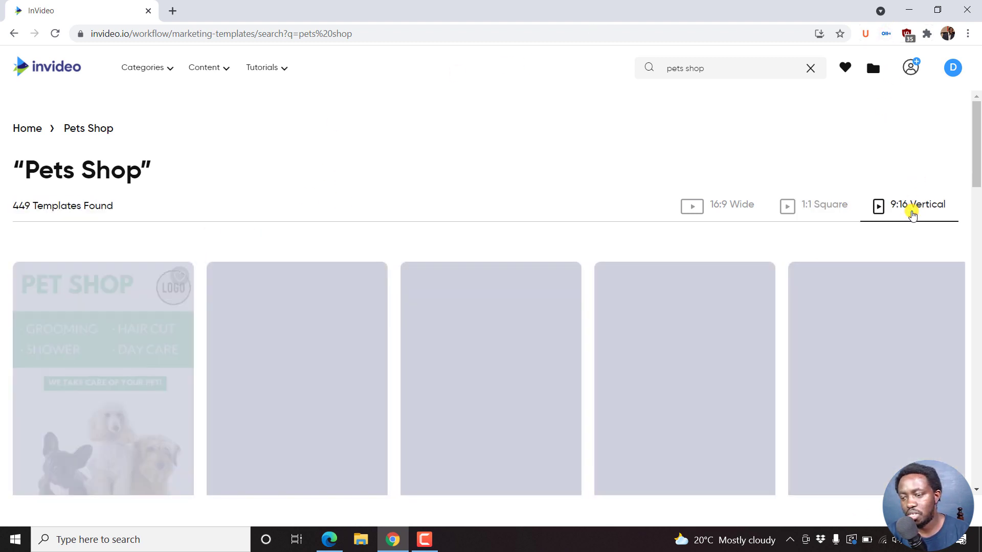
left_click(915, 205)
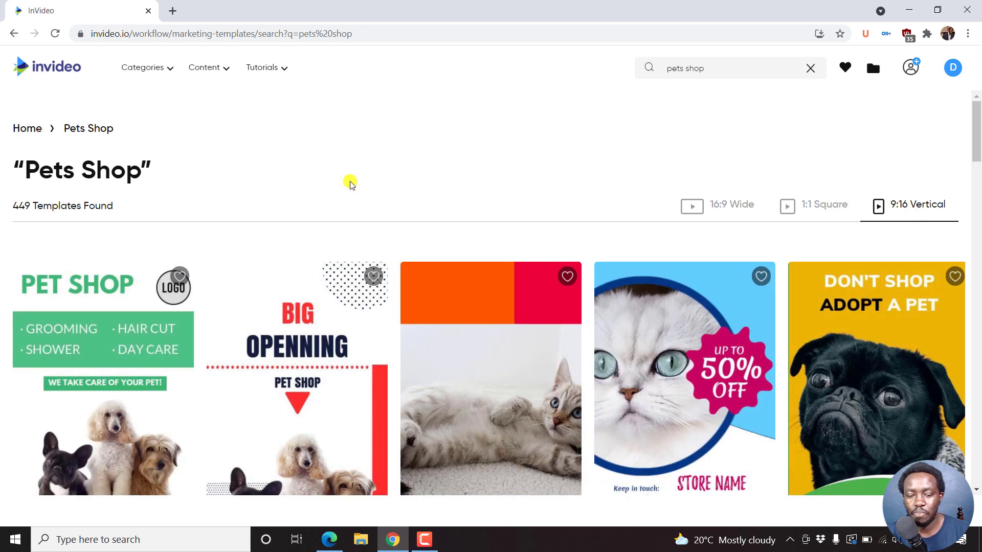
mouse_move(112, 286)
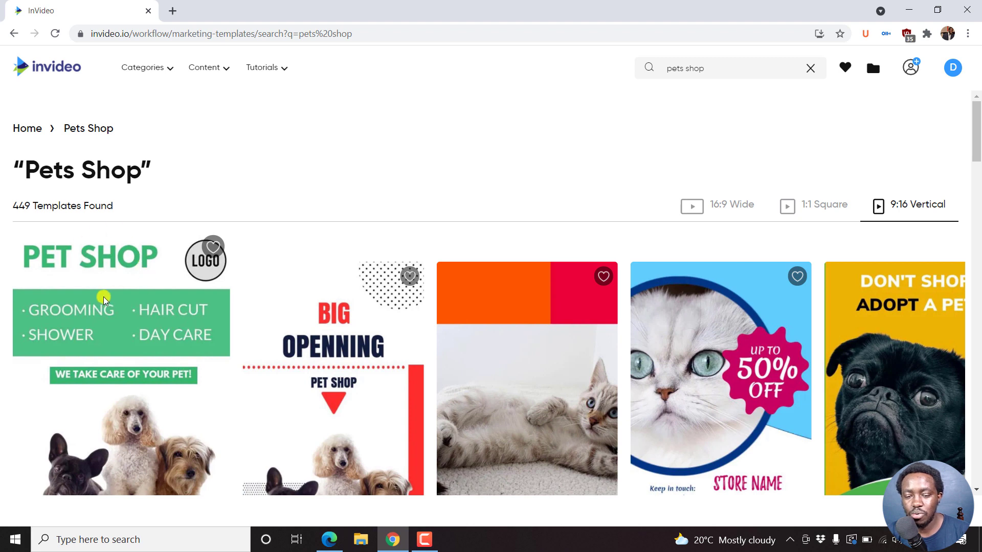
mouse_move(101, 323)
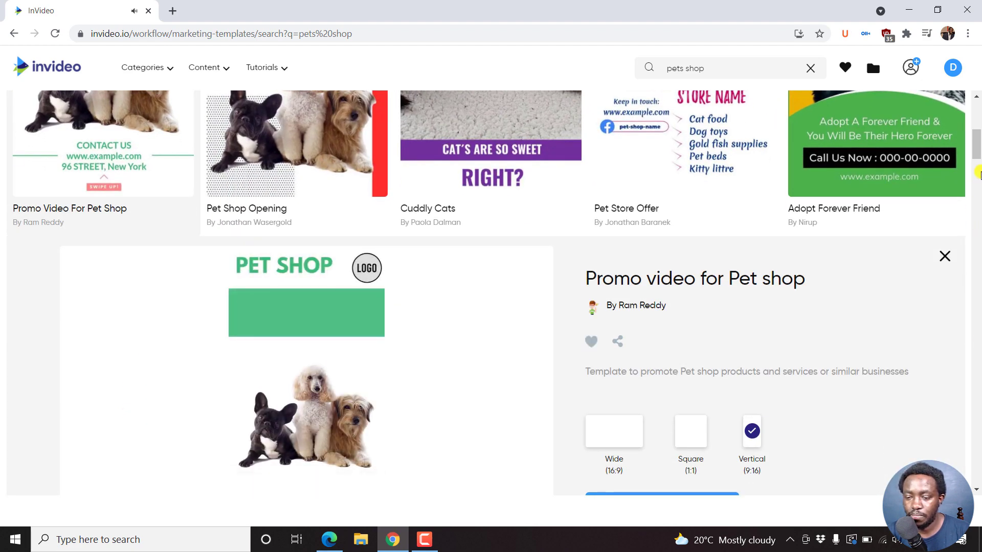
Pause the Pet shop promo preview, try square format with its misalignment note, and keep vertical 9:16
scroll("down", 3)
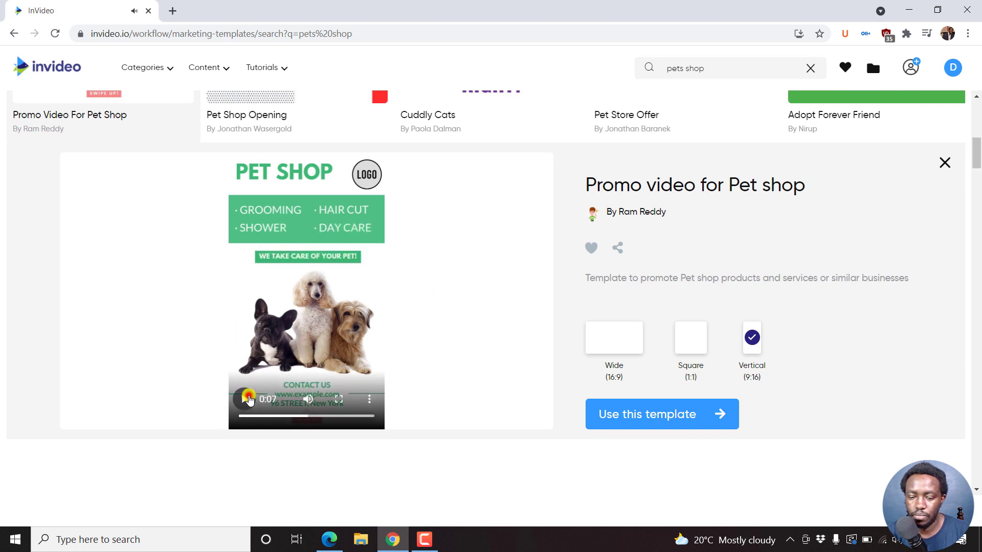
left_click(249, 399)
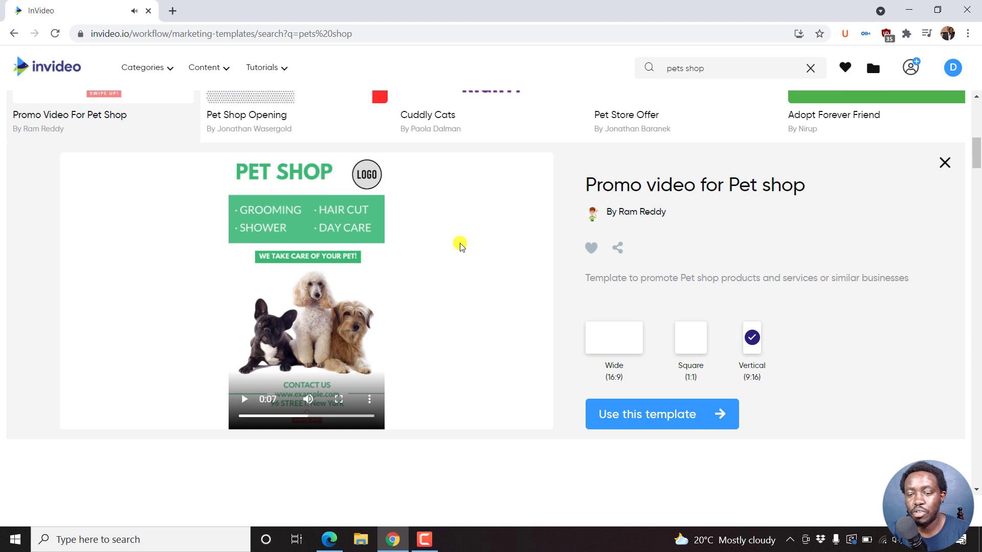
mouse_move(758, 183)
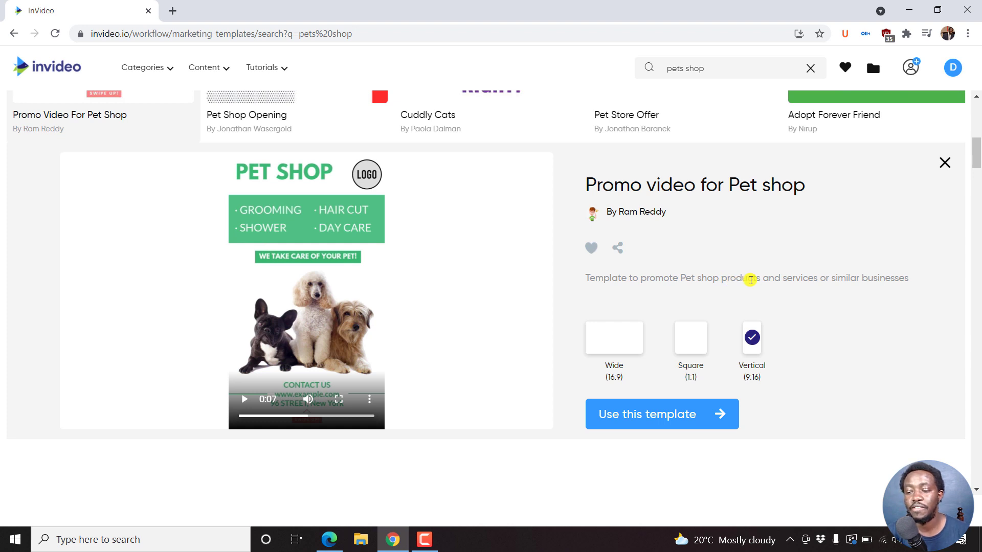
mouse_move(850, 297)
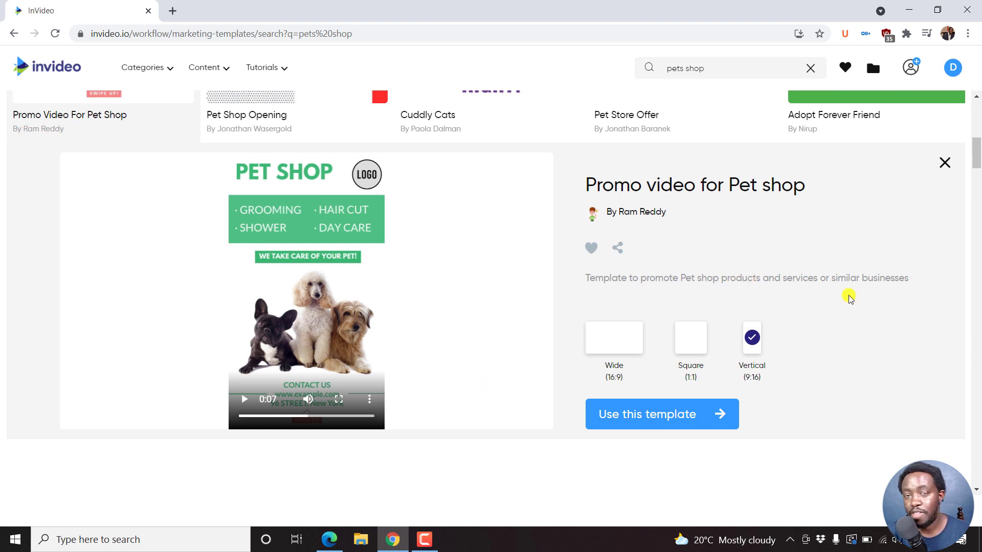
mouse_move(790, 386)
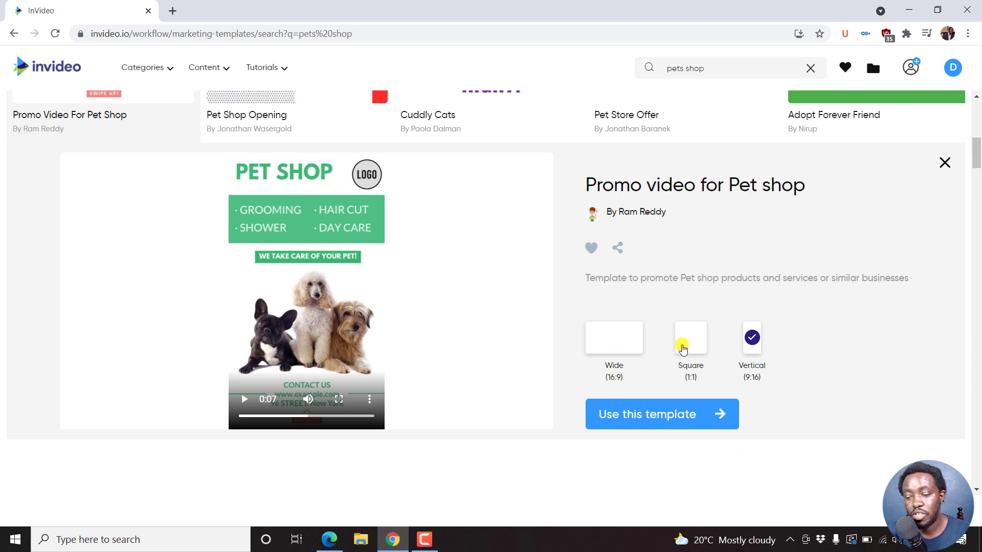
left_click(690, 336)
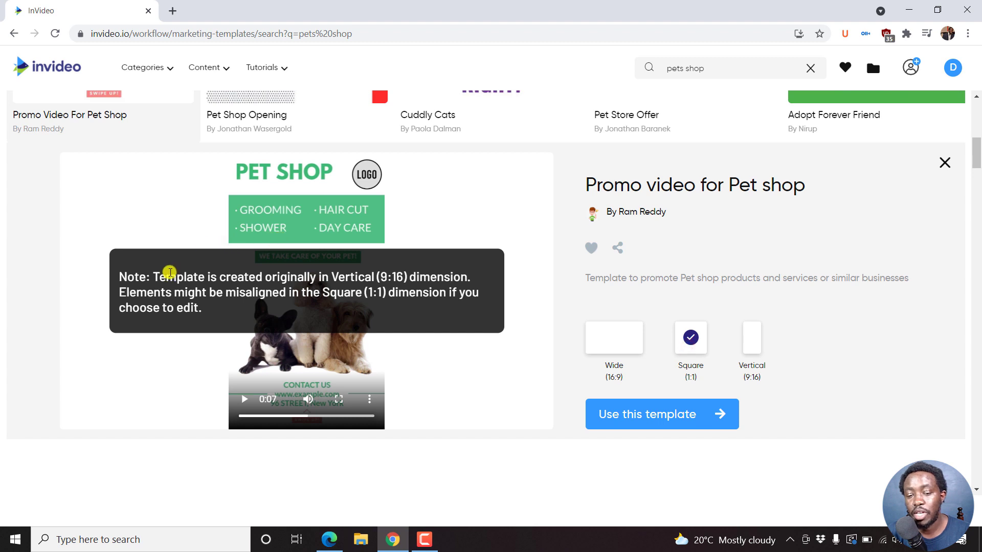
mouse_move(297, 282)
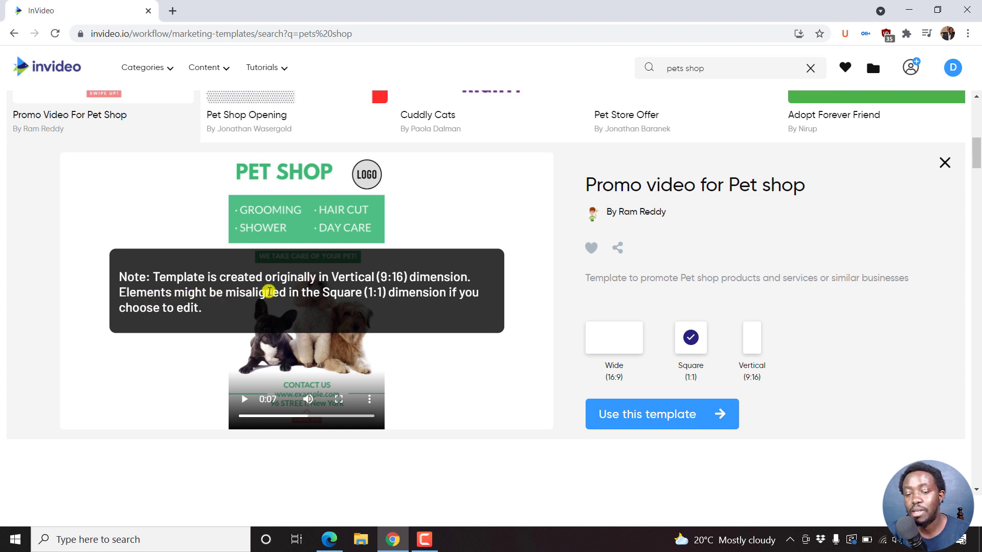
mouse_move(328, 306)
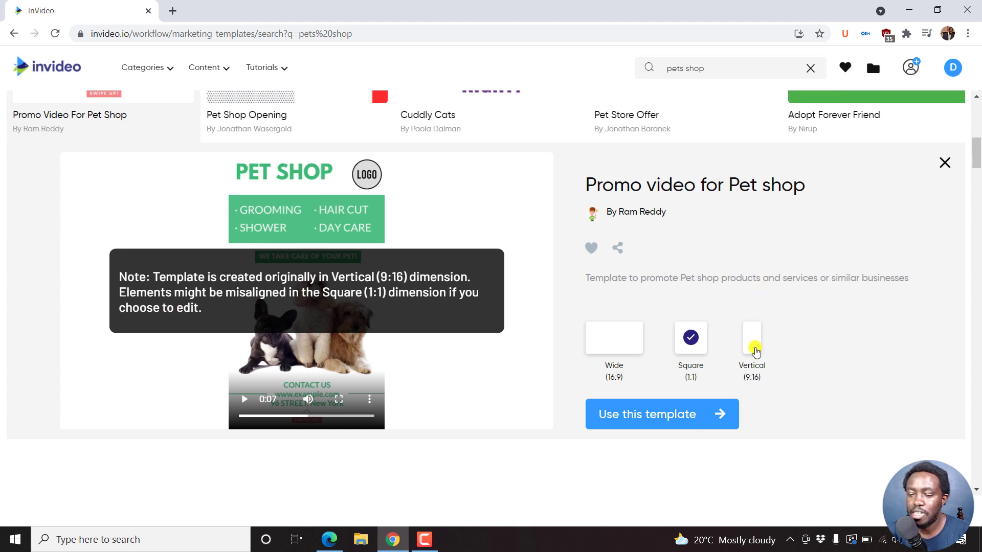
left_click(752, 337)
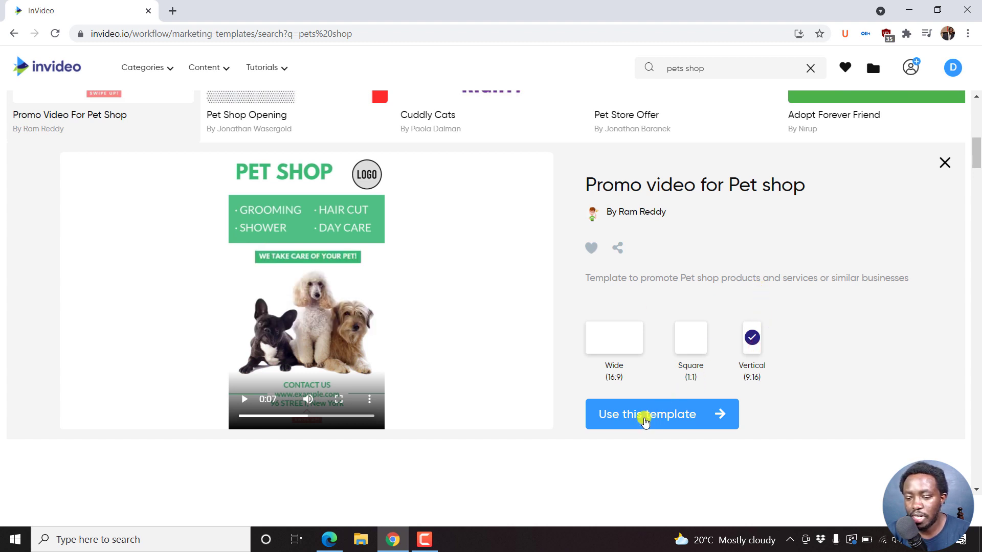
left_click(647, 414)
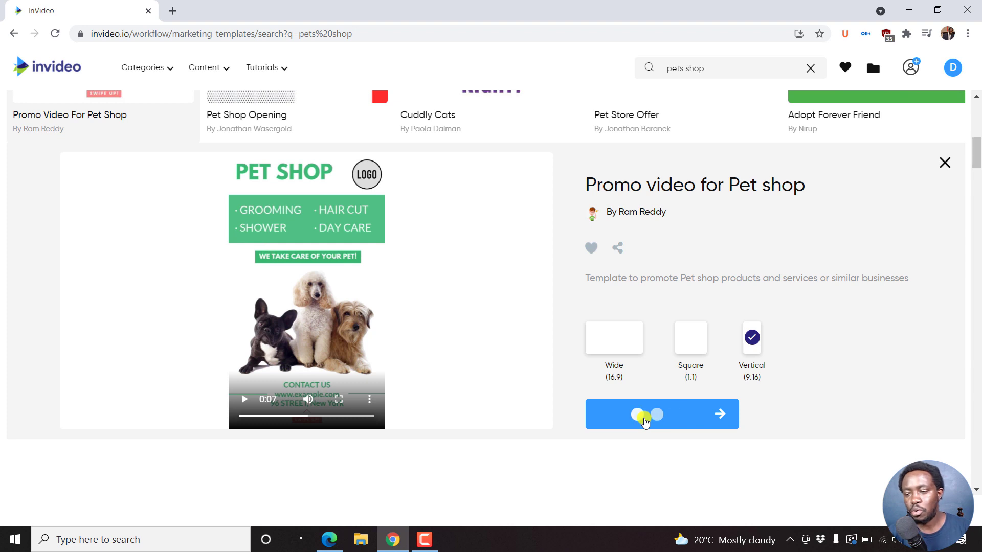
left_click(662, 414)
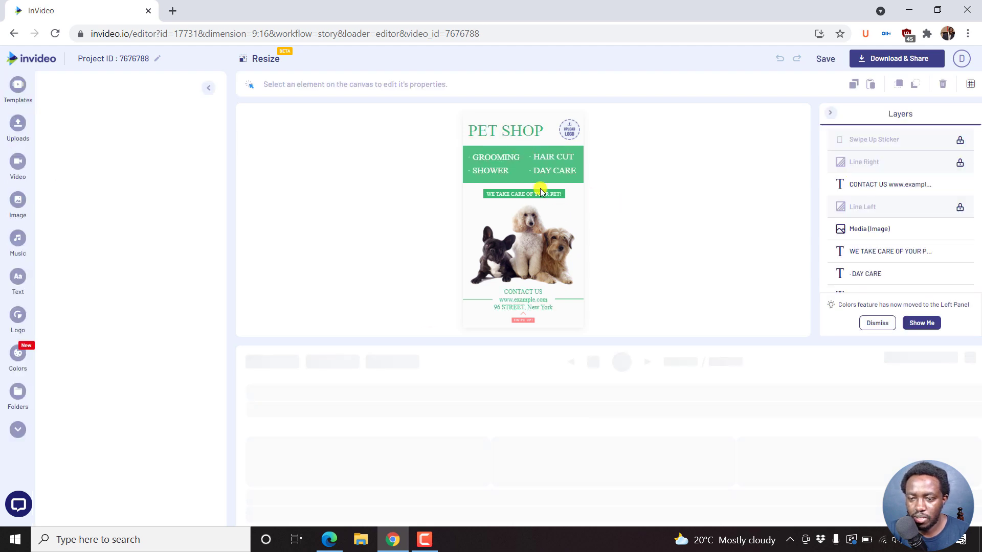
left_click(17, 88)
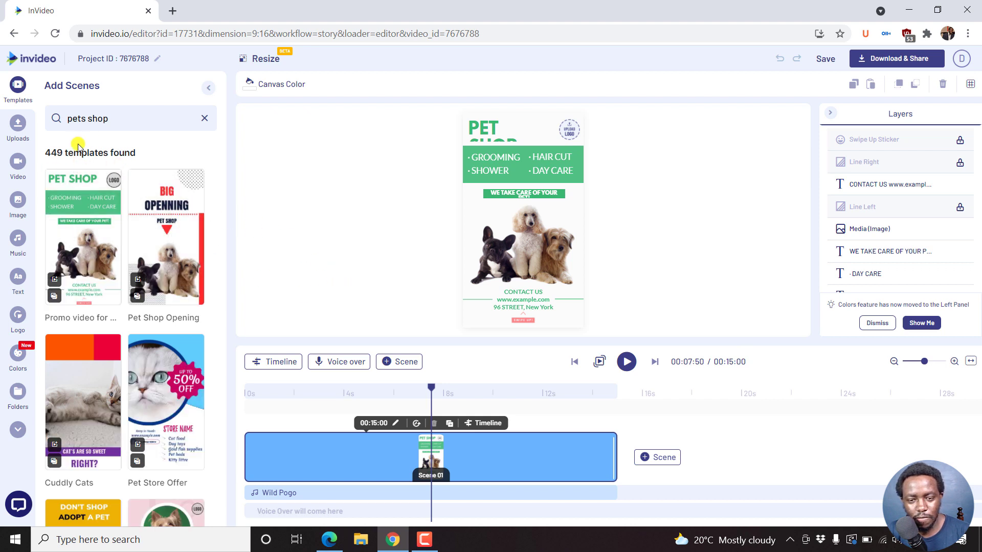
mouse_move(155, 133)
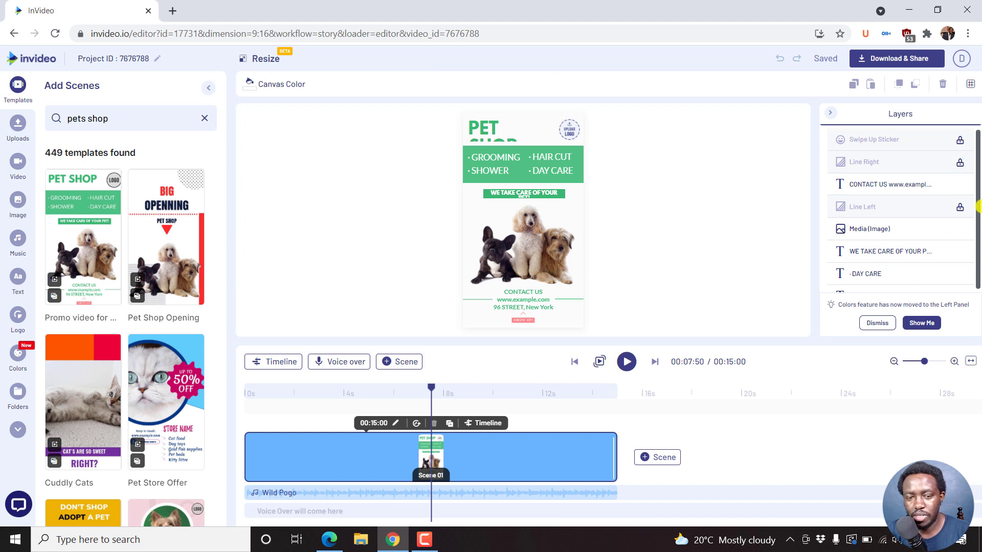
mouse_move(52, 102)
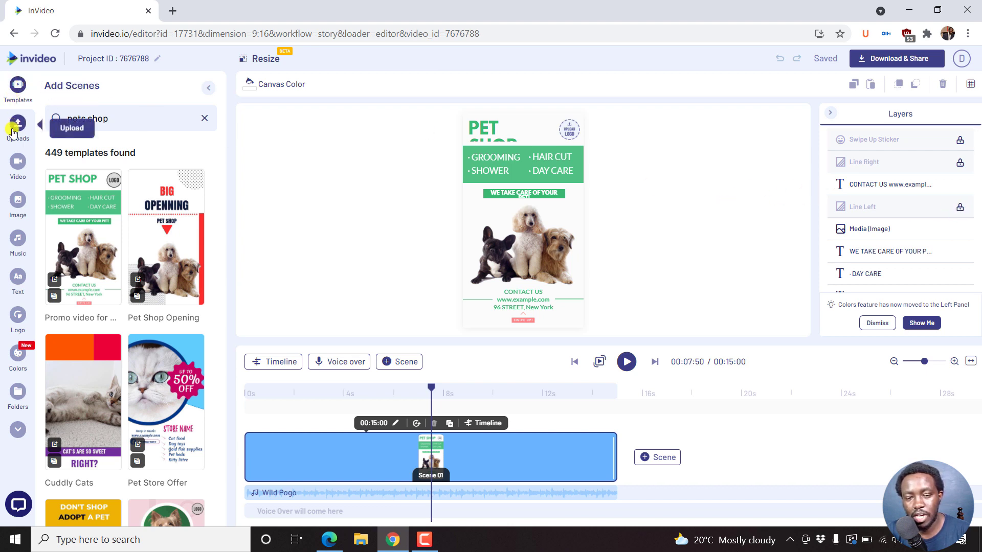
mouse_move(17, 201)
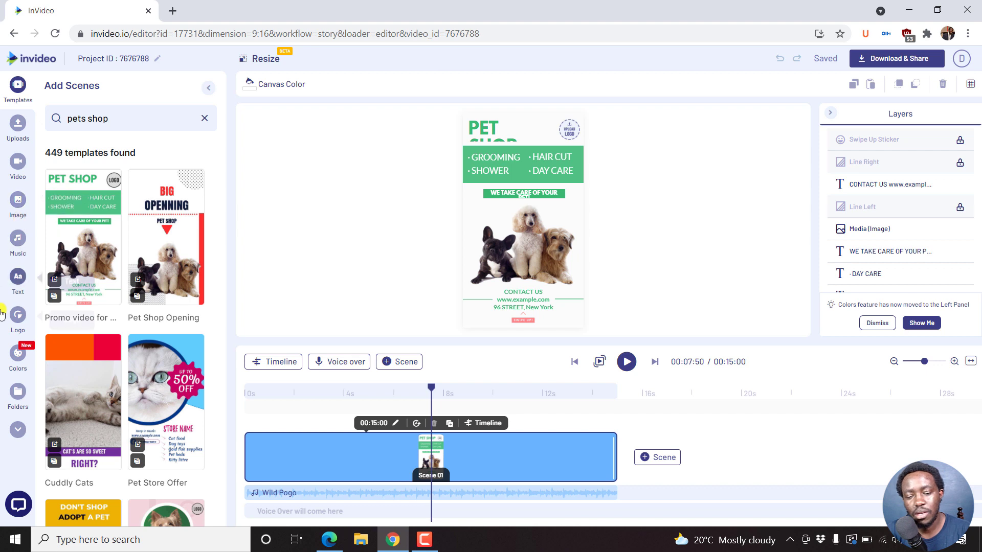
mouse_move(17, 159)
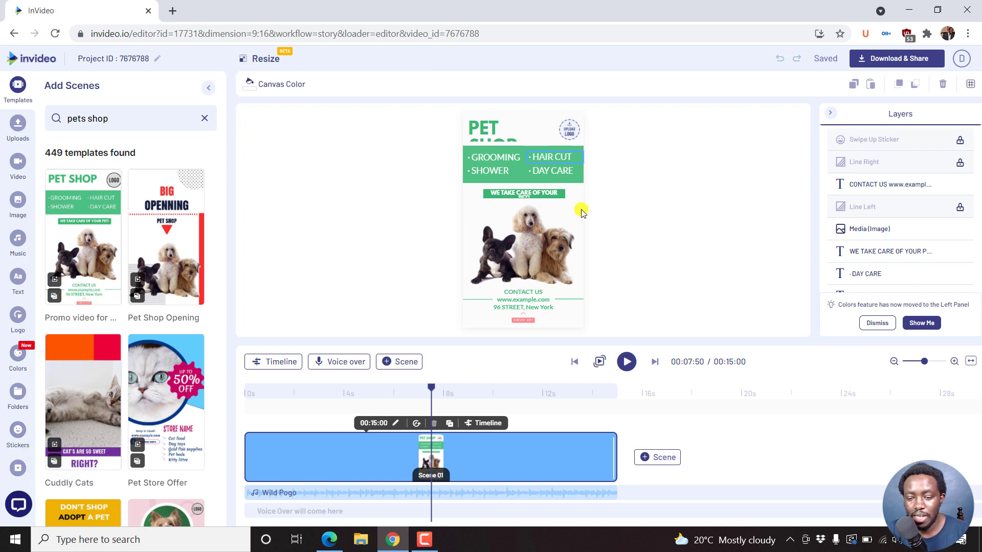
Rewind the preview to the start and play the full 15-second pet shop scene
left_click(355, 404)
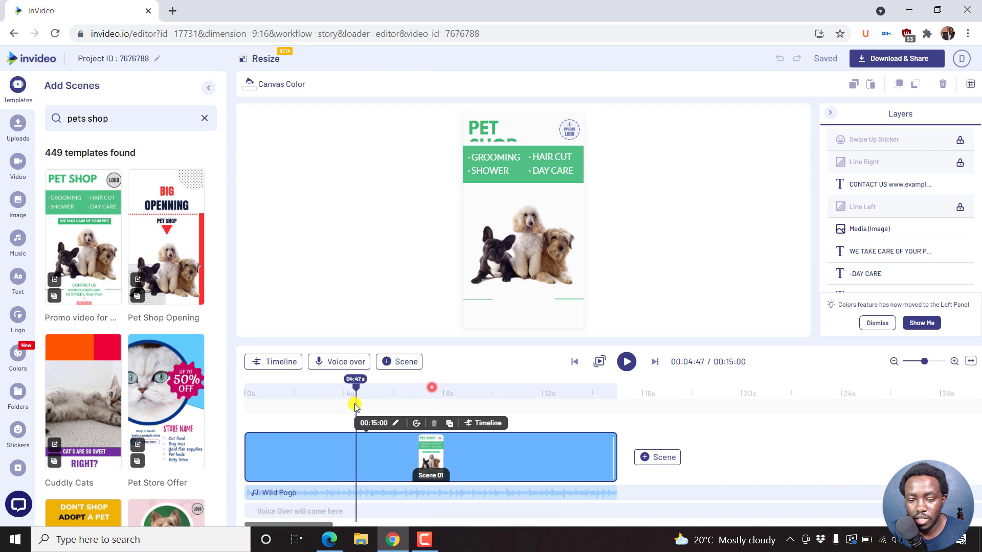
left_click(626, 362)
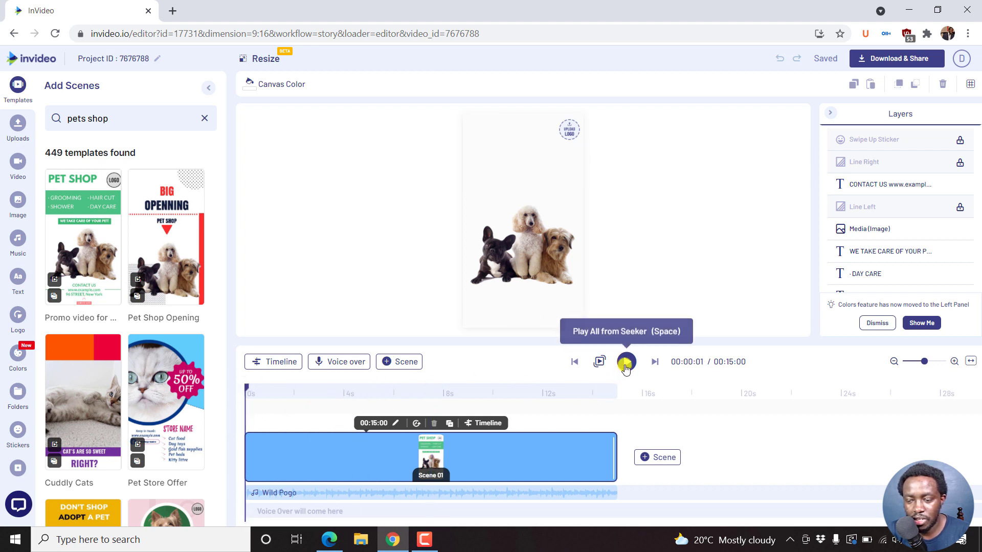
left_click(625, 361)
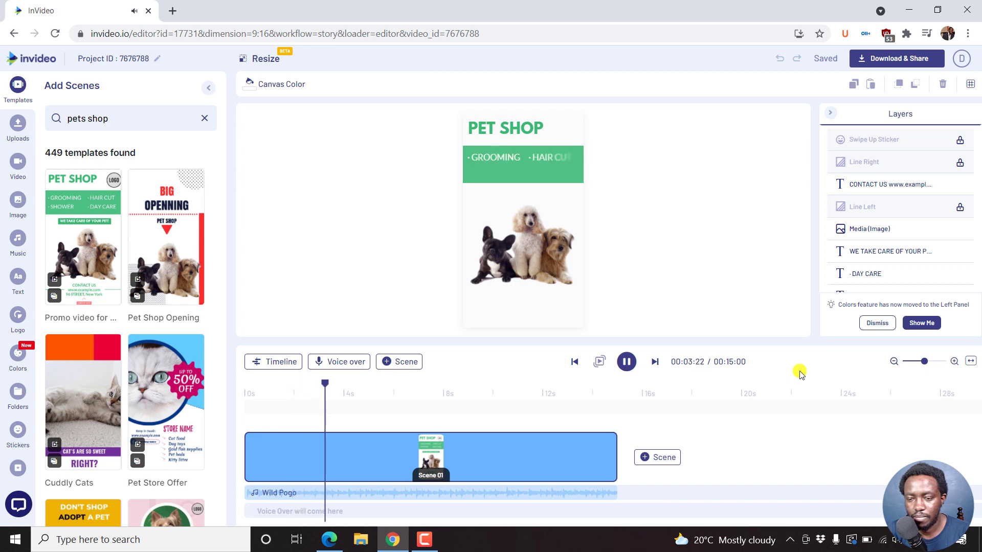
left_click(625, 362)
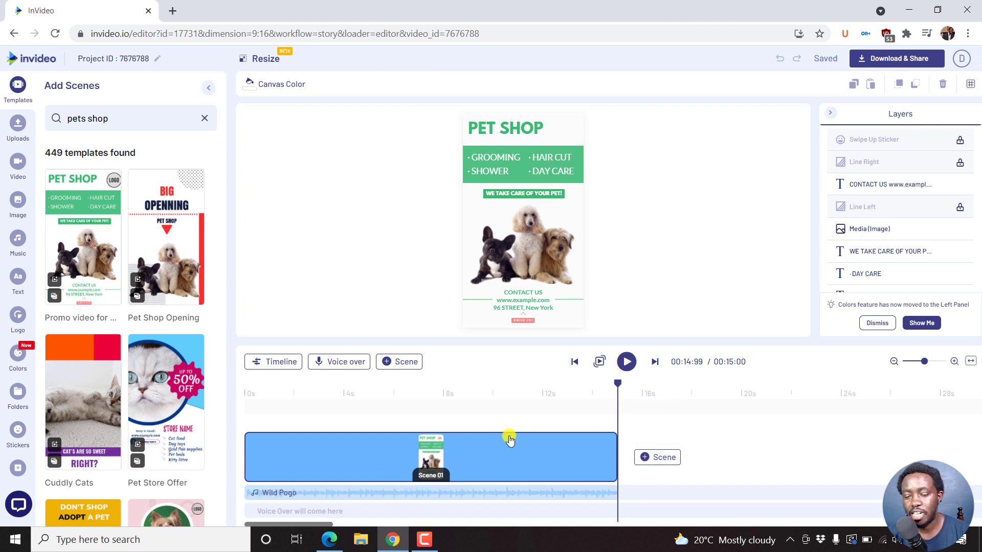
mouse_move(495, 448)
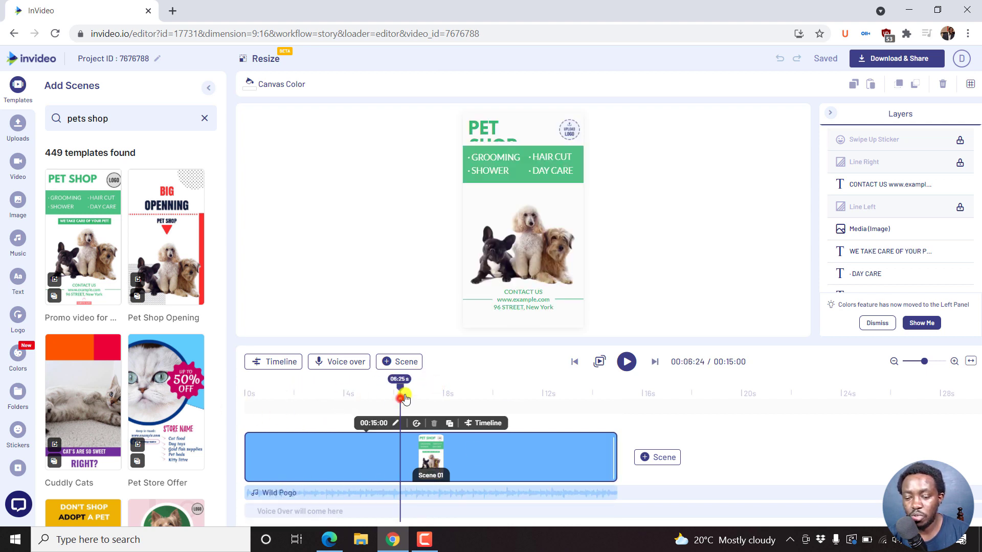
left_click(899, 184)
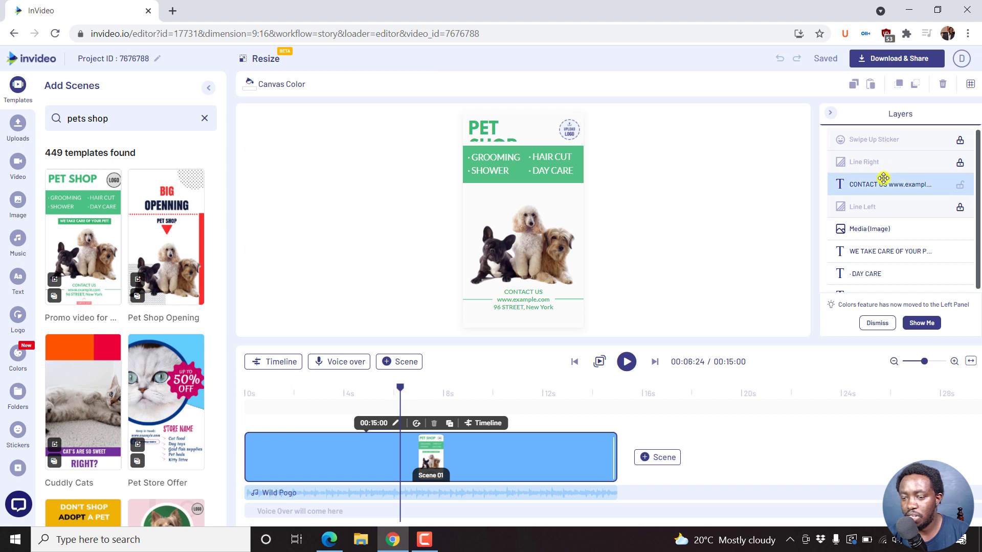
left_click(524, 295)
type("vetsho")
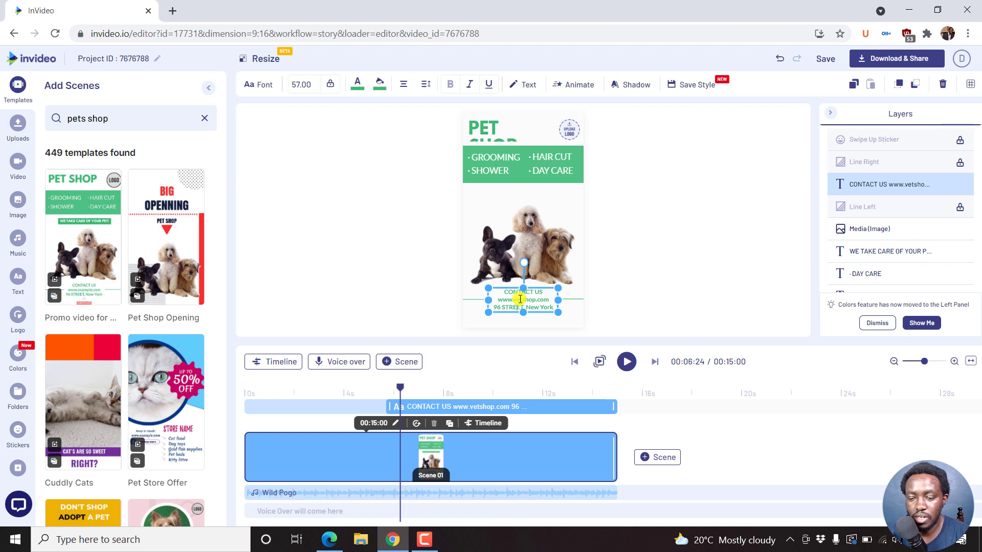
mouse_move(519, 300)
type("airobi")
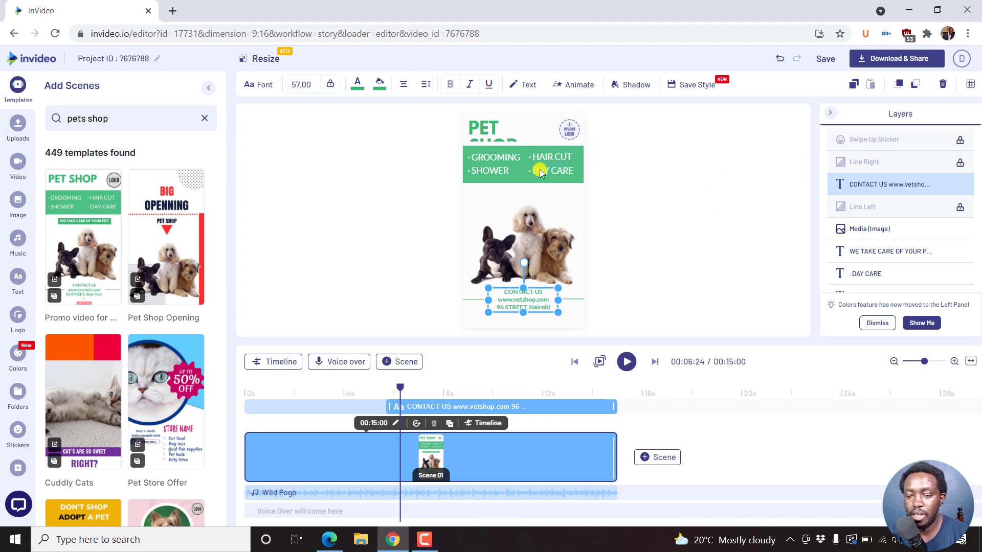
left_click(548, 171)
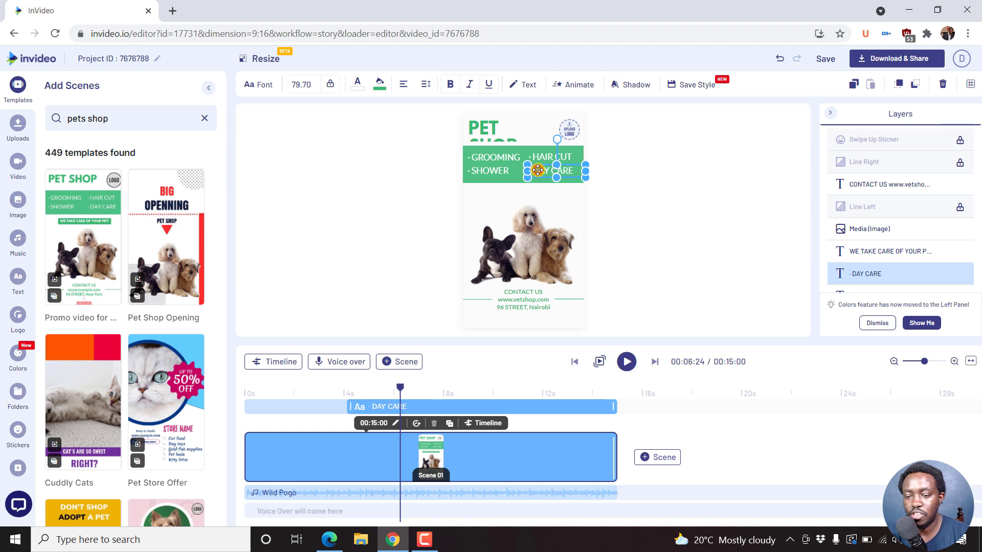
mouse_move(537, 170)
type("MASSAG")
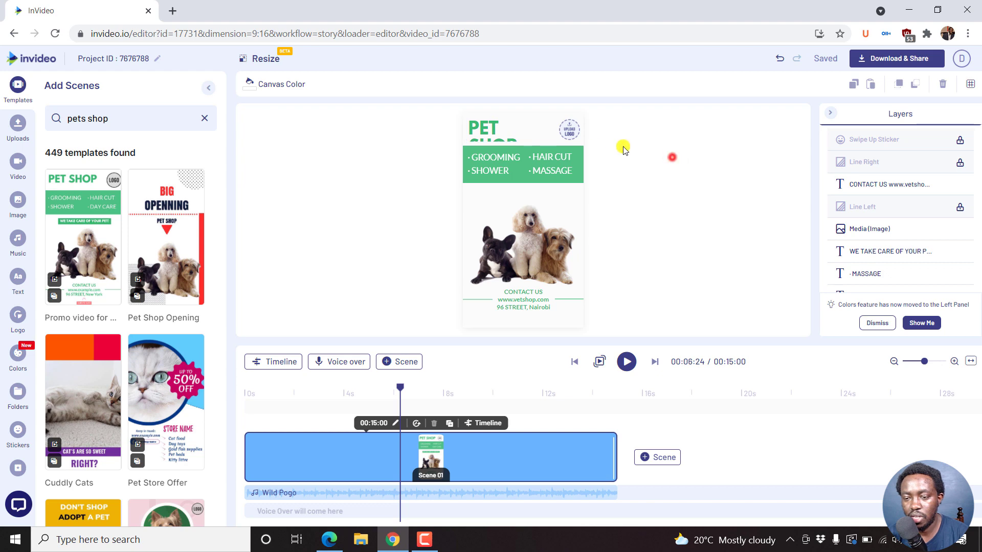
Select the PET SHOP title, start a logo upload, and cancel the file picker without choosing a logo
left_click(506, 129)
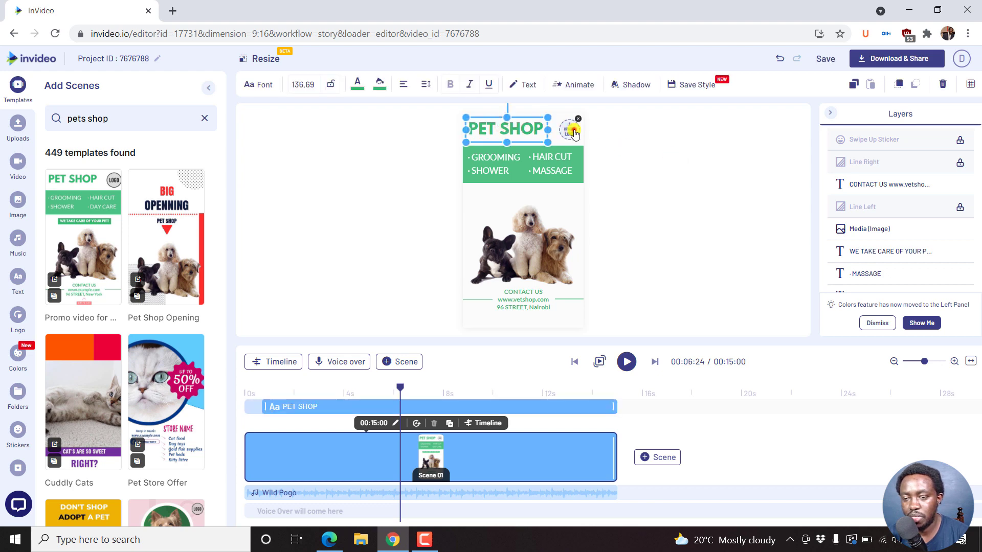
left_click(570, 130)
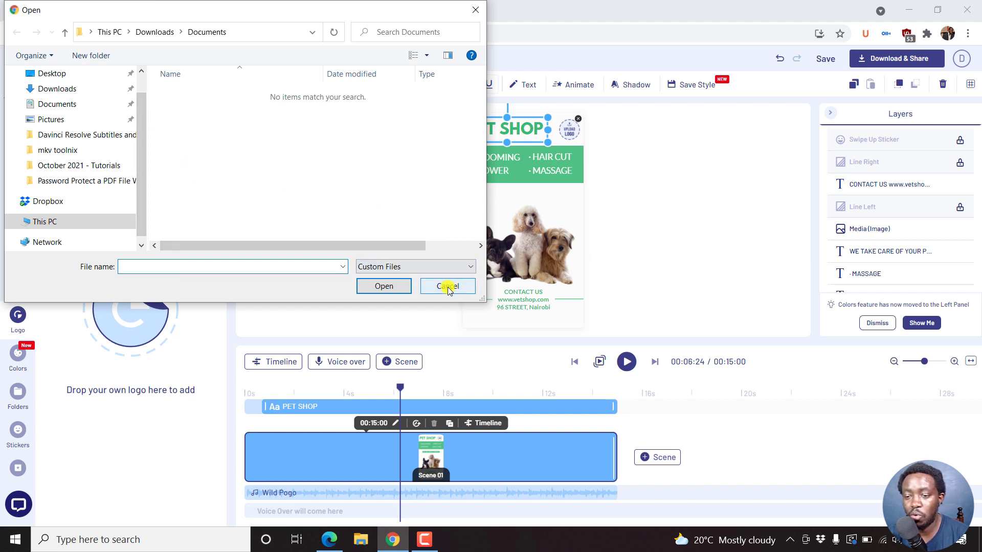
left_click(447, 286)
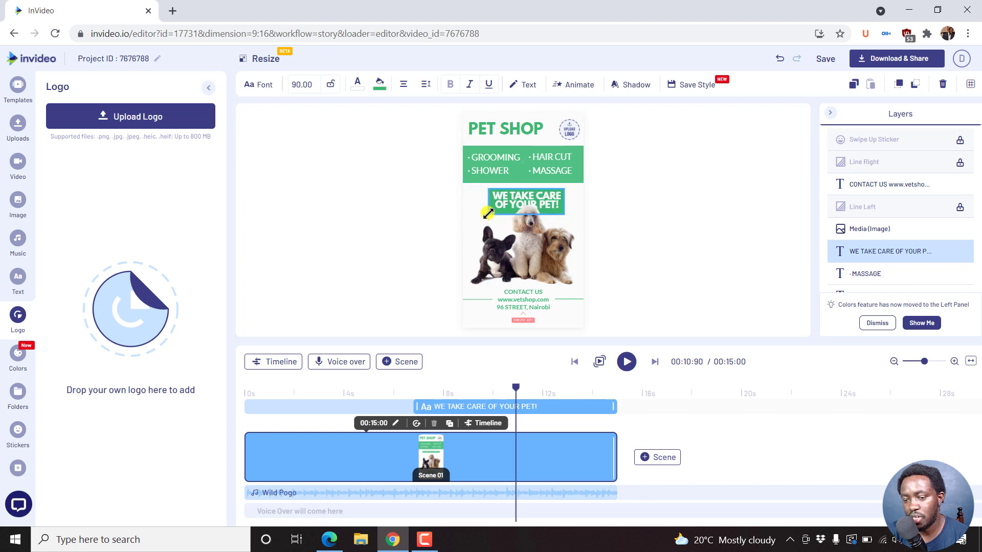
Shrink the WE TAKE CARE OF YOUR PET! tagline to sit beneath the service list
left_click(522, 204)
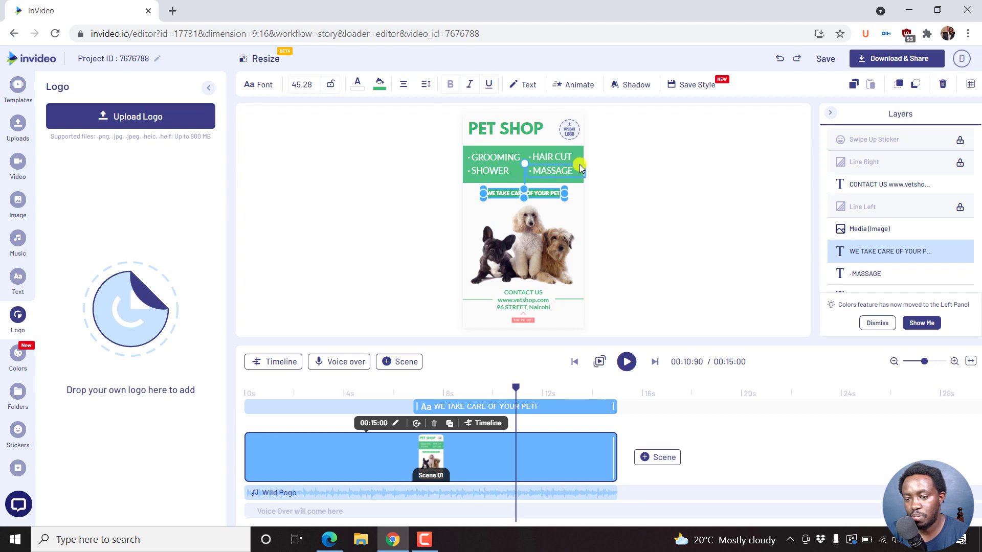
left_click(792, 191)
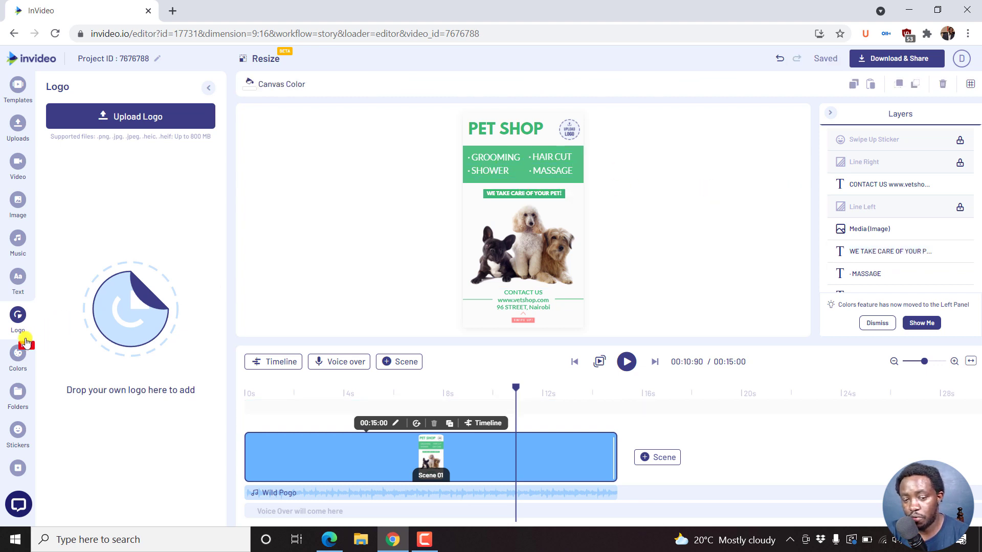
Edit the Template Default palette, swapping green for pink #e32e88 without saving a copy, and apply it
left_click(18, 351)
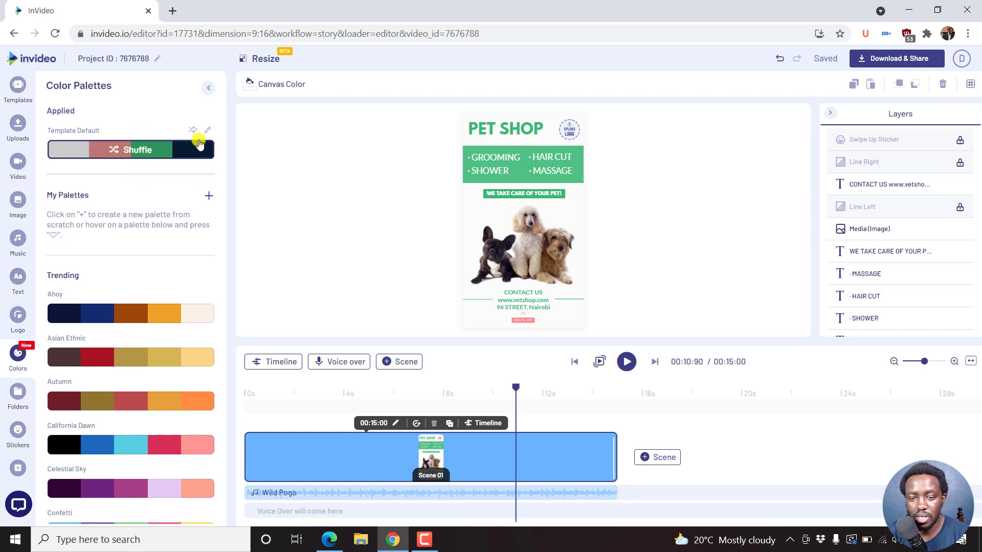
left_click(207, 130)
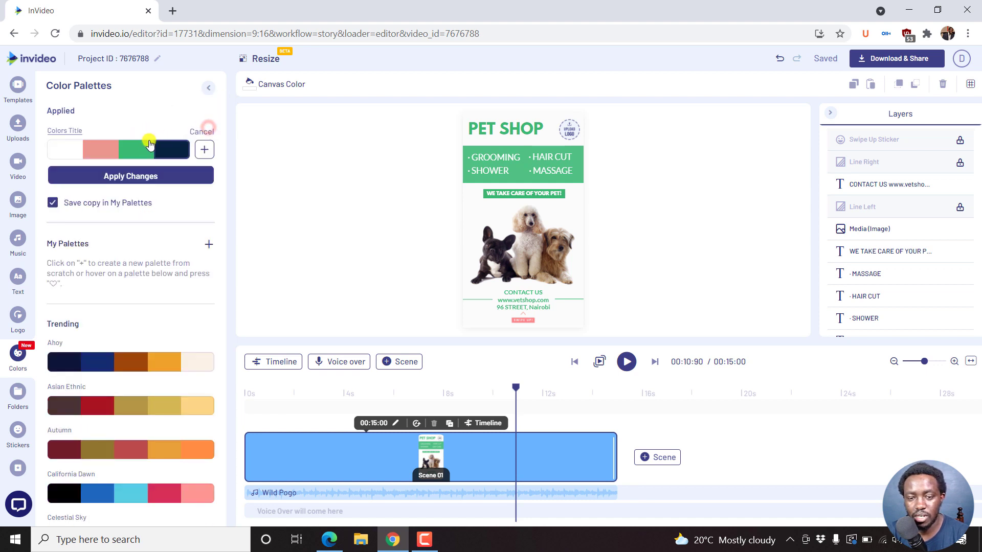
left_click(136, 150)
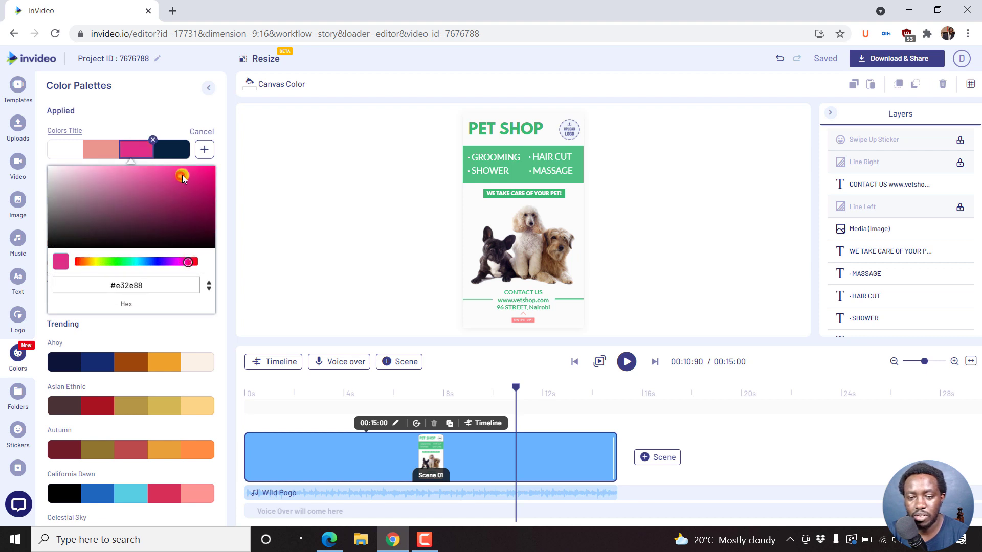
left_click(153, 139)
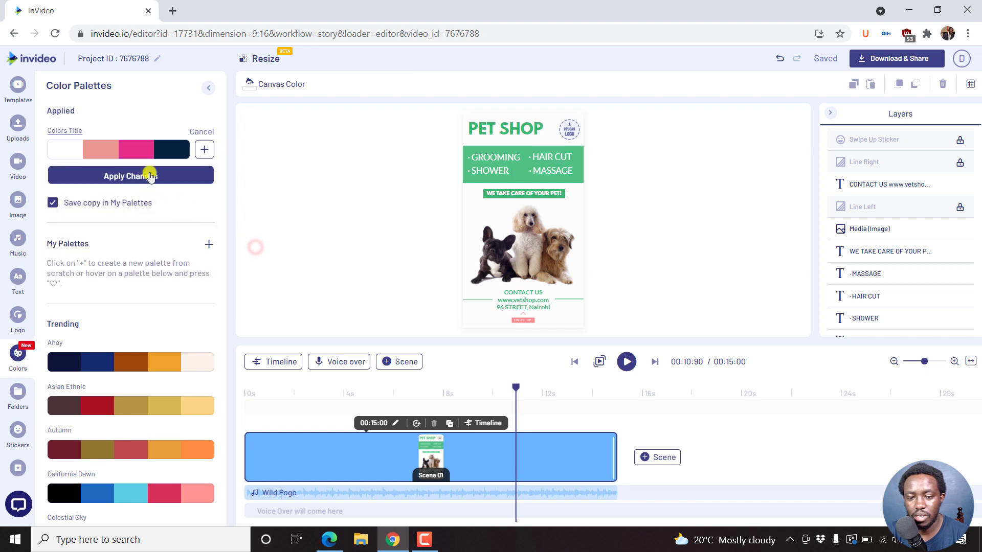
left_click(52, 202)
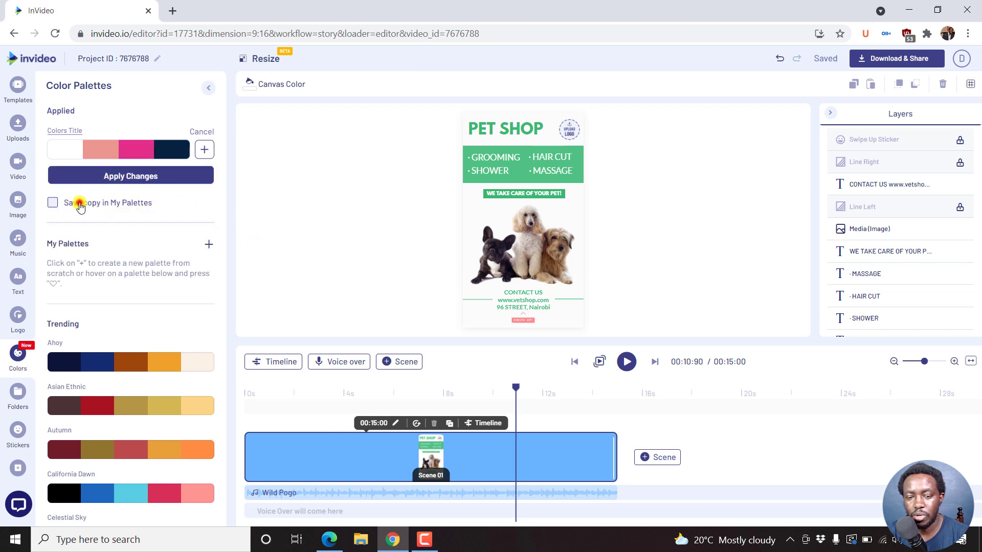
left_click(129, 175)
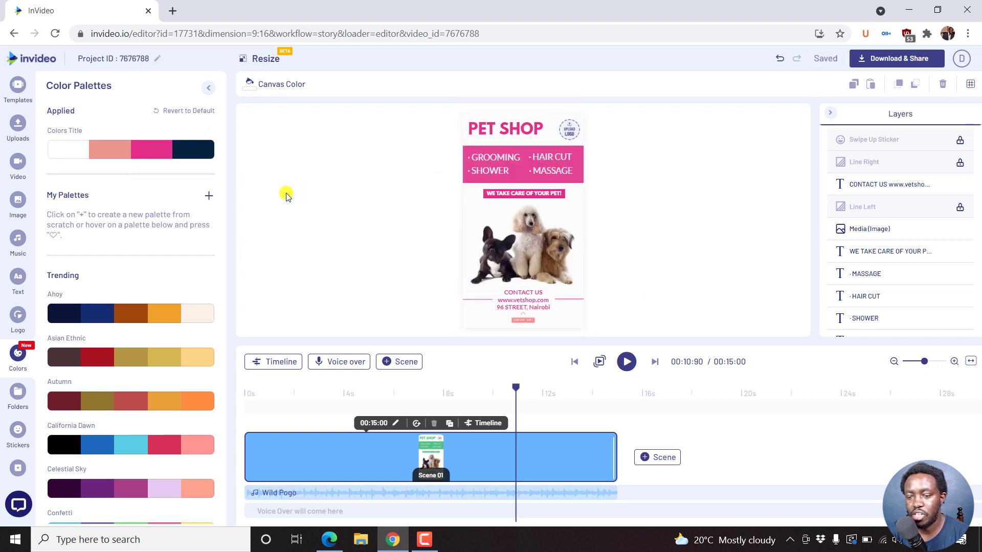
mouse_move(448, 270)
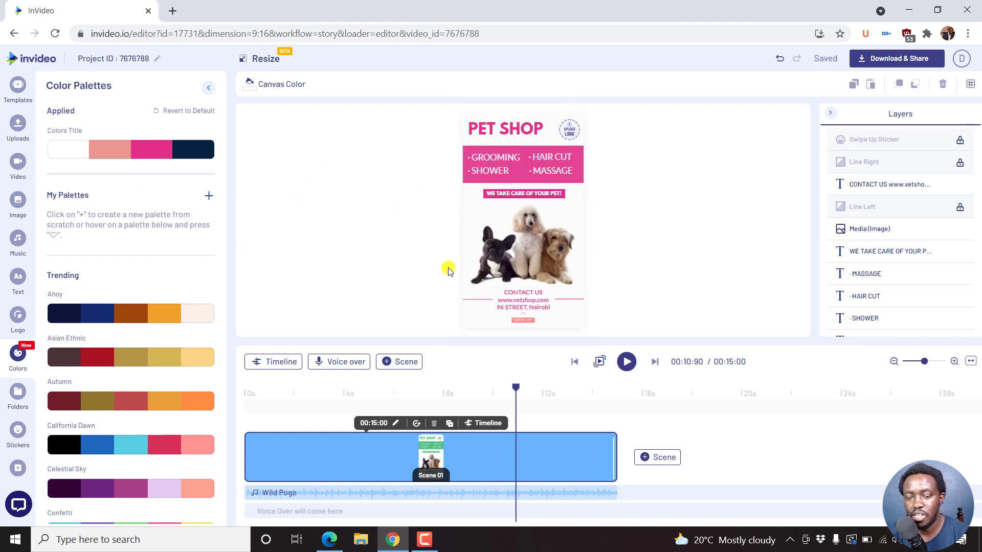
Scrub the timeline to about nine seconds and select the PET SHOP title for editing
left_click(495, 157)
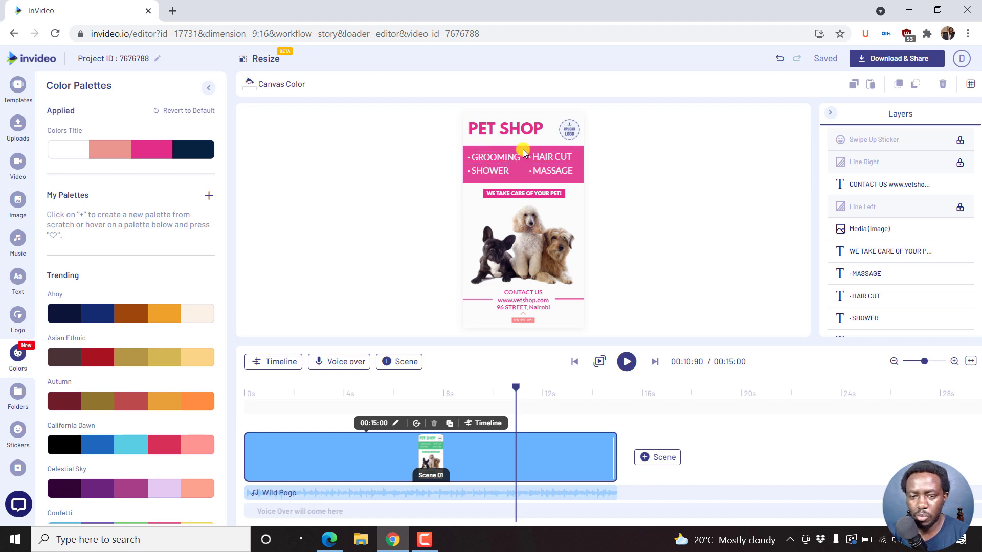
mouse_move(767, 192)
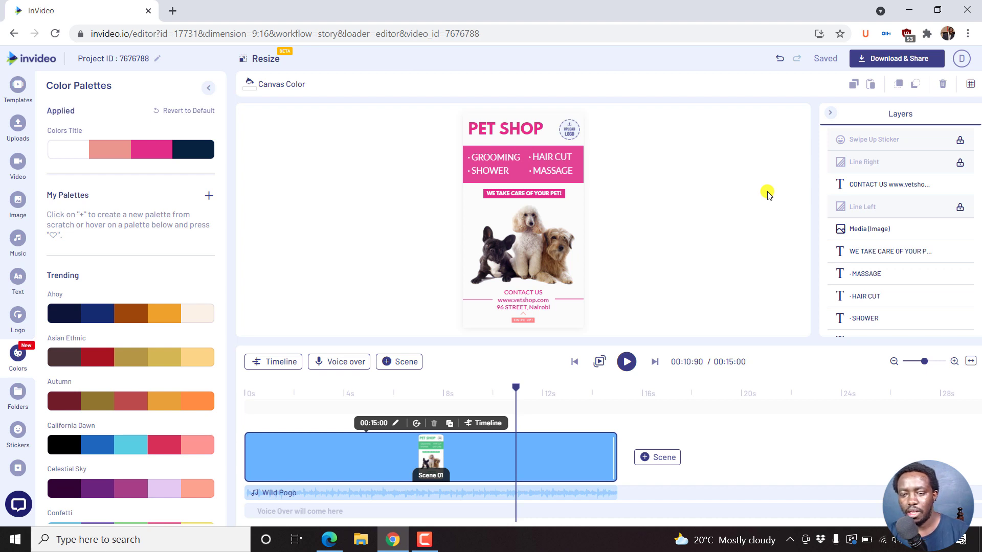
mouse_move(515, 390)
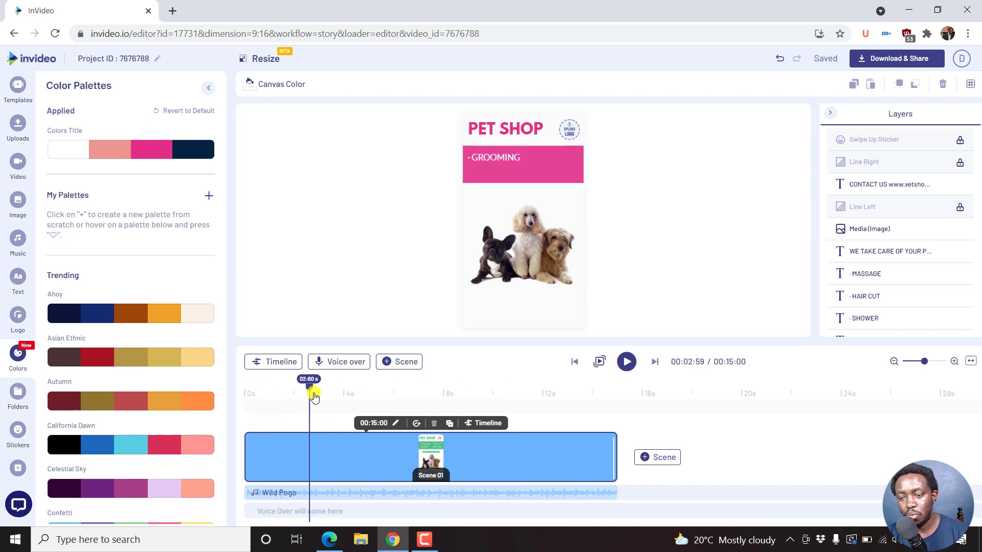
left_click_drag(313, 392, 479, 389)
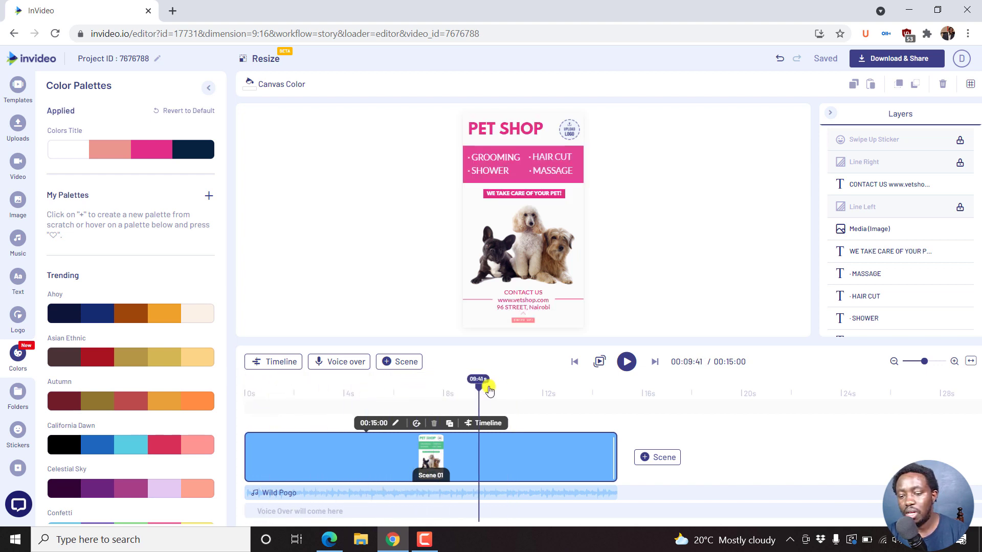
left_click(505, 129)
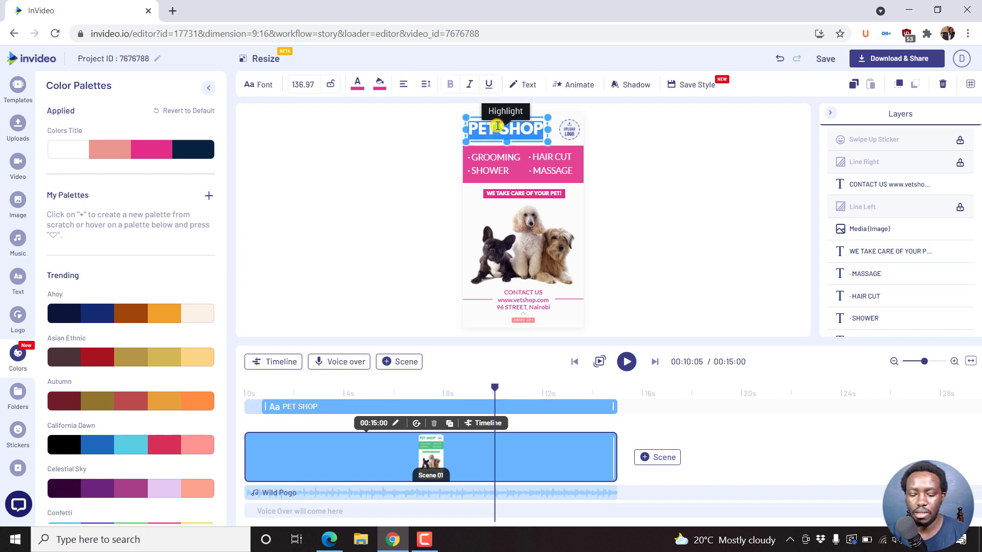
Change the title's first letter to V so it reads VET SHOP
type("V")
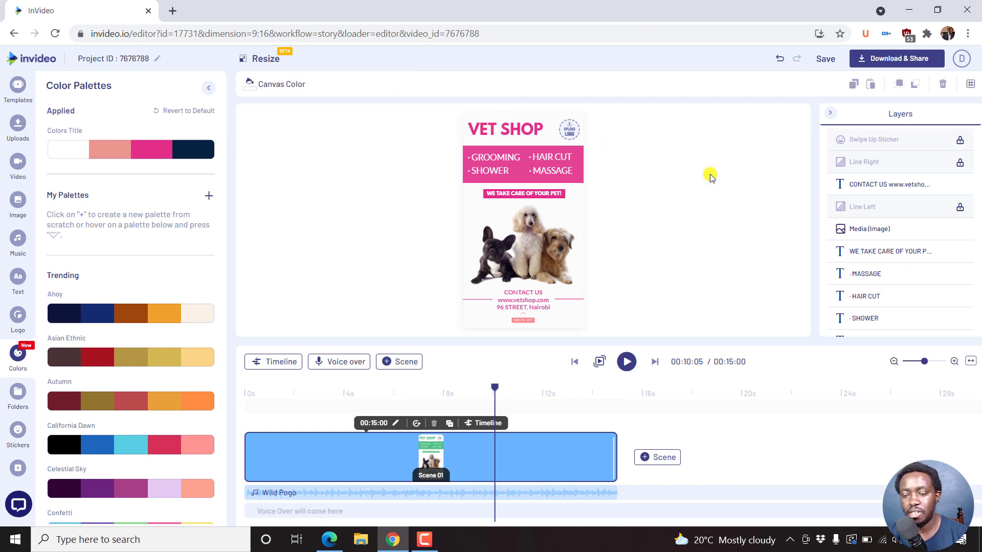
mouse_move(567, 182)
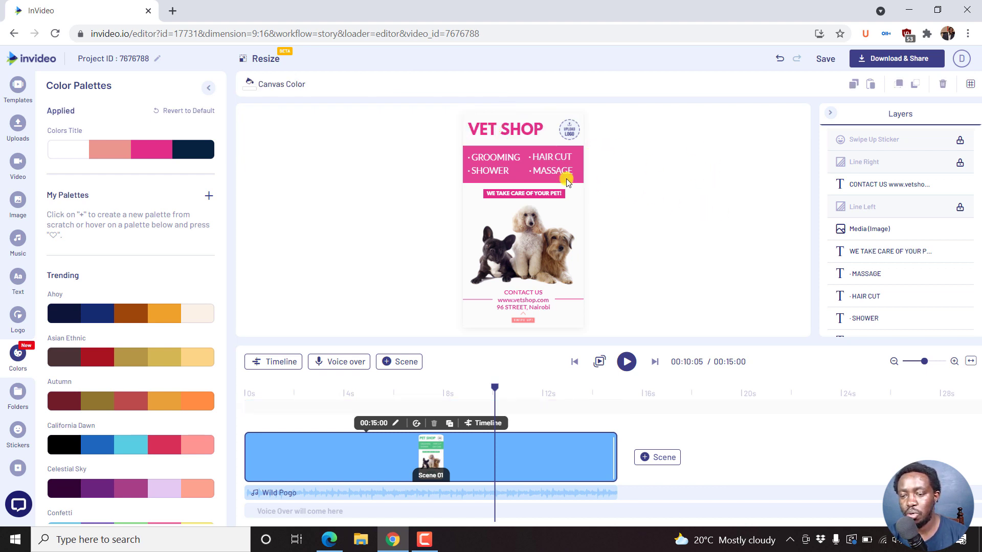
mouse_move(567, 345)
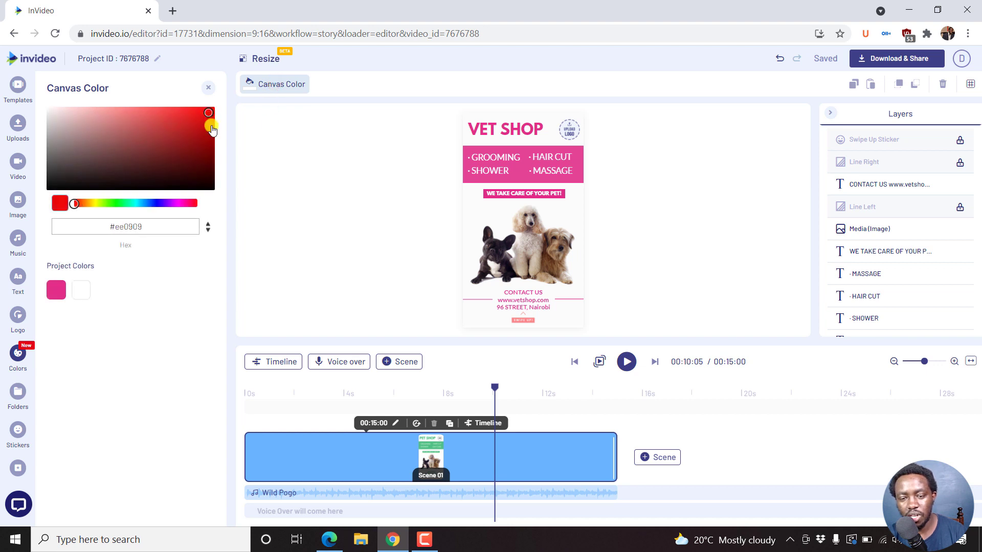
Try a black canvas background, then undo it back to white
left_click(169, 144)
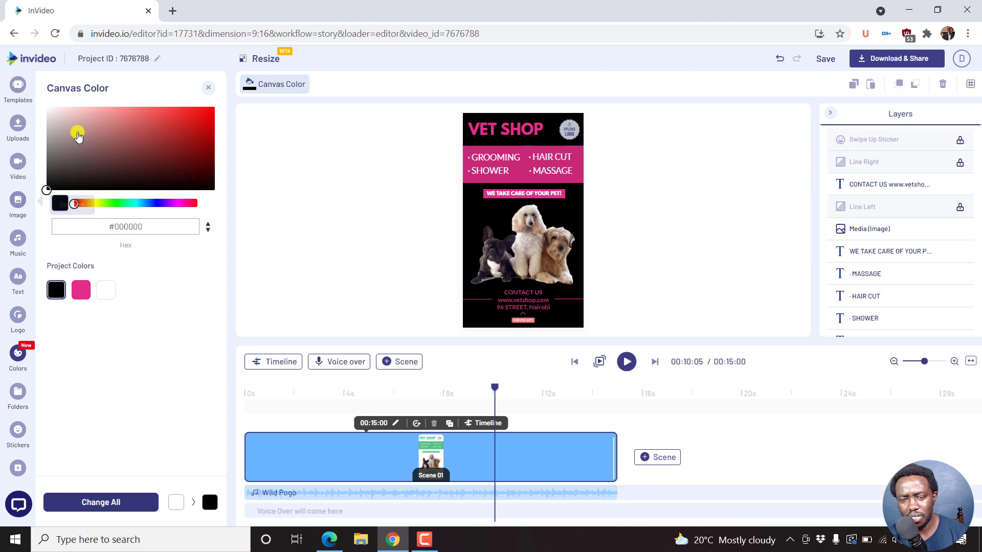
left_click(214, 89)
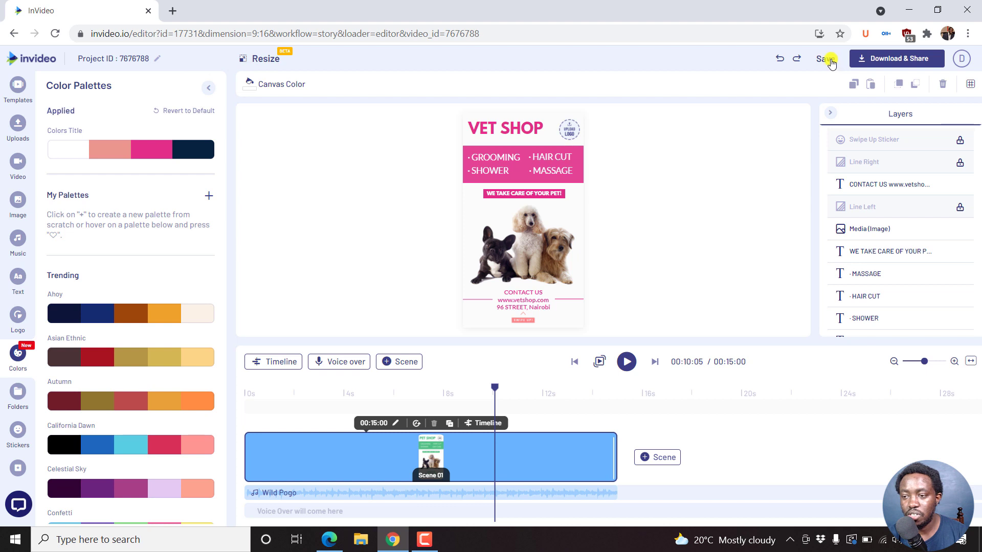
Save the VET SHOP project and scrub the playhead to preview around six to nine seconds
left_click(824, 58)
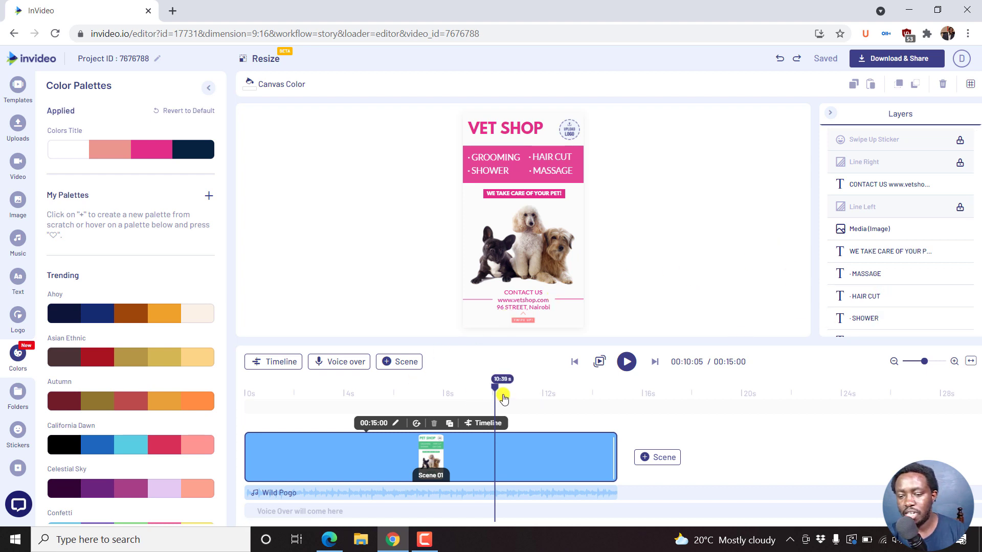
left_click_drag(501, 384, 480, 384)
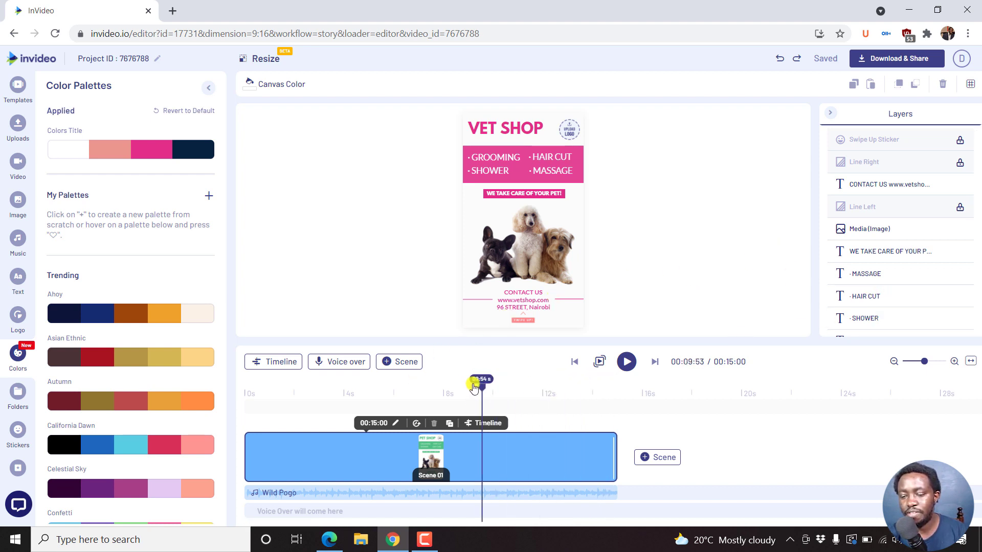
left_click(304, 386)
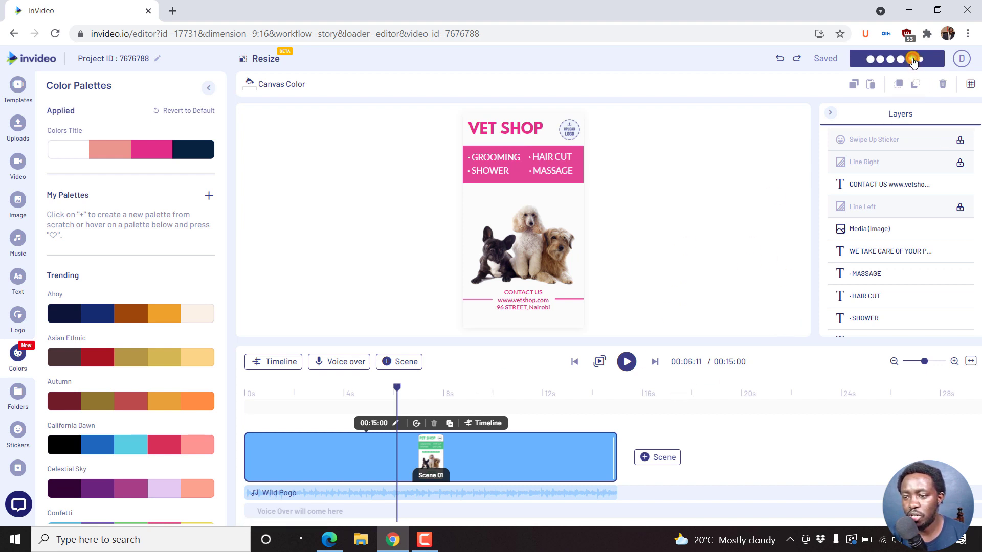
Choose 1080p as the export resolution in Download & Share
left_click(896, 58)
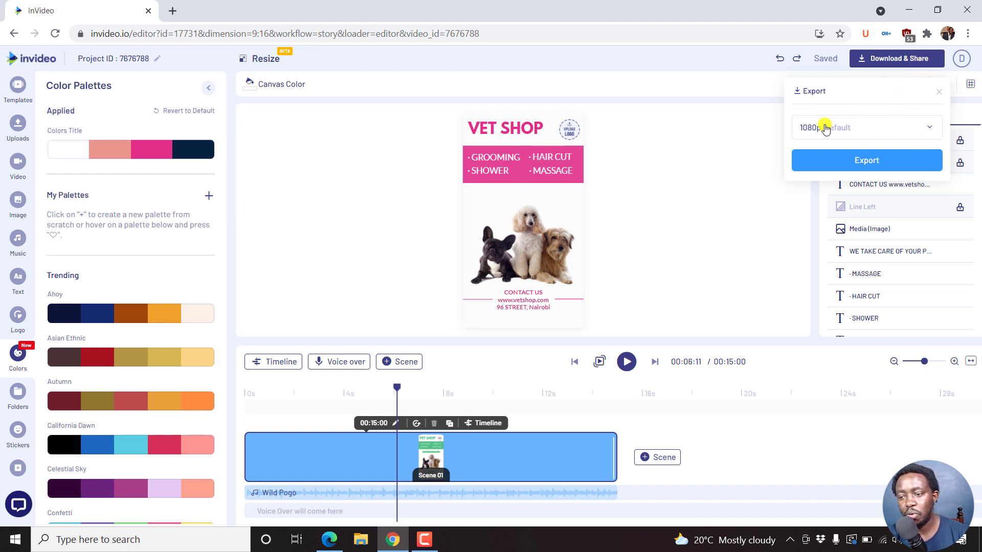
left_click(929, 127)
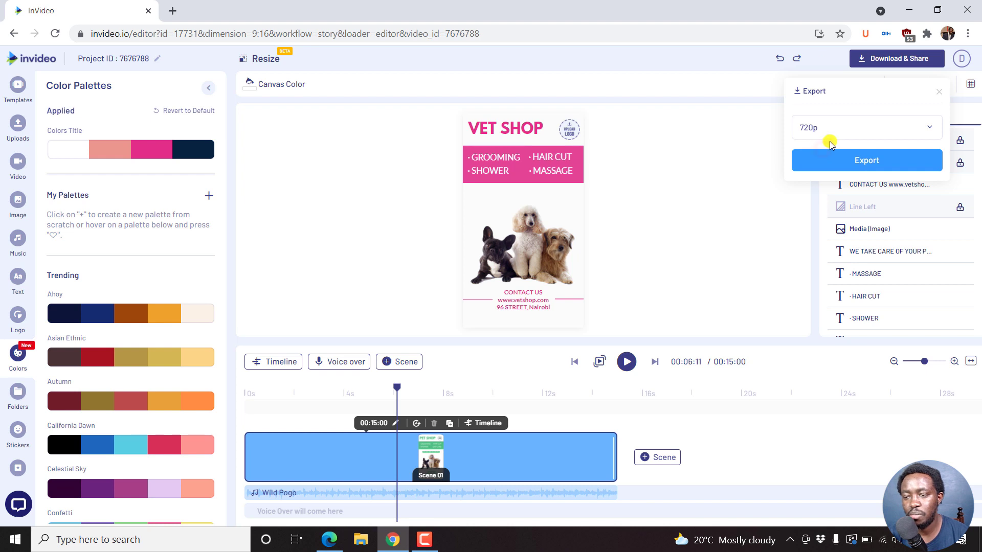
left_click(866, 128)
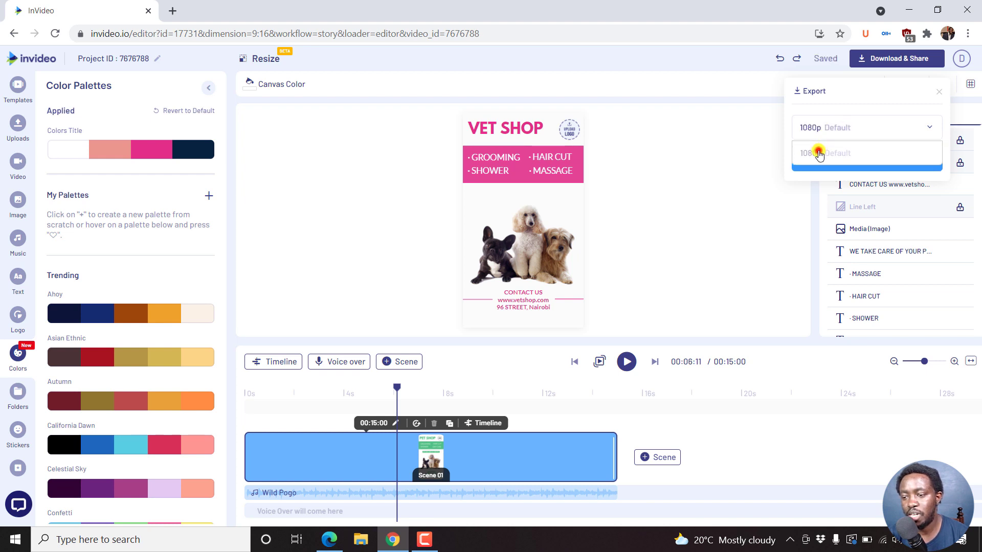
left_click(938, 91)
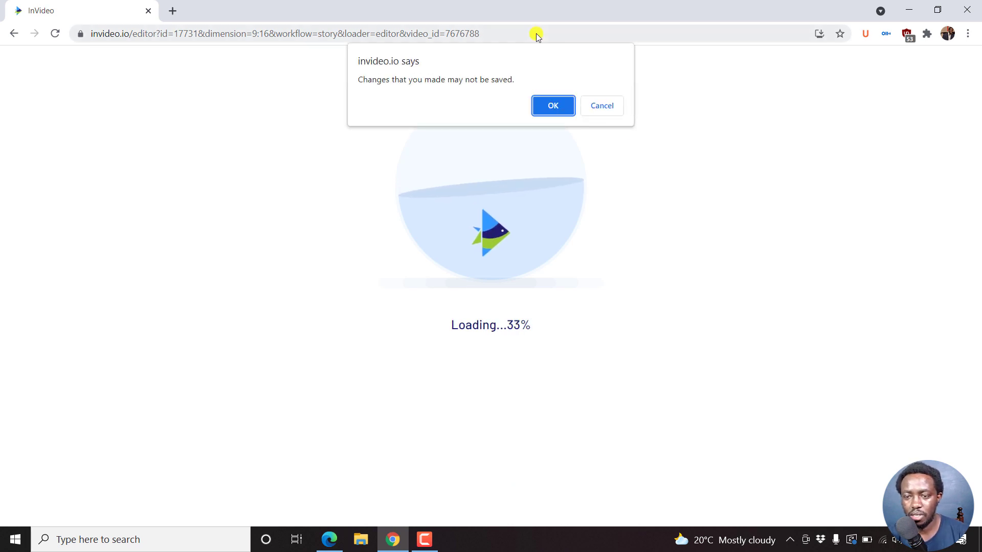
Confirm leaving the editor and watch the render progress on My Projects
left_click(552, 106)
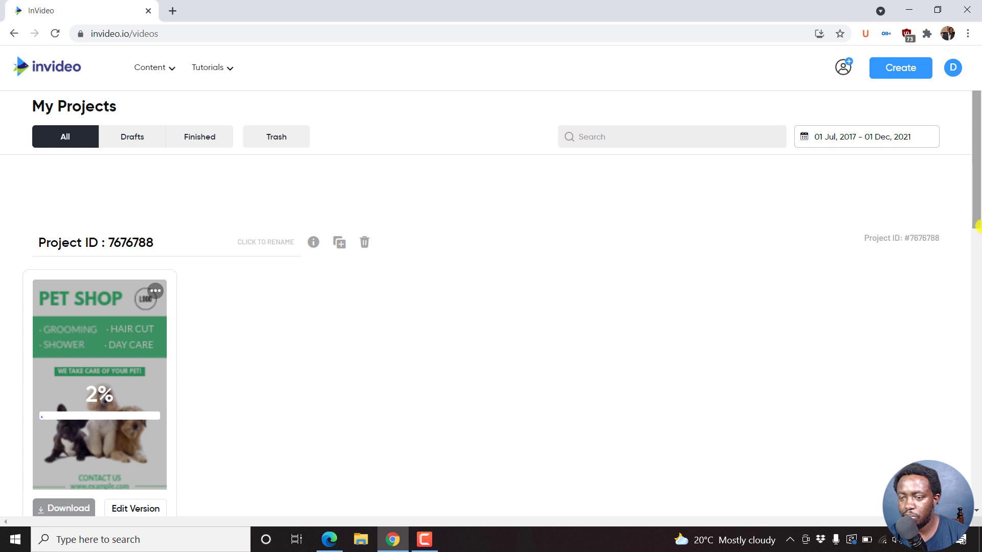
scroll("down", 3)
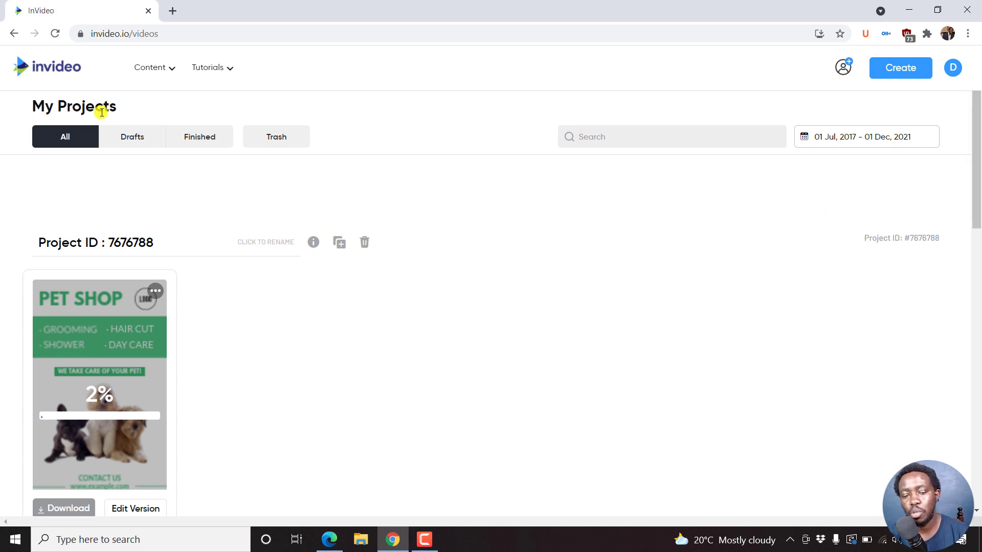
mouse_move(172, 110)
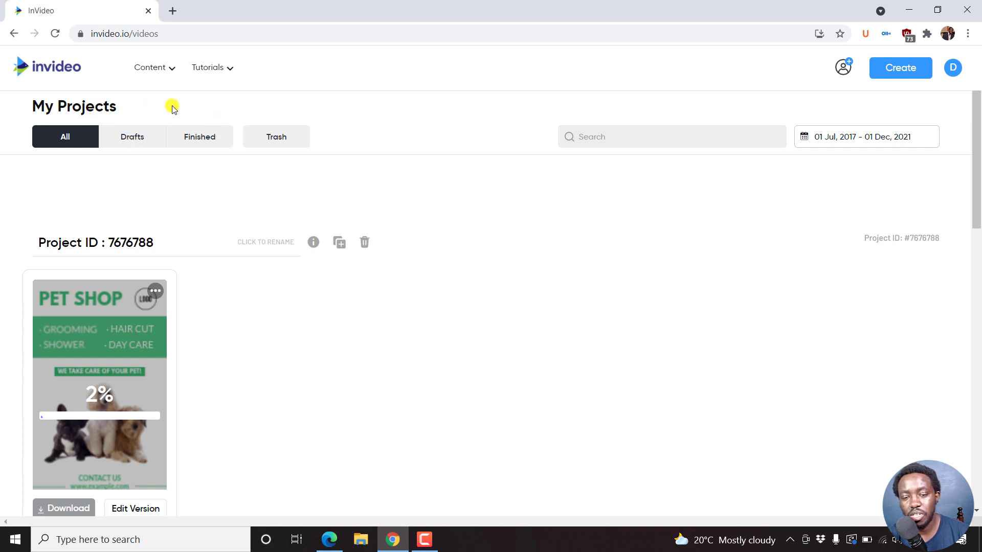
mouse_move(199, 136)
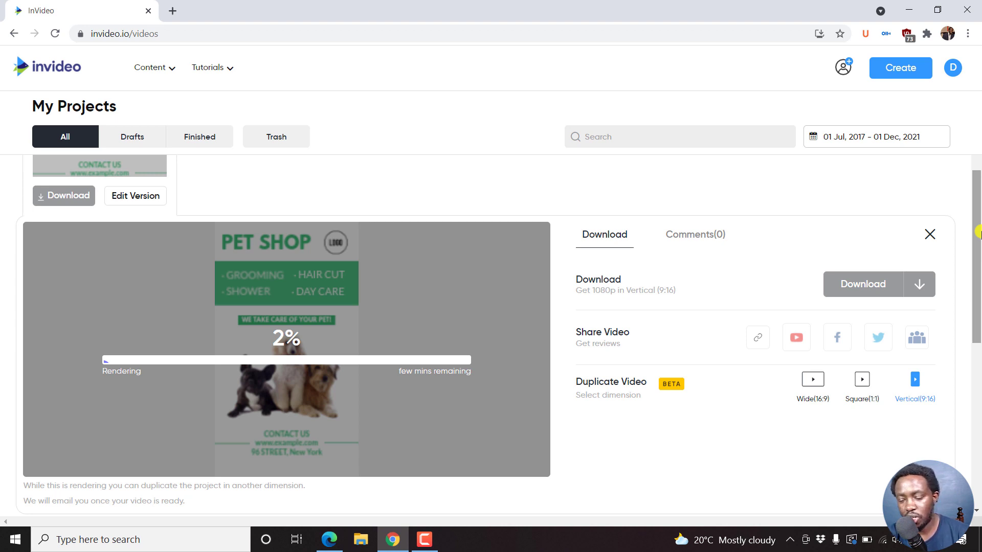
mouse_move(451, 396)
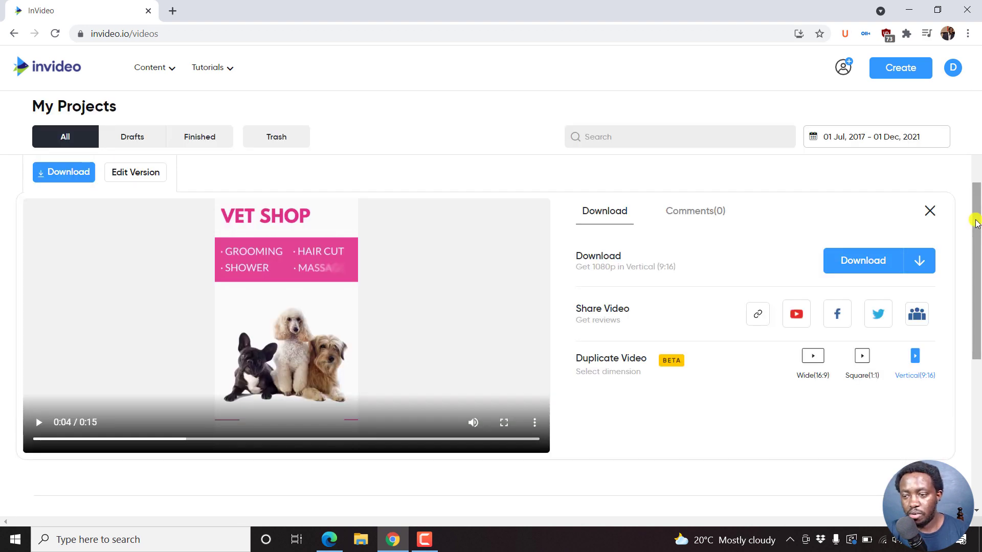
mouse_move(477, 236)
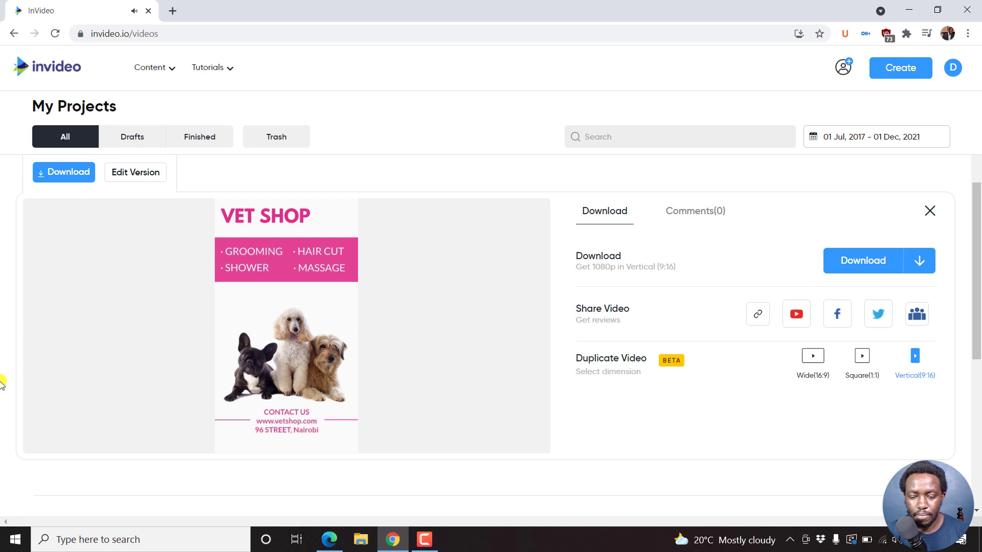
Preview the rendered video and download the finished MP4 file
left_click(286, 323)
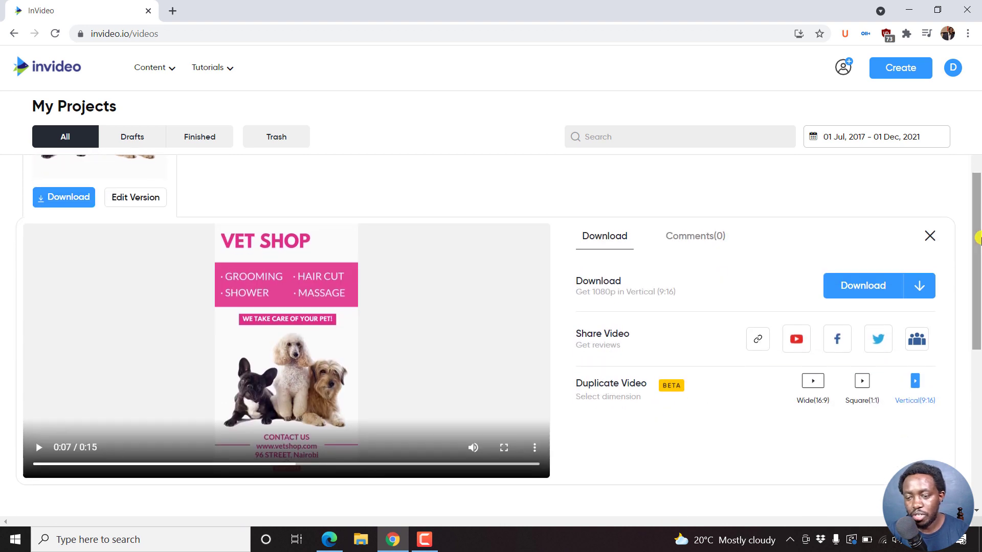
mouse_move(759, 278)
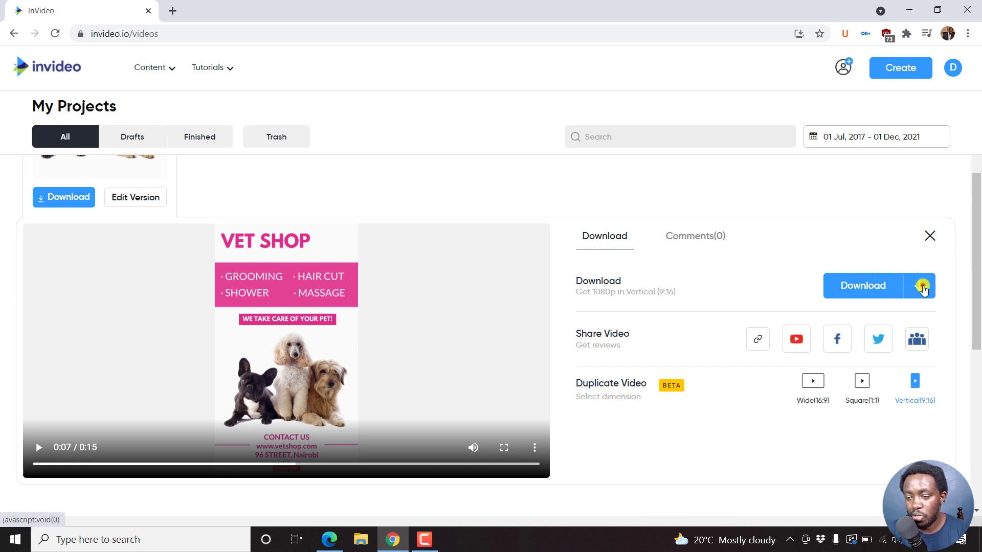
left_click(862, 285)
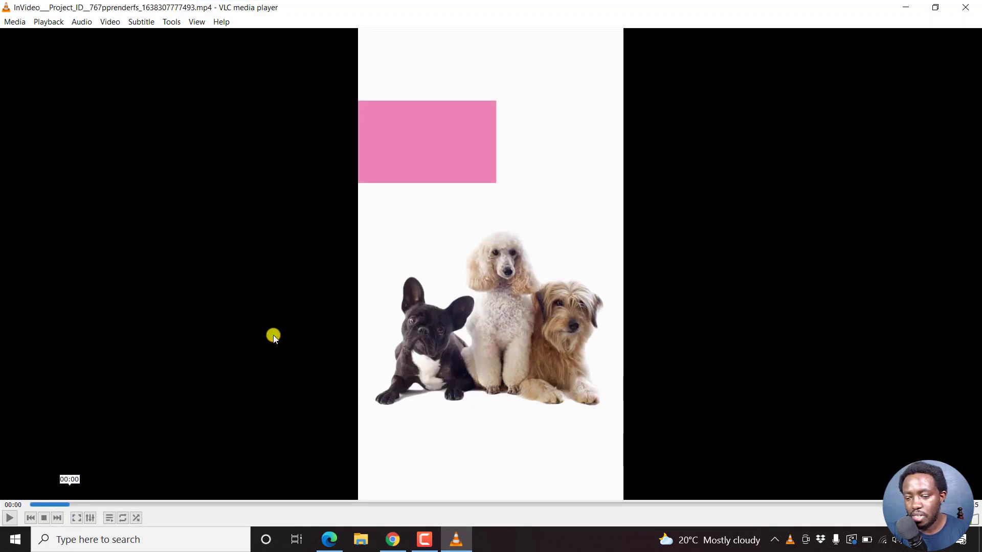
Play the downloaded VET SHOP video in VLC
left_click(75, 518)
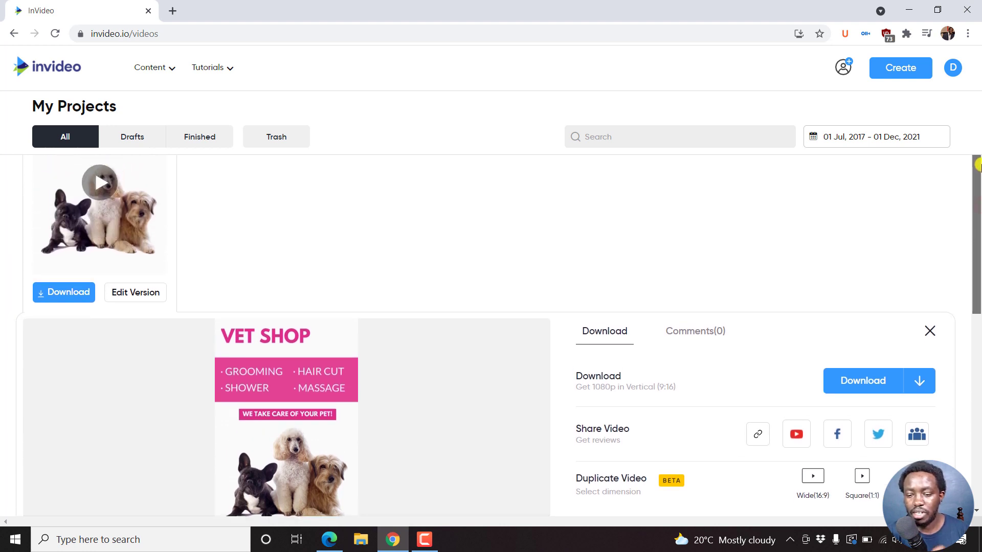
Return to the InVideo home page and browse the pet shop drafts and pre-made templates
left_click(930, 331)
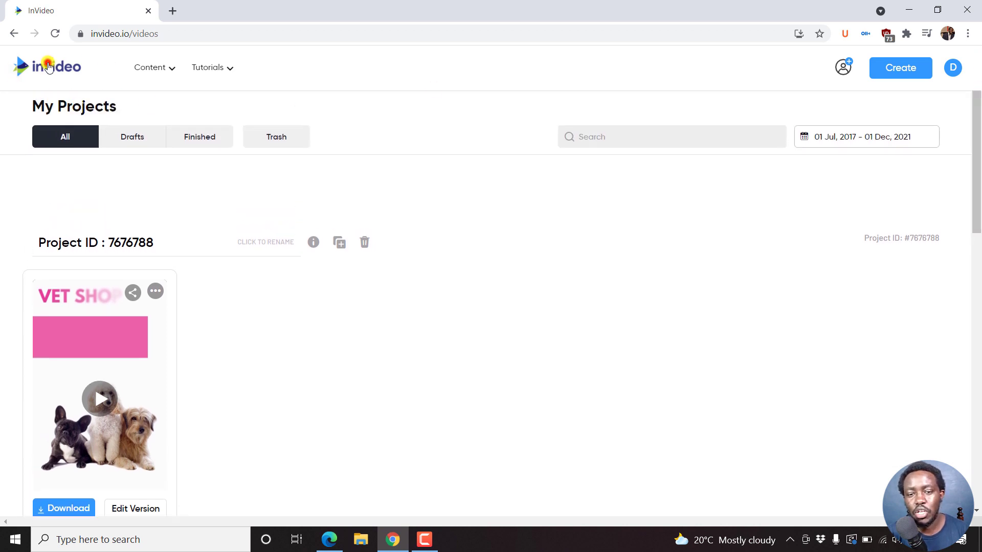
left_click(901, 68)
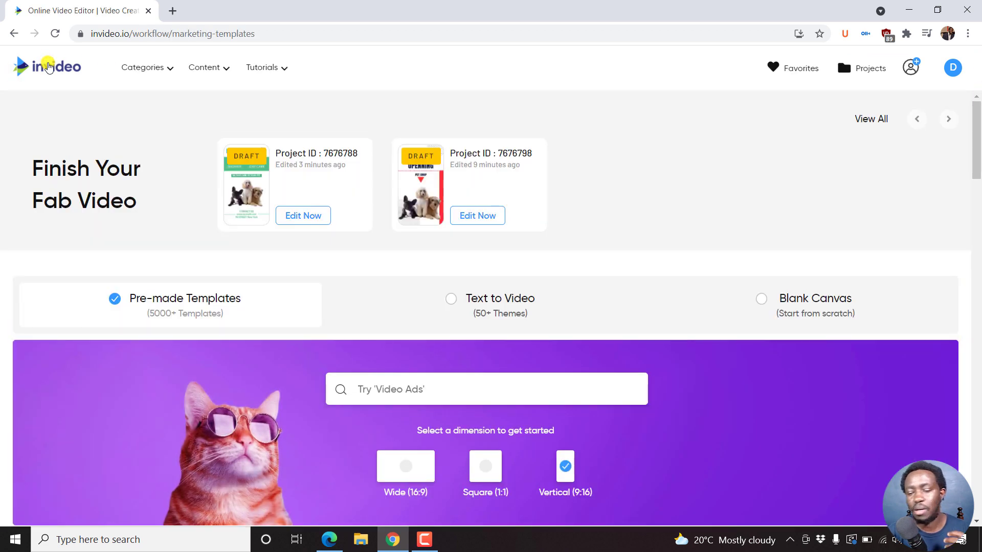
mouse_move(228, 239)
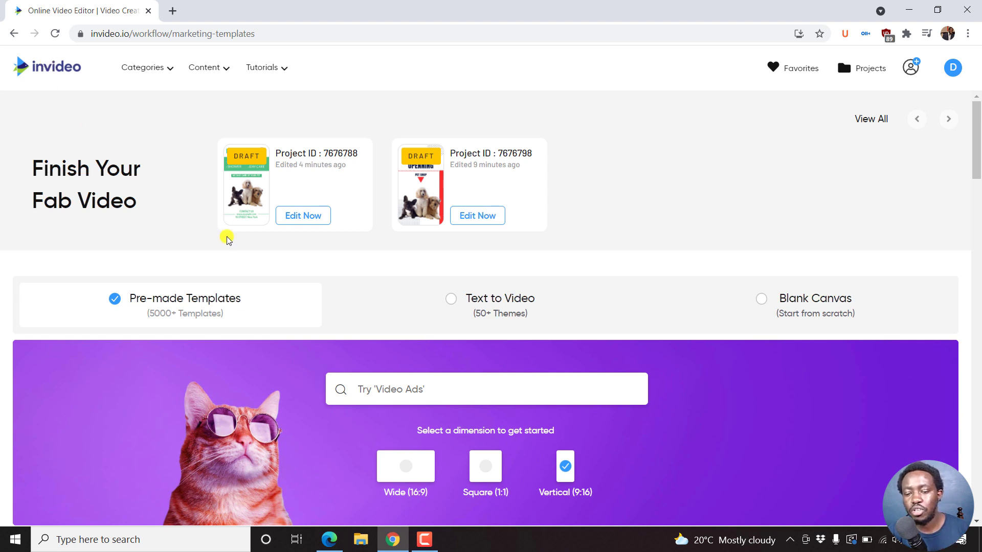
mouse_move(168, 303)
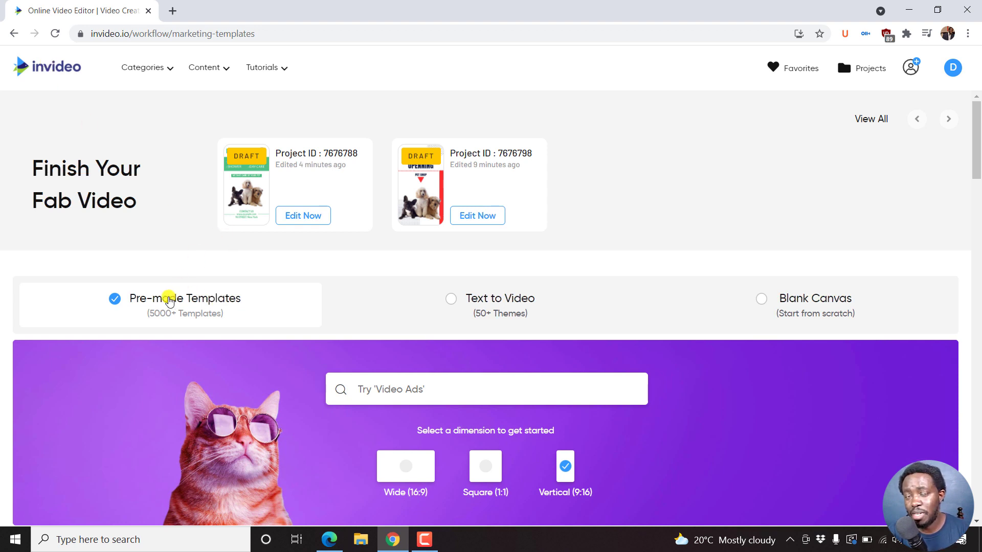
scroll("down", 3)
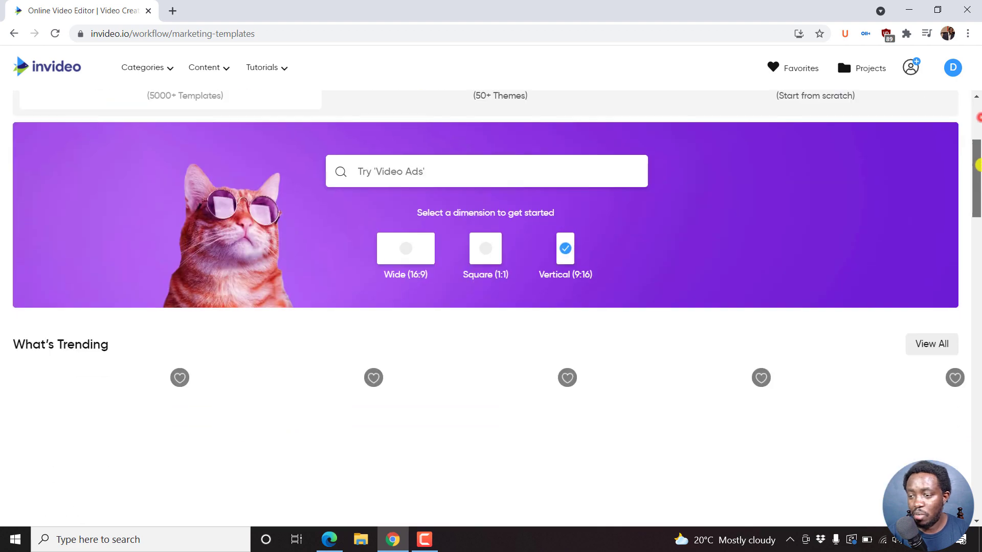
scroll("down", 3)
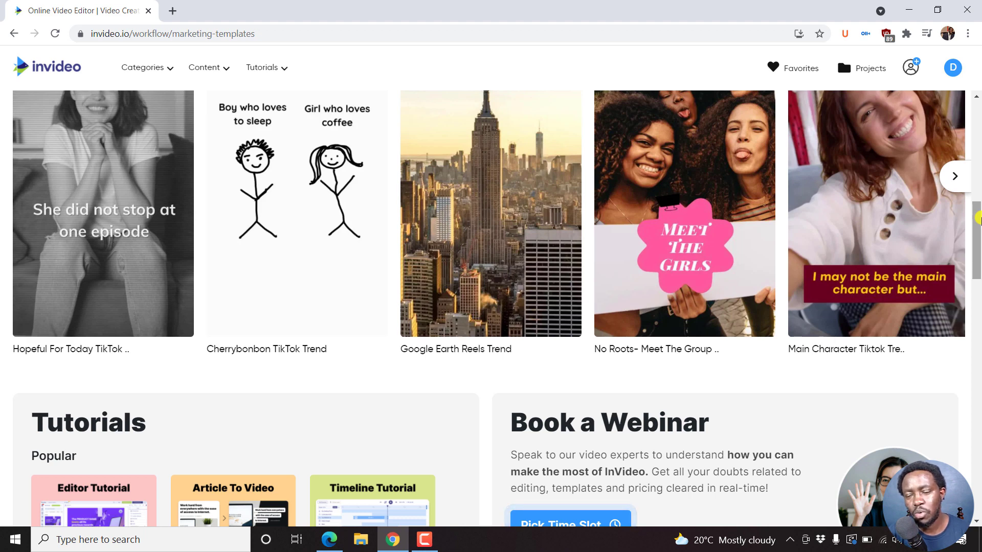
scroll("down", 3)
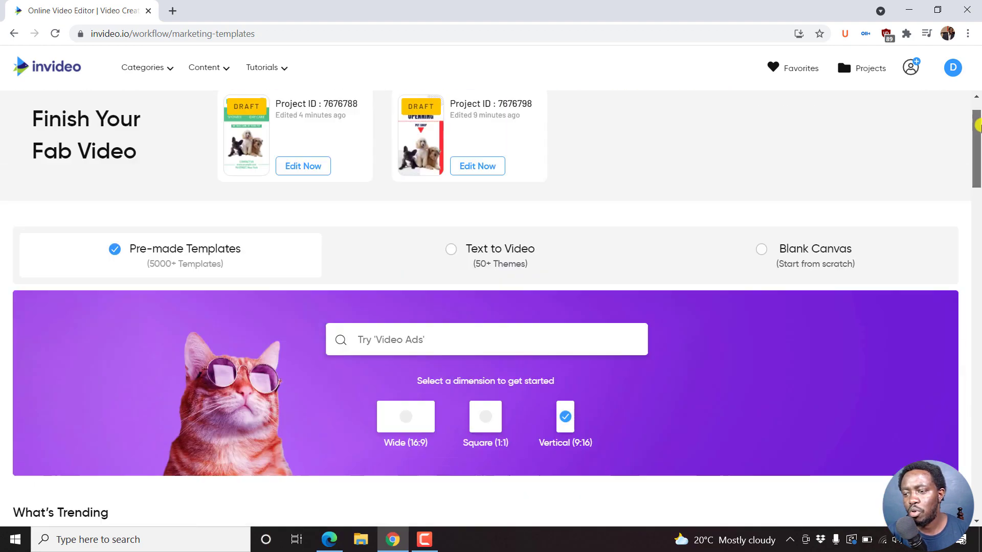
scroll("down", 3)
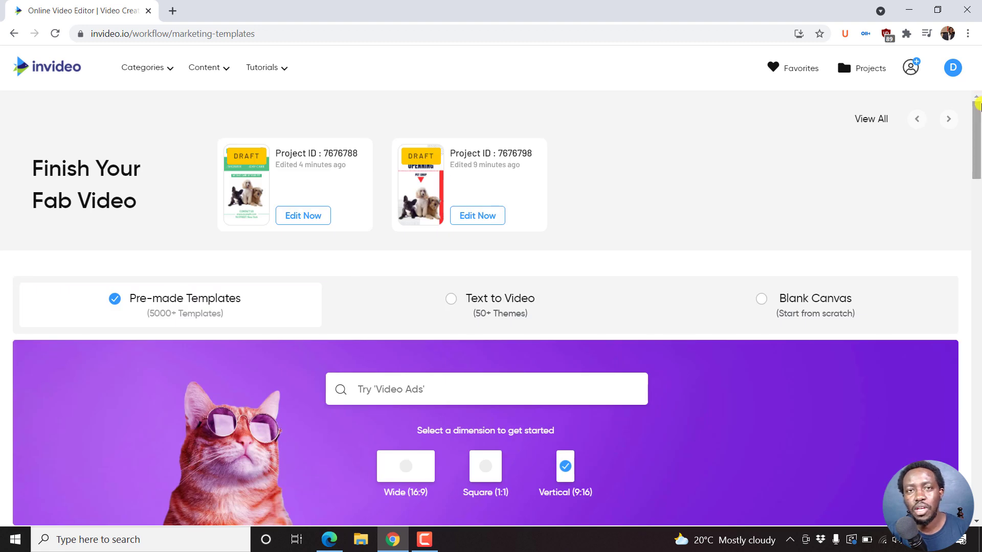